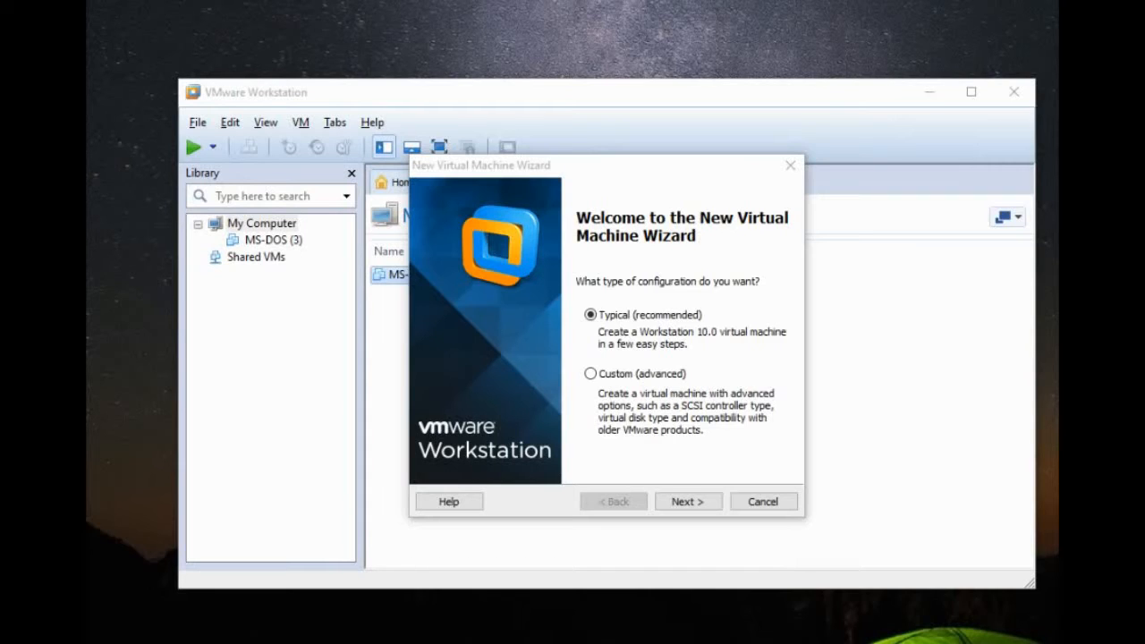
mouse_move(750, 178)
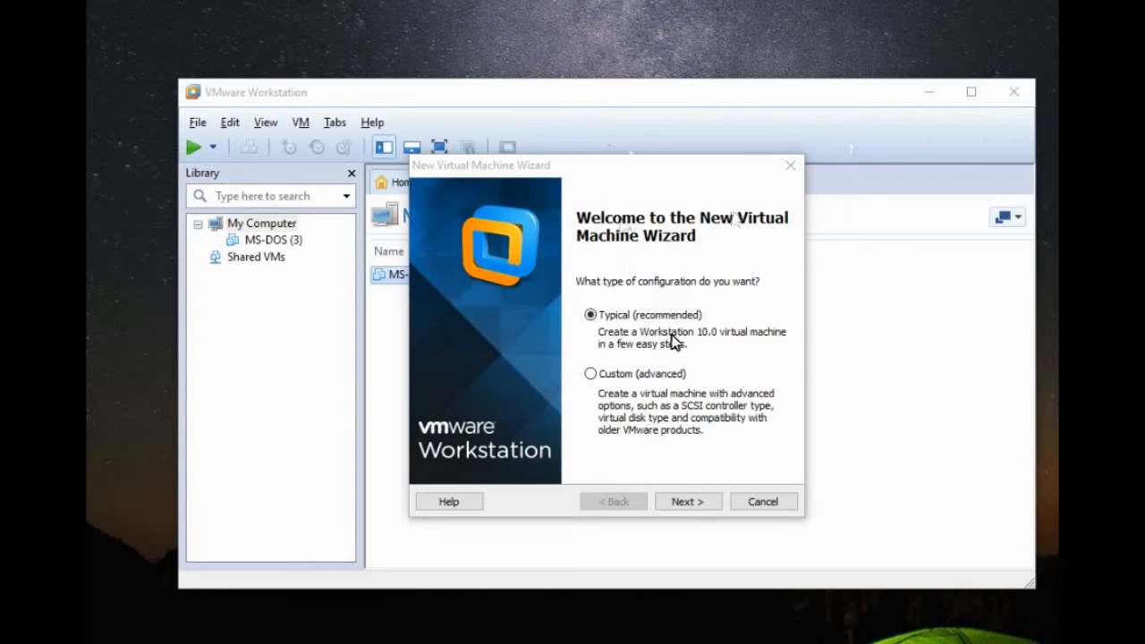
- Create a Typical VM with MS-DOS guest, OS installed later, named 'Windows 95 ISO'
click(687, 501)
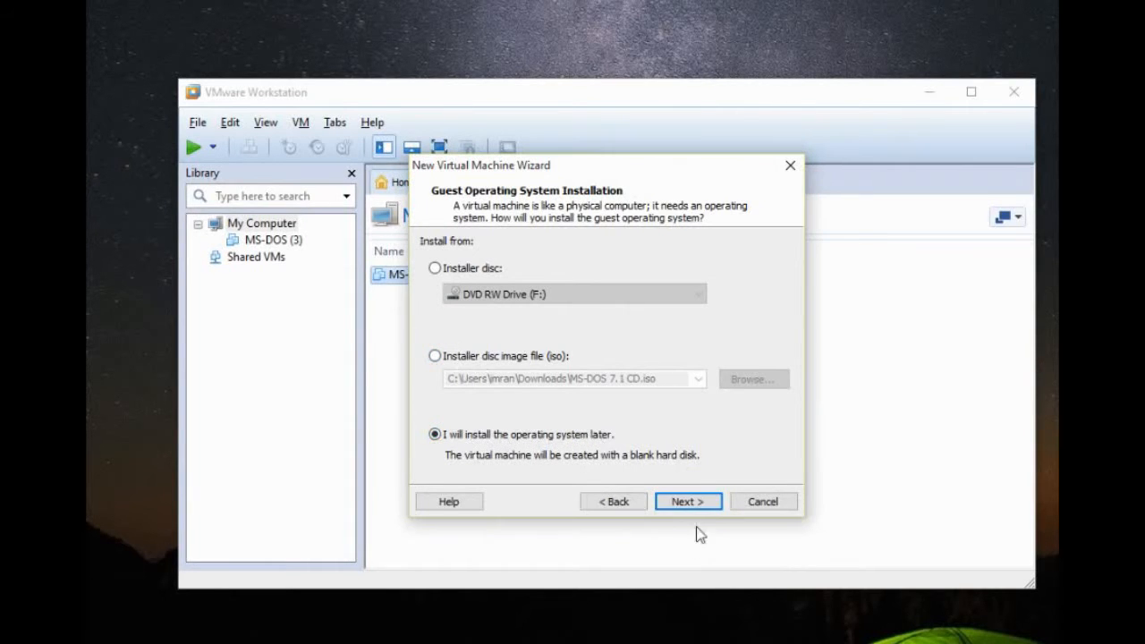
click(687, 501)
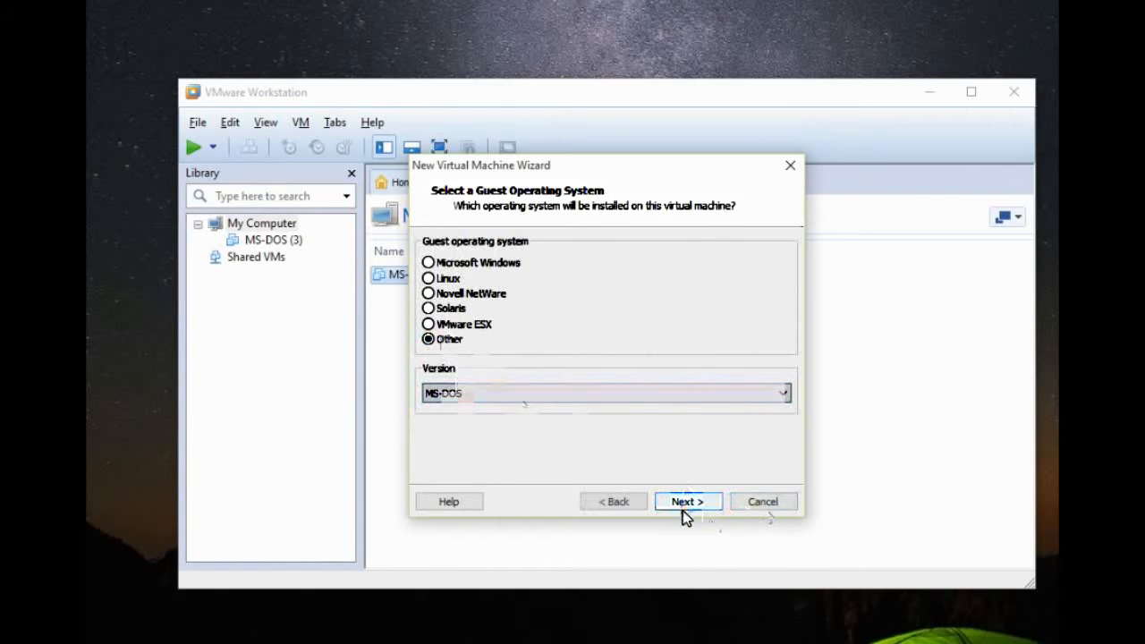
click(688, 502)
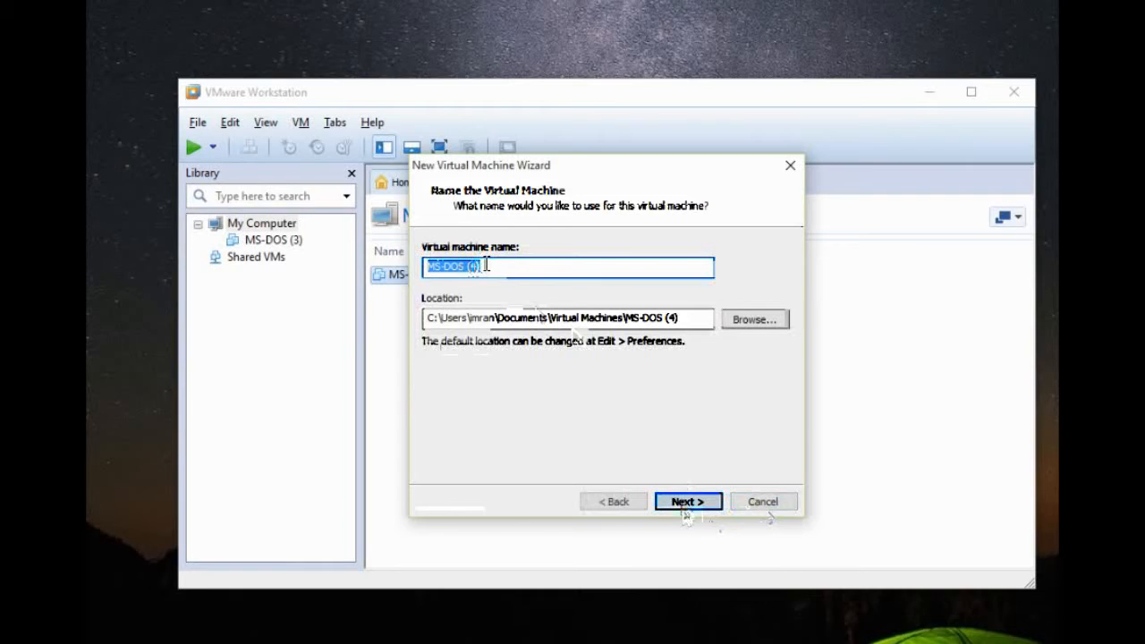
text(Windows 9)
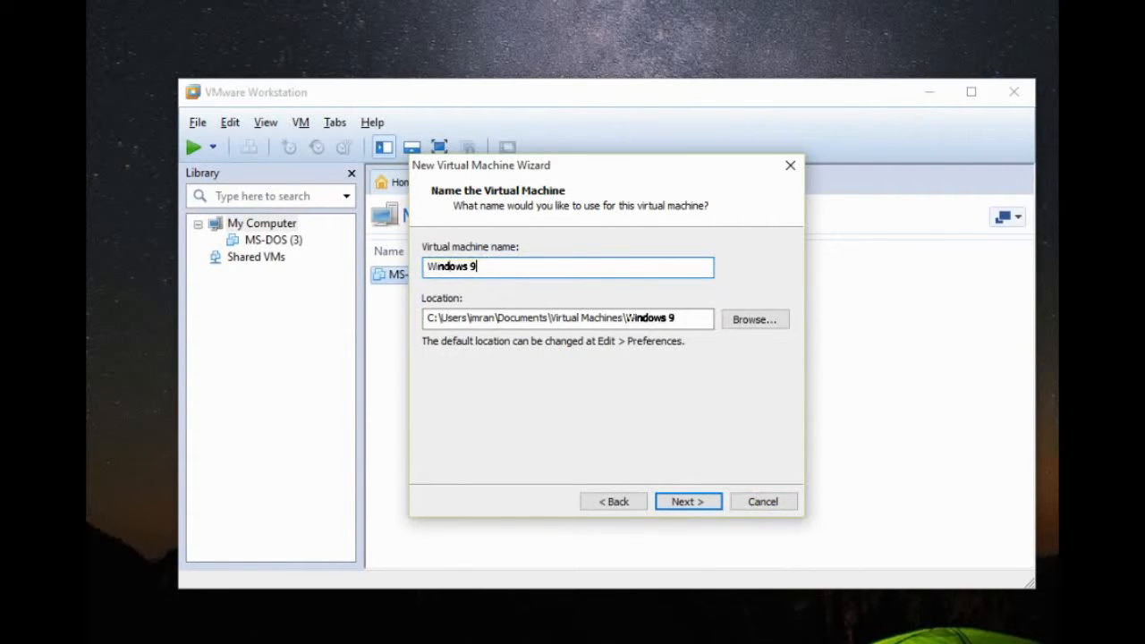
click(687, 501)
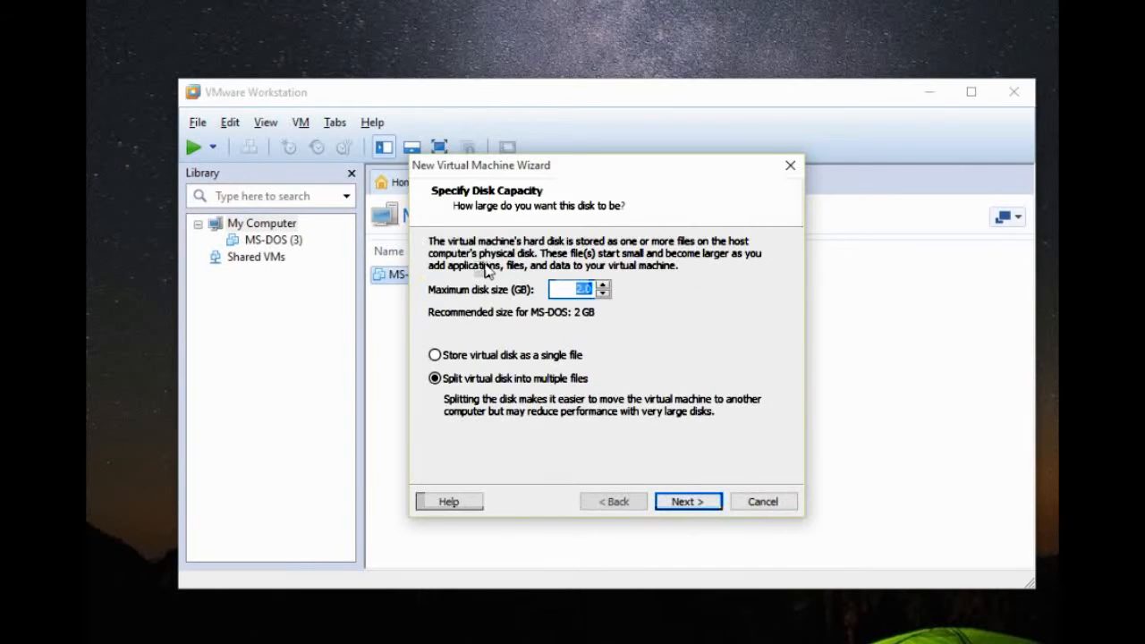
- Give the VM a 0.1 GB disk stored as a single file and finish creating it
text(0)
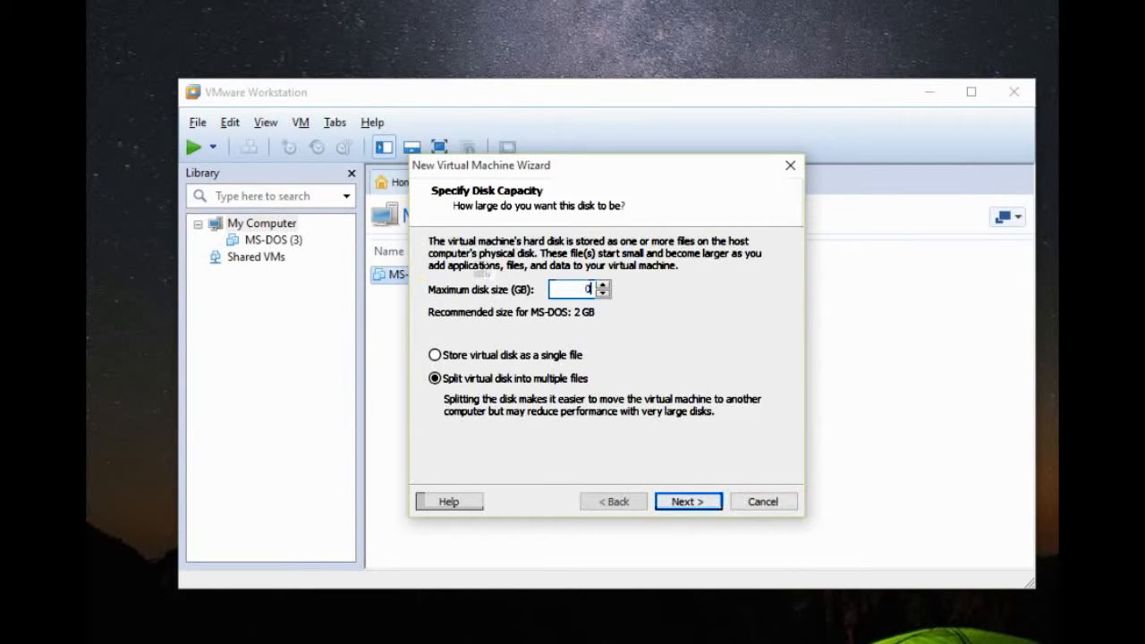
text(.1)
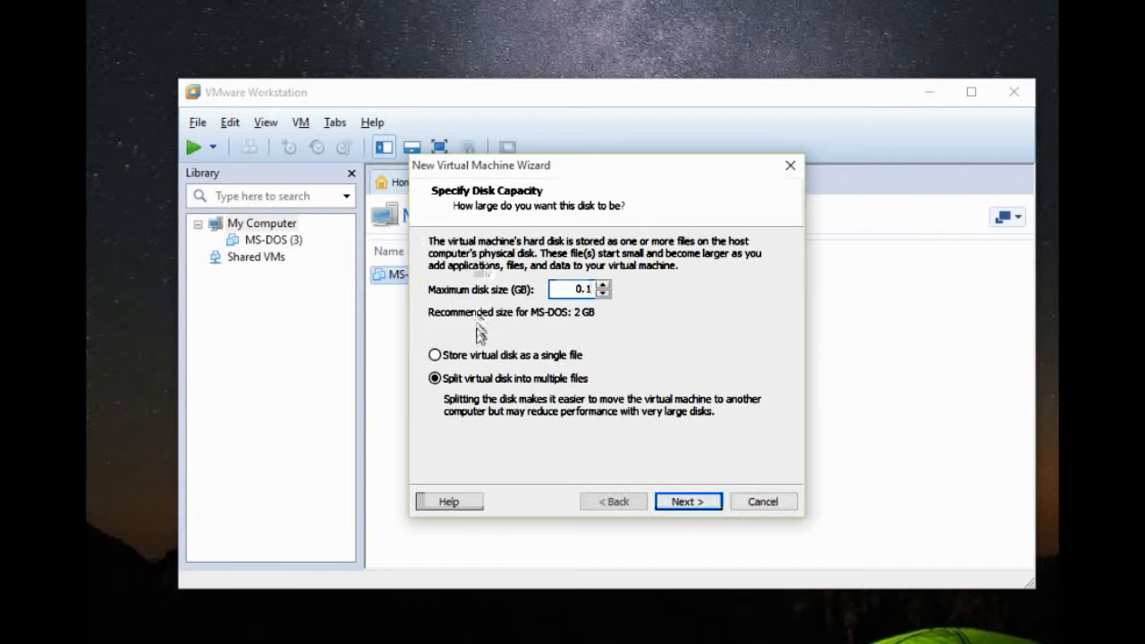
click(435, 355)
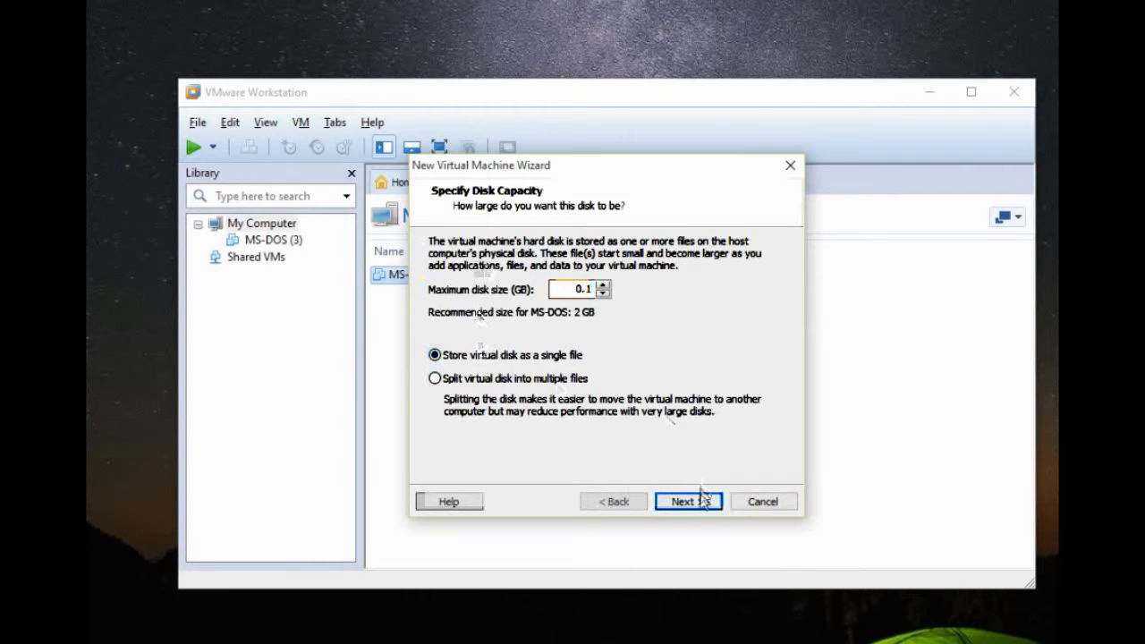
click(687, 501)
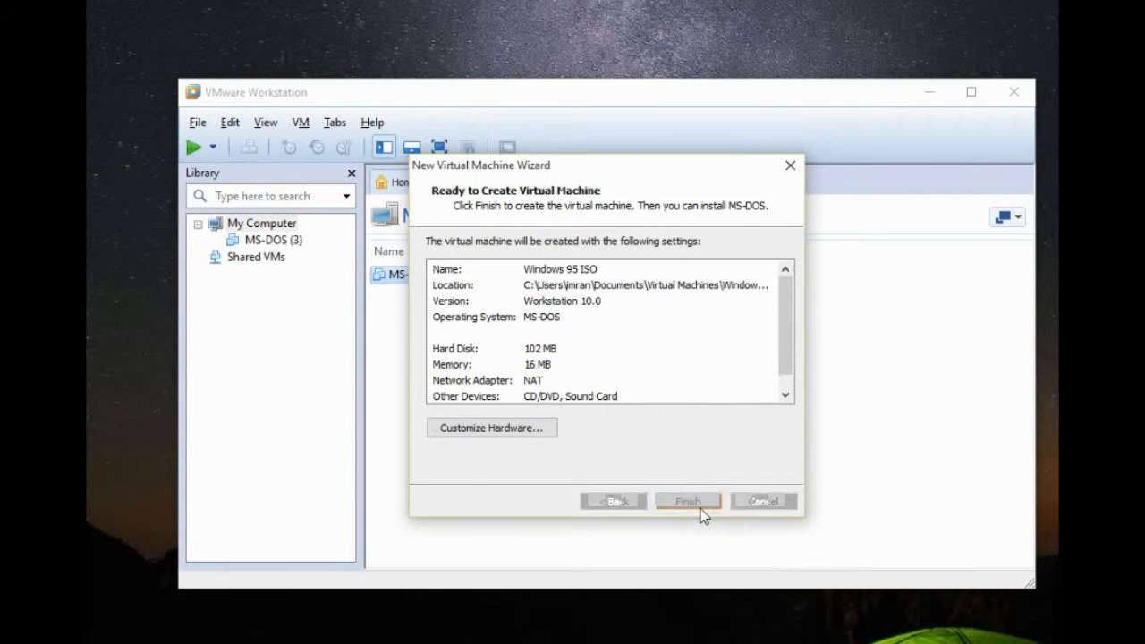
click(687, 501)
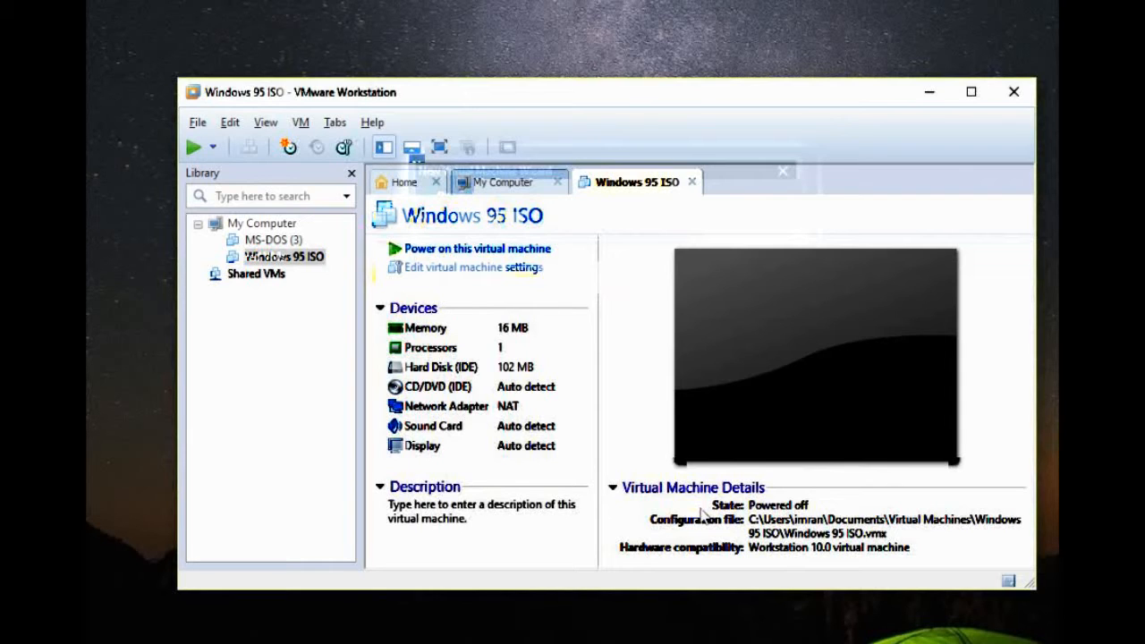
mouse_move(477, 249)
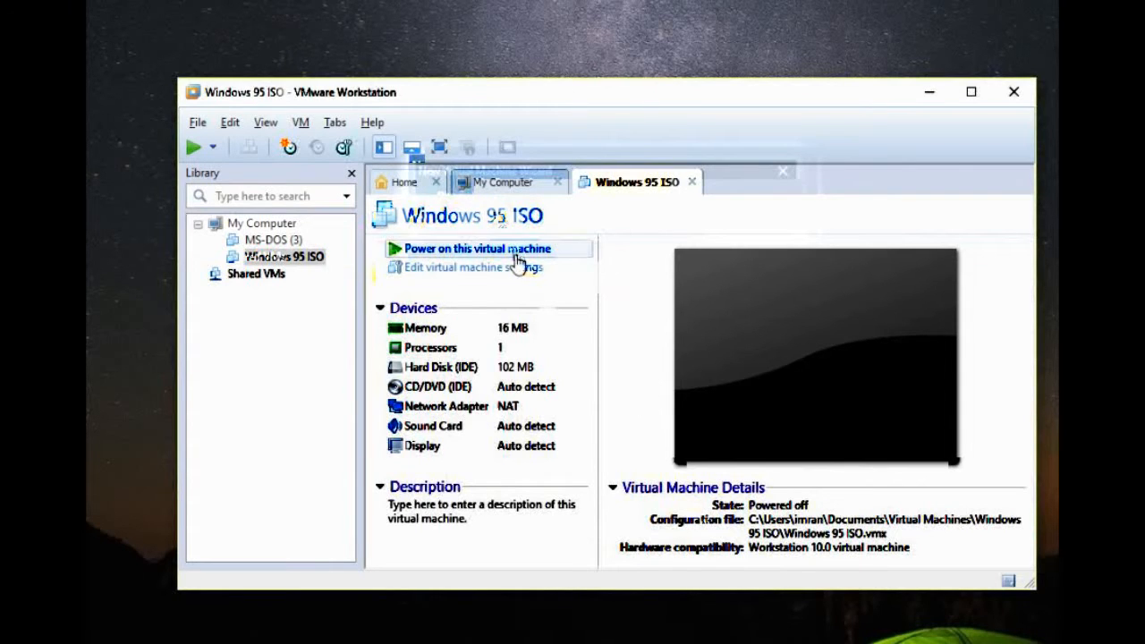
- Power on the VM and set its CD/DVD drive to use an ISO image file
click(476, 249)
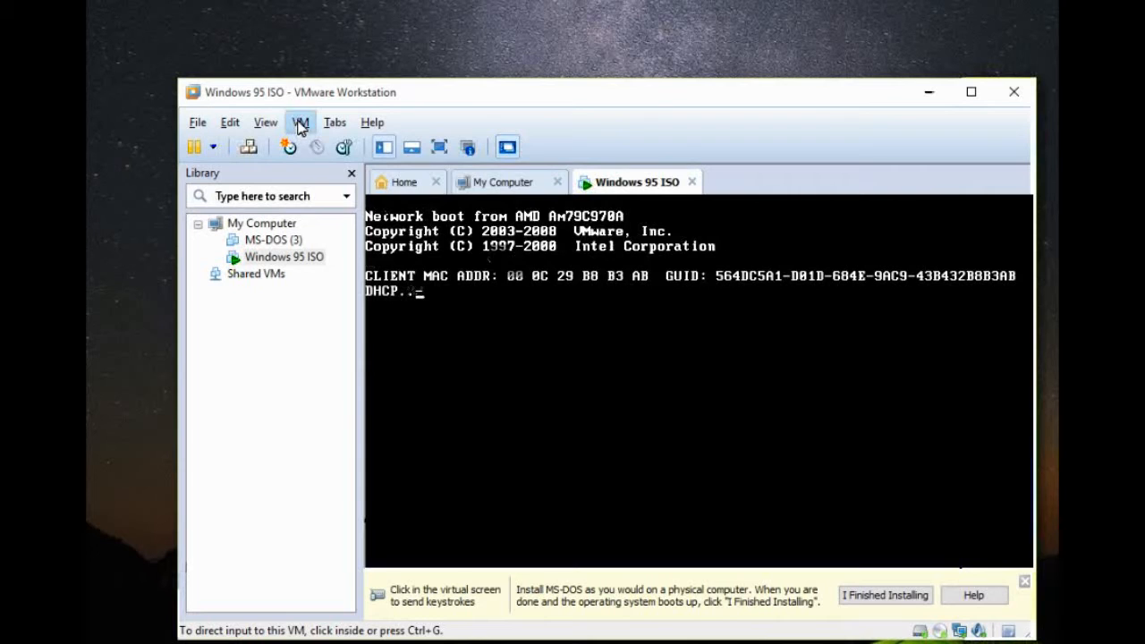
click(300, 122)
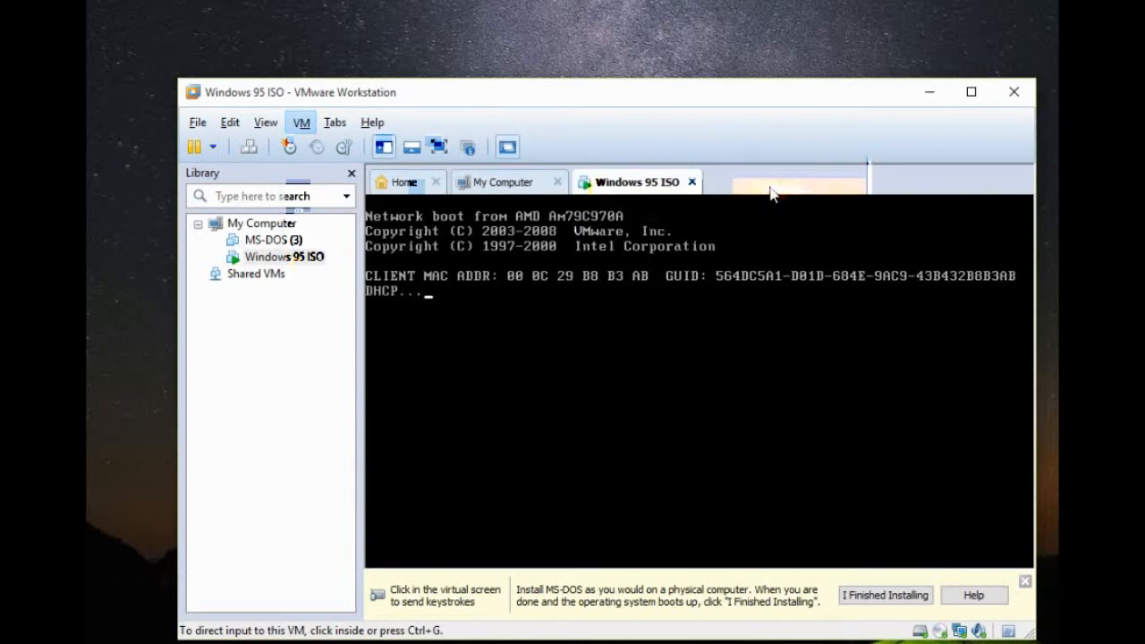
click(301, 122)
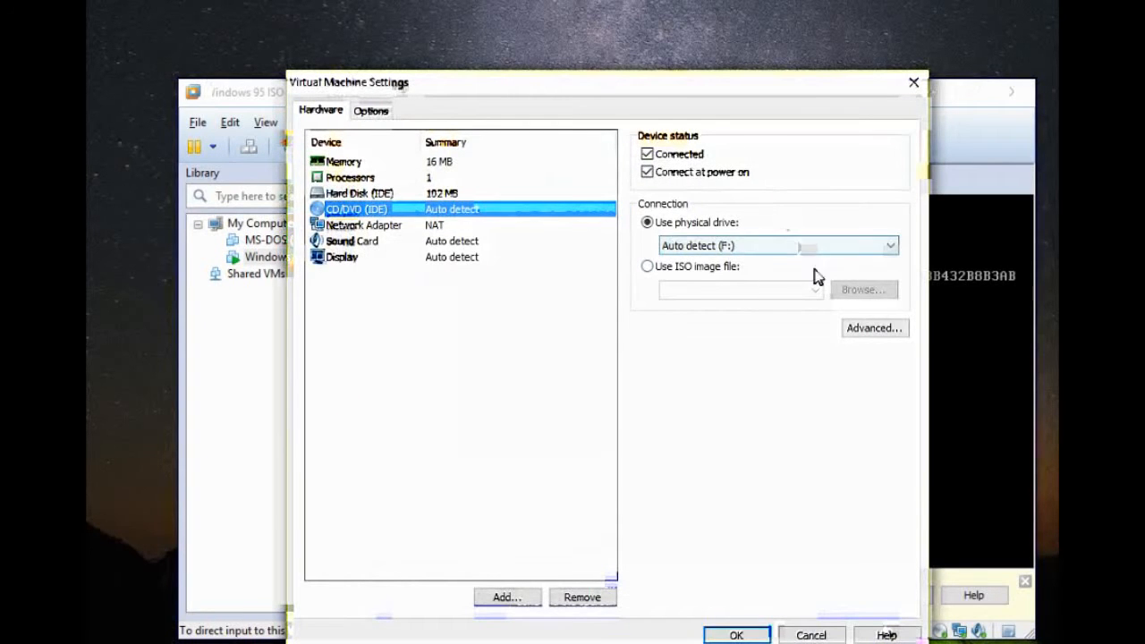
click(648, 264)
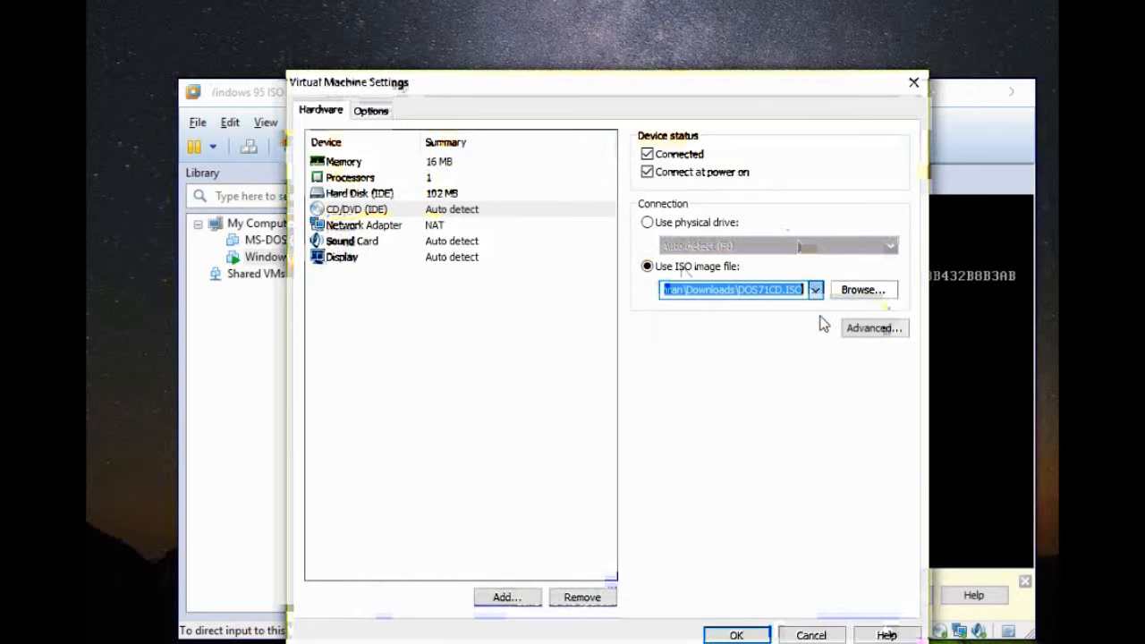
click(735, 635)
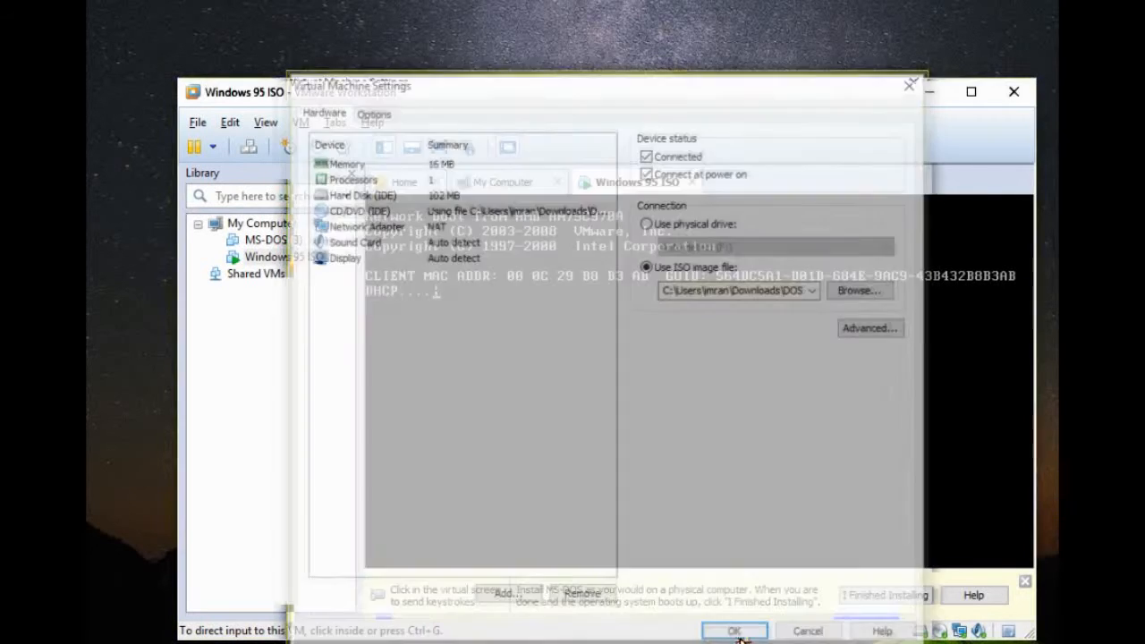
click(734, 630)
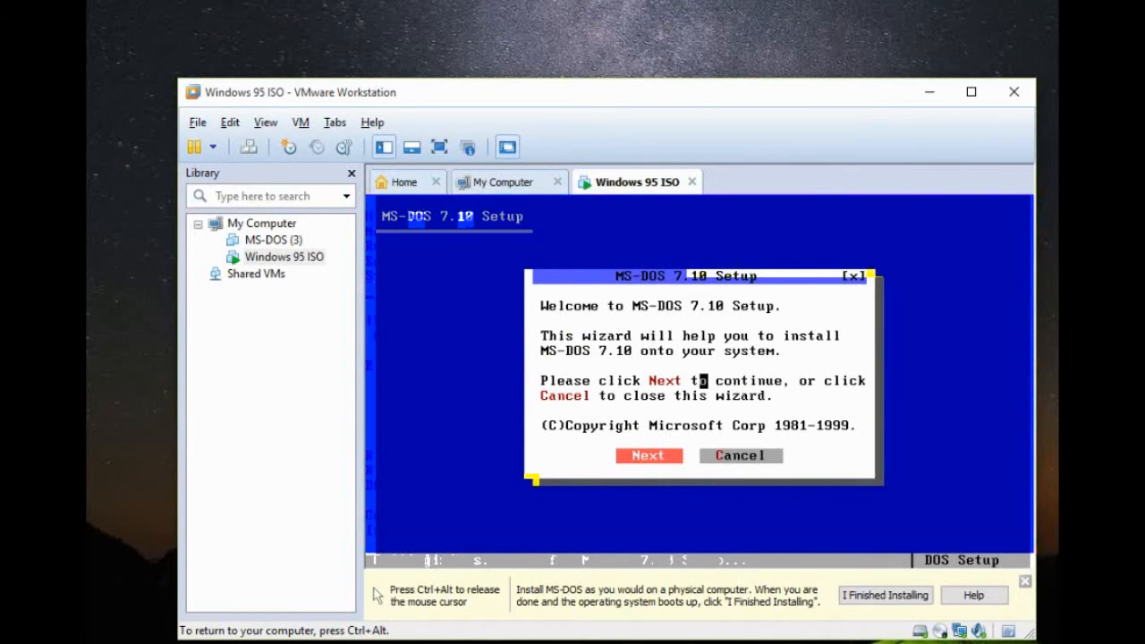
- Agree to the MS-DOS 7.10 licence, let Setup check partitions, and reboot now
click(648, 456)
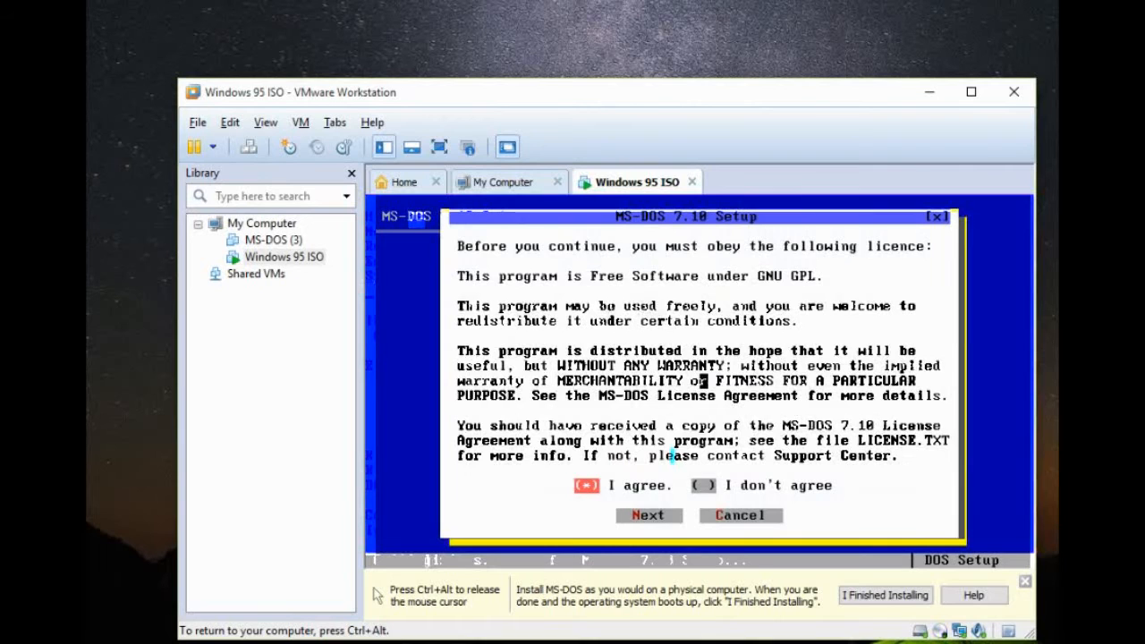
click(648, 515)
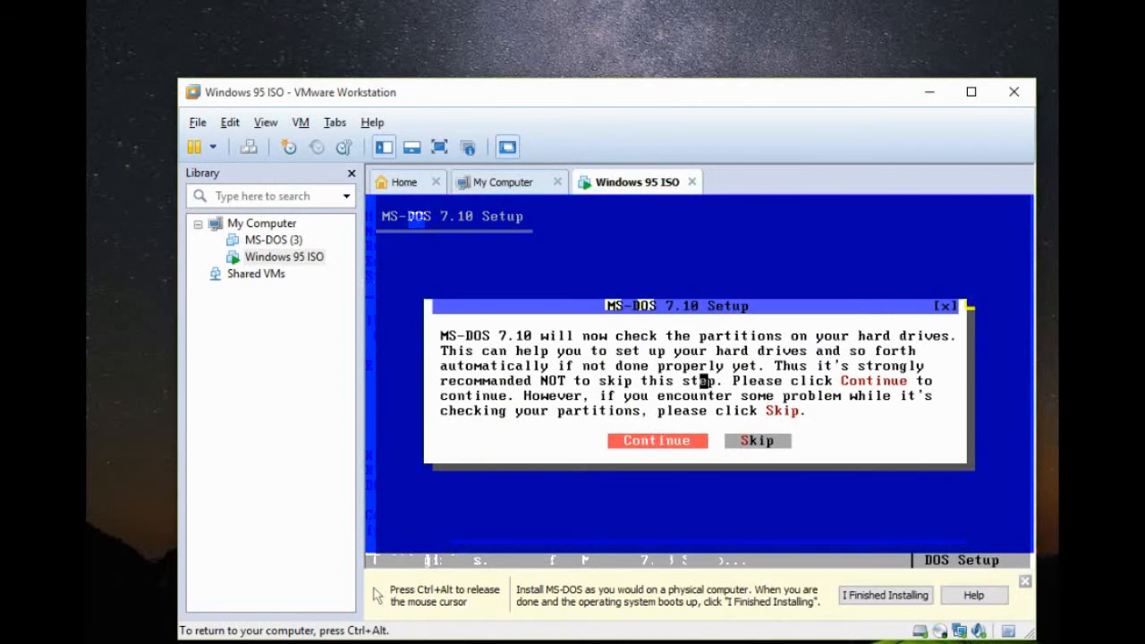
click(655, 440)
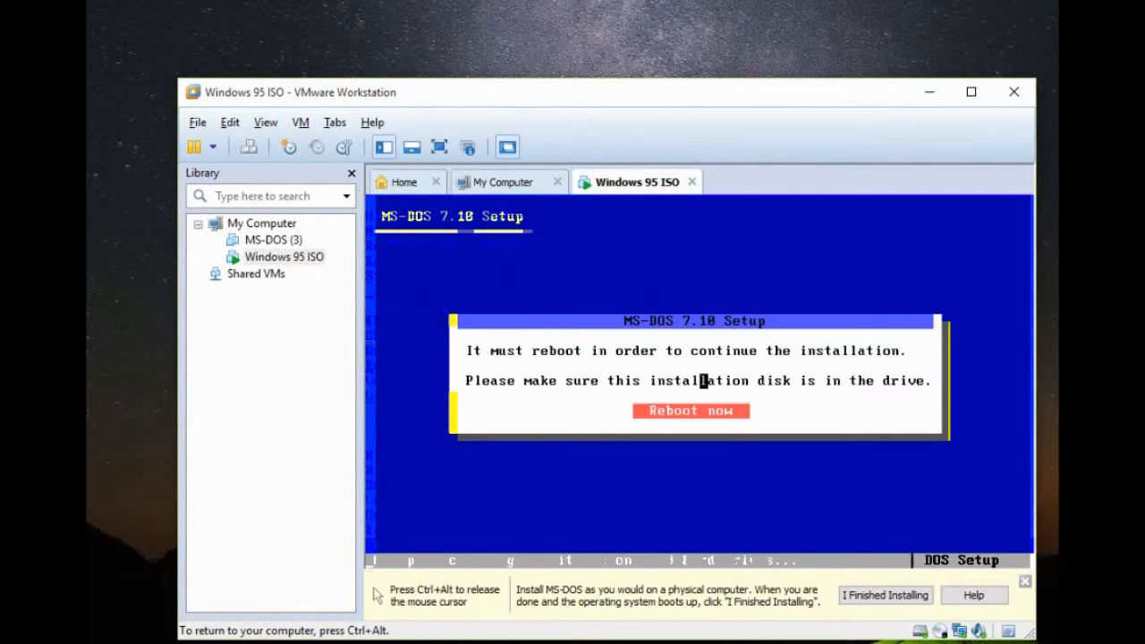
click(691, 410)
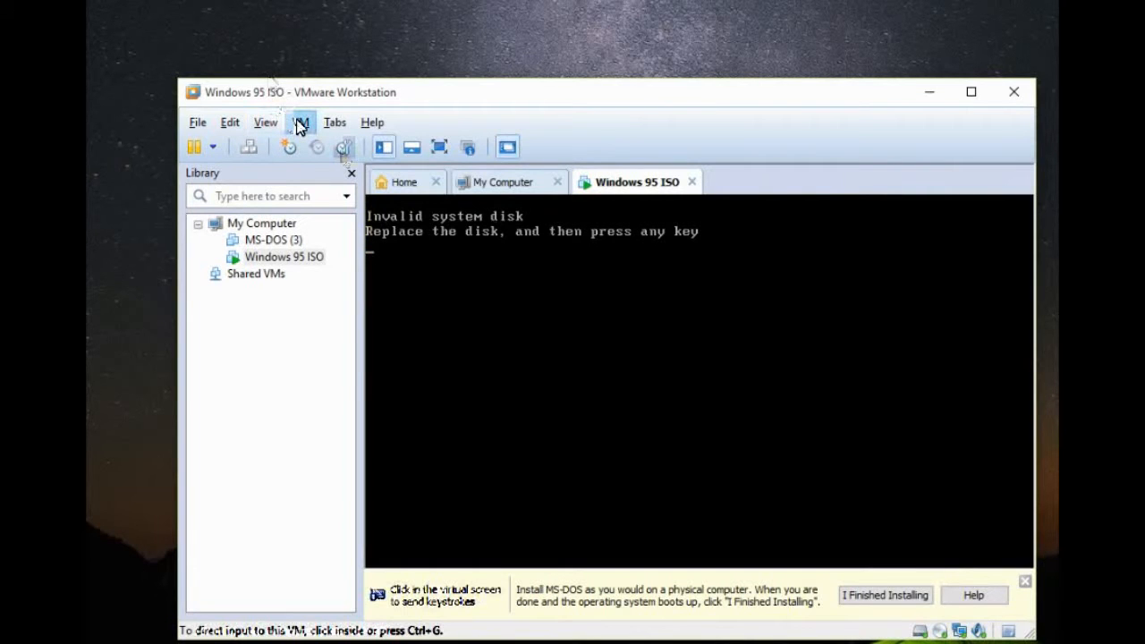
- Reset the VM via its Power options so it boots MS-DOS 7.10 Setup from the ISO again
click(300, 122)
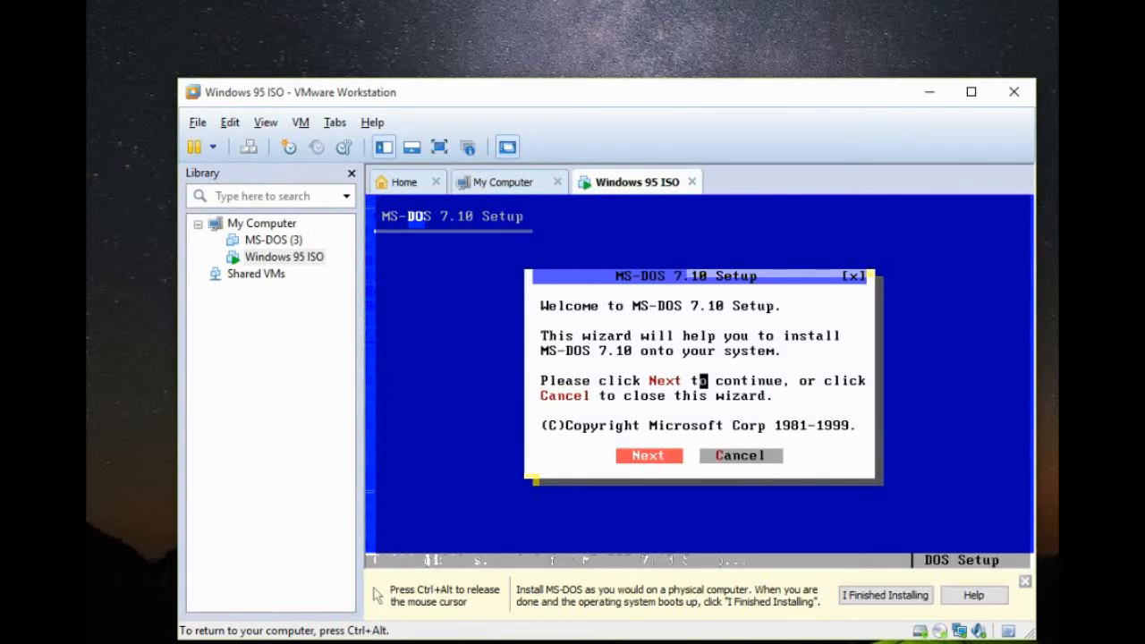
- Agree to the licence, rewrite the MBR, keep C:\DOS71, choose Full installation with AccessDOS
click(648, 457)
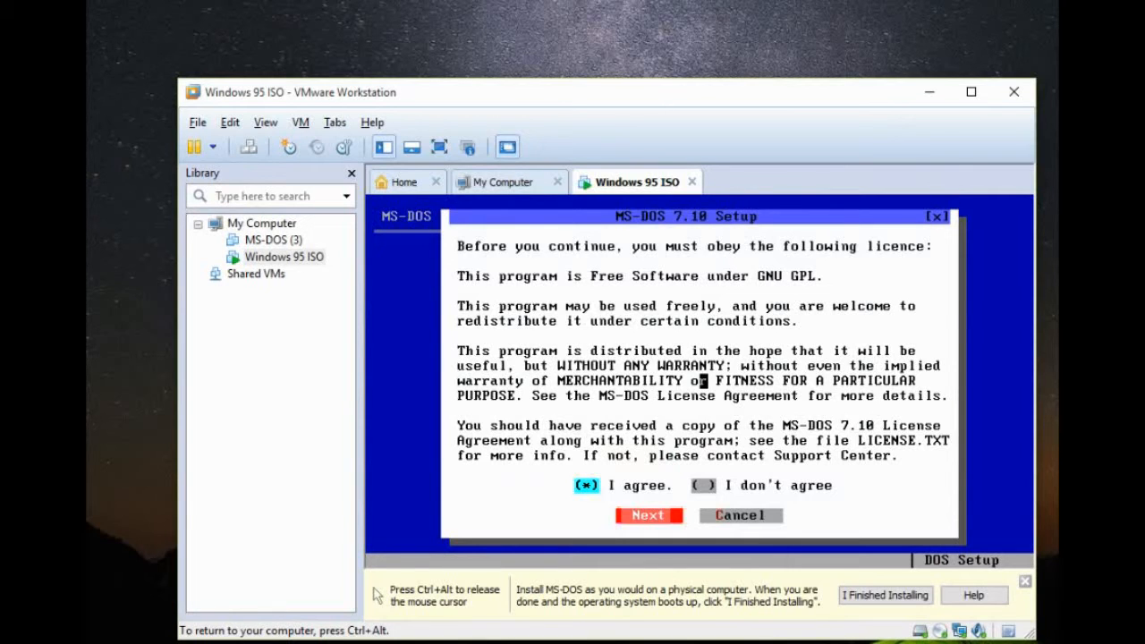
click(648, 515)
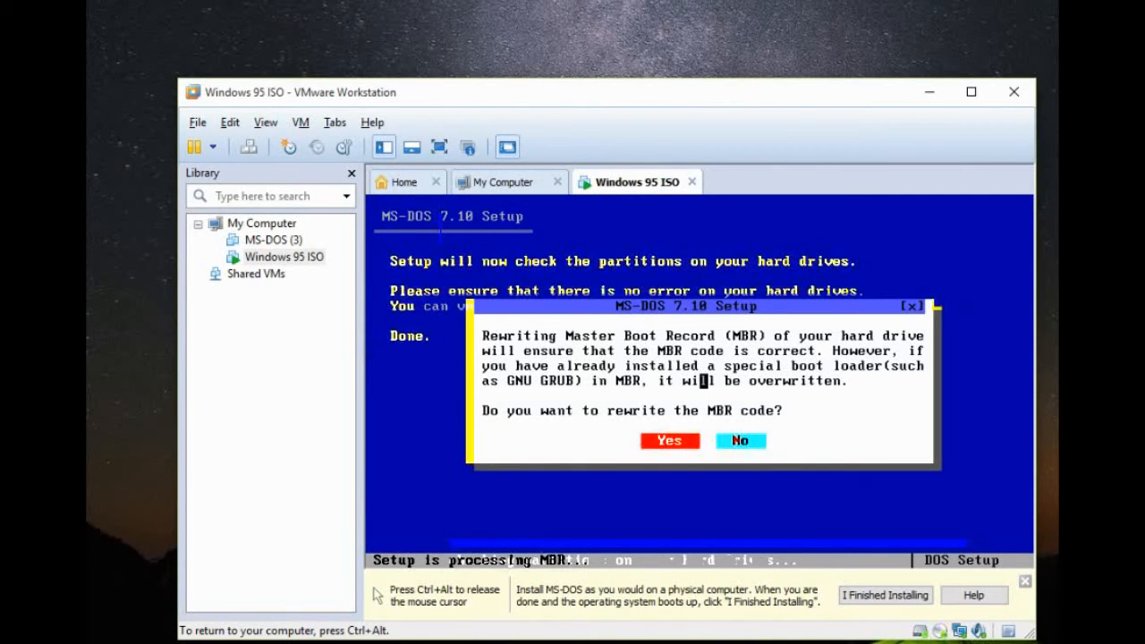
click(669, 440)
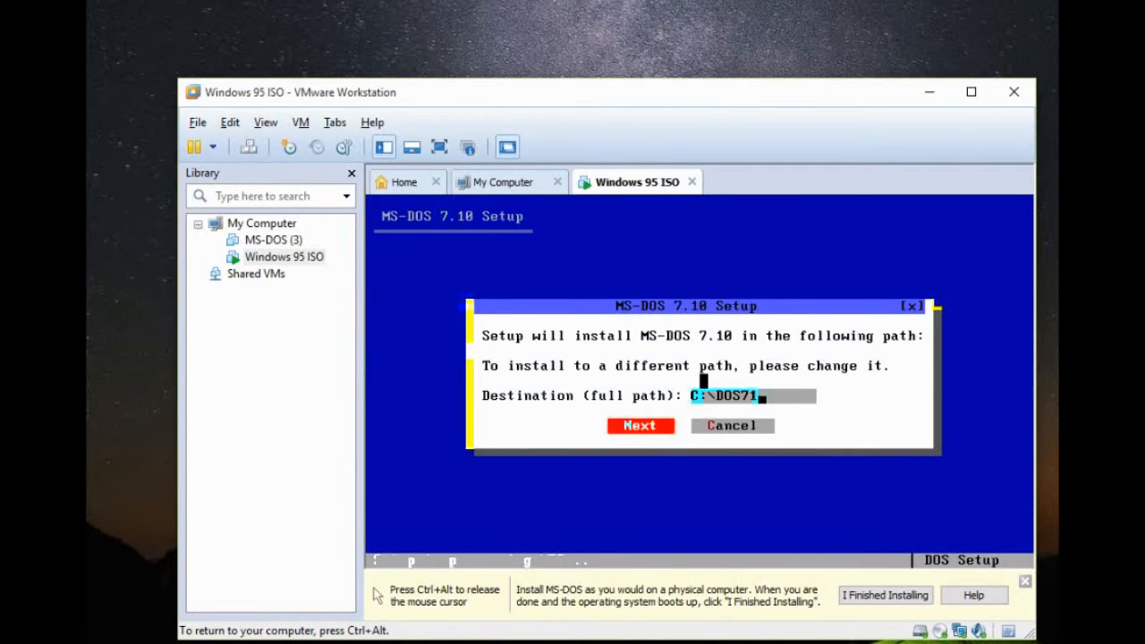
click(640, 426)
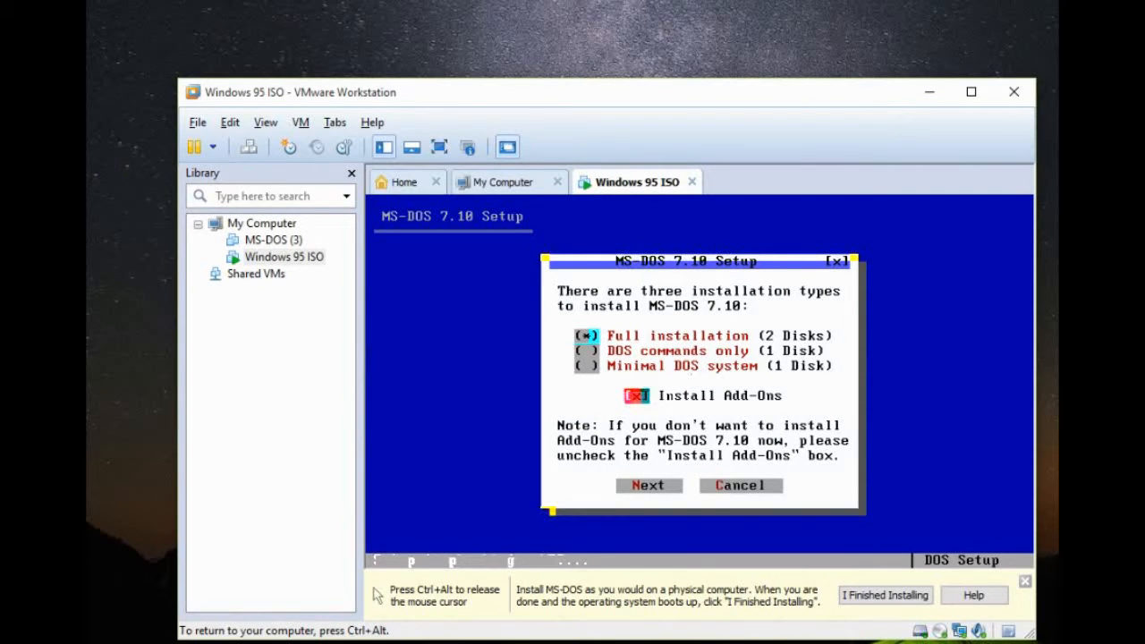
click(648, 485)
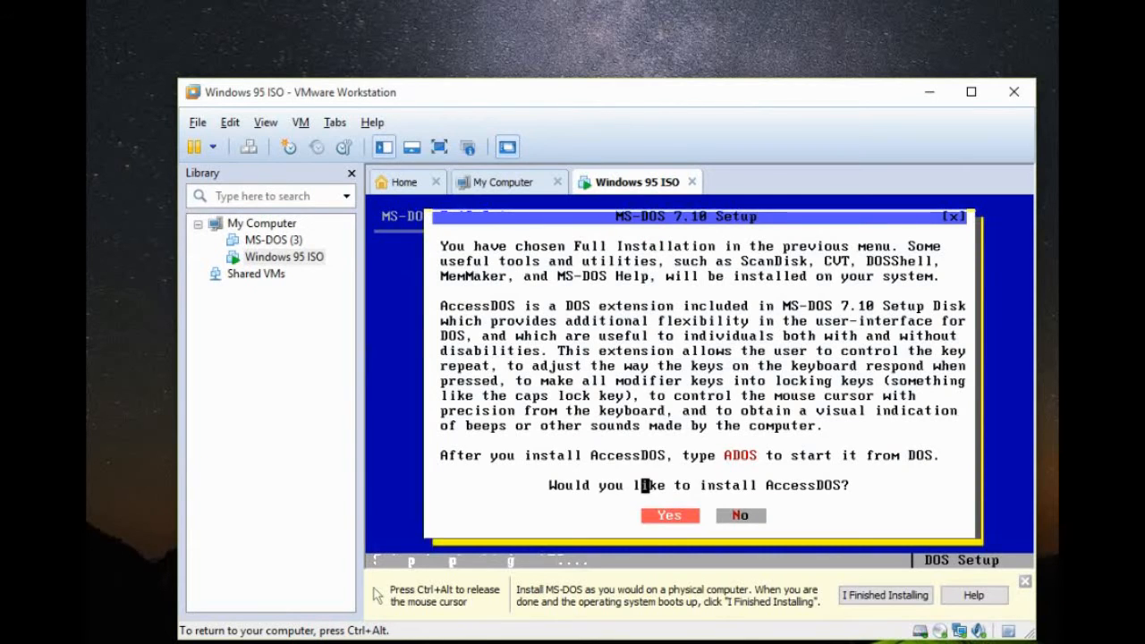
click(670, 515)
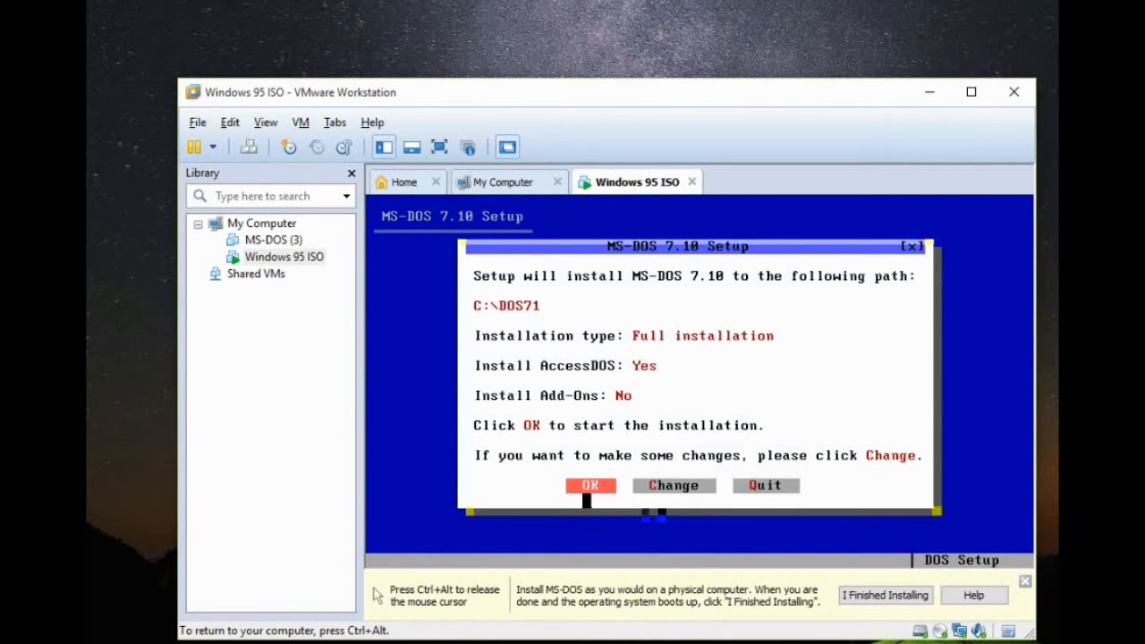
- Start installing, answer the logo, log and disk-access questions, load both CD driver and extension, and confirm
click(591, 485)
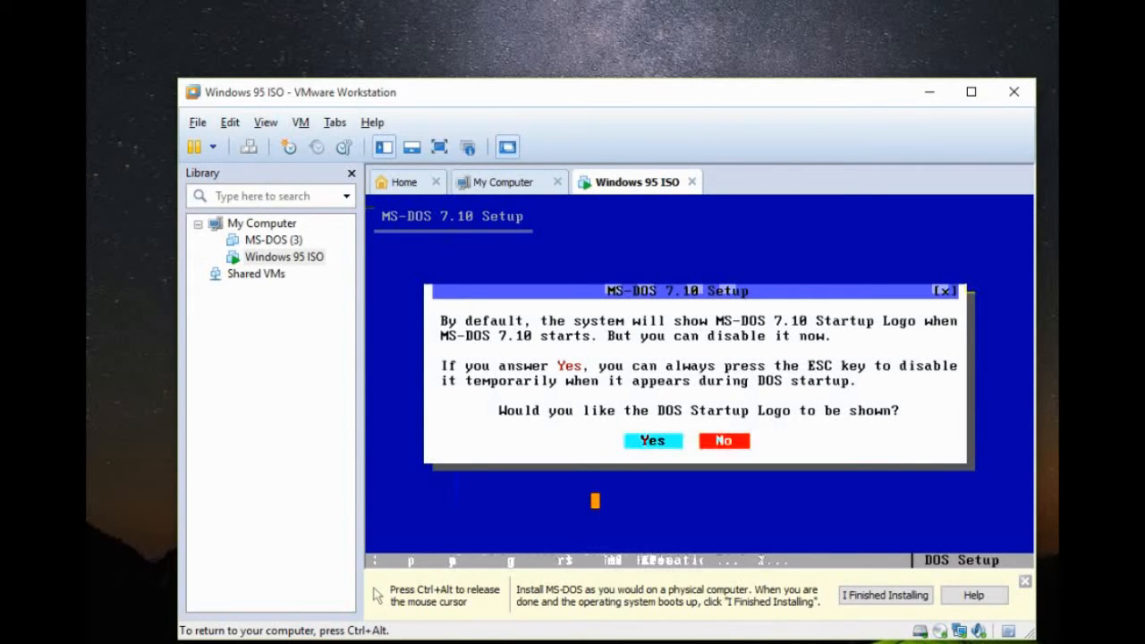
click(651, 441)
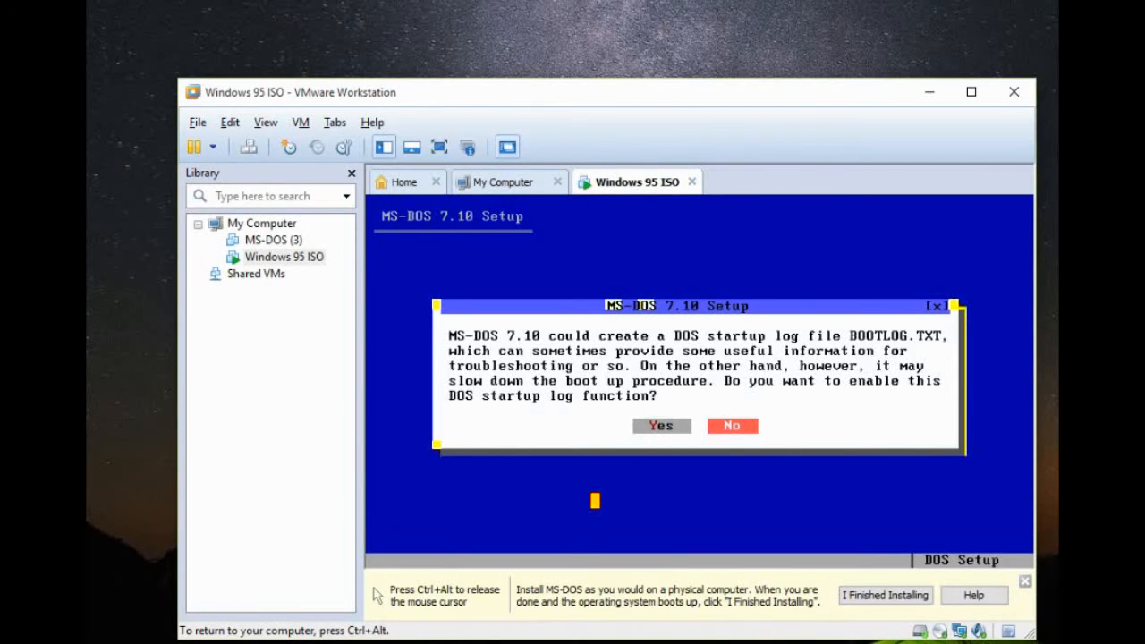
click(661, 426)
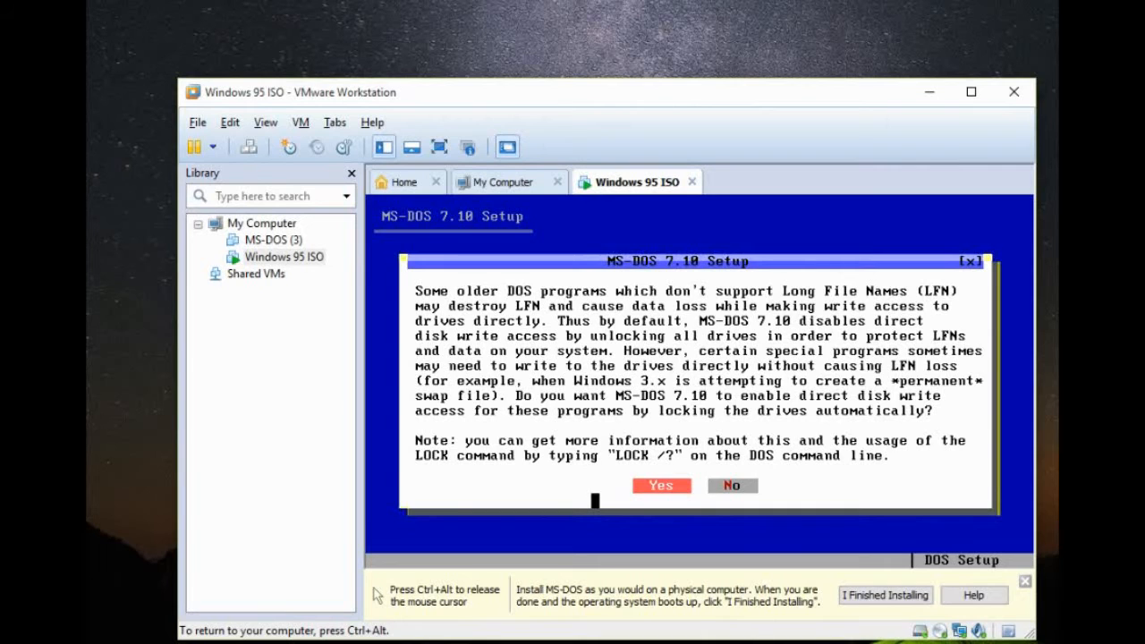
click(660, 485)
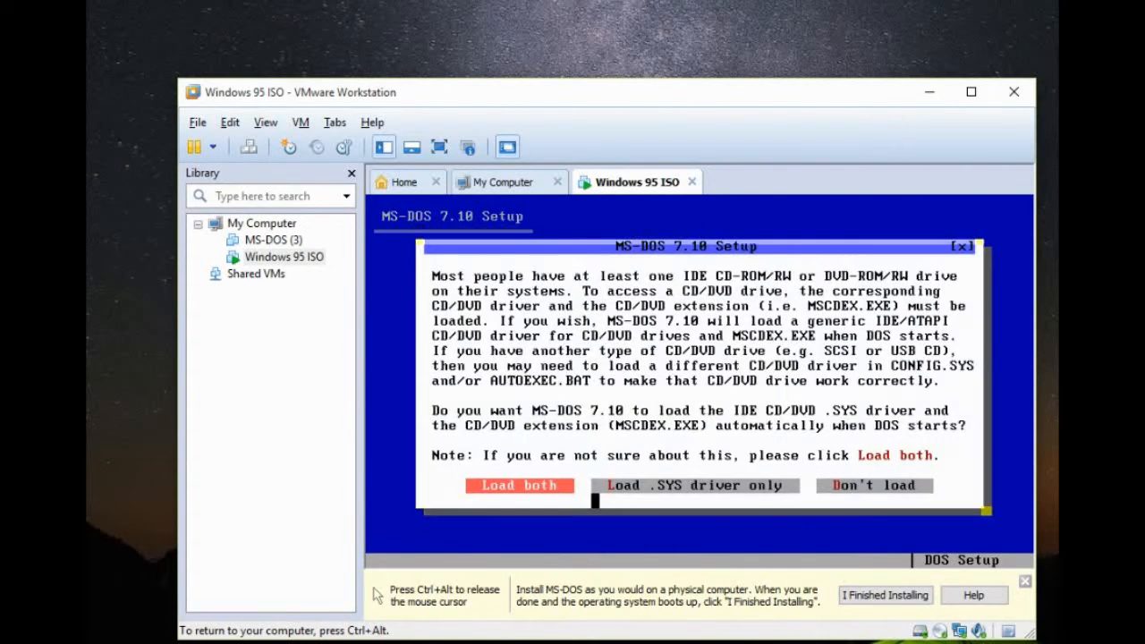
click(519, 485)
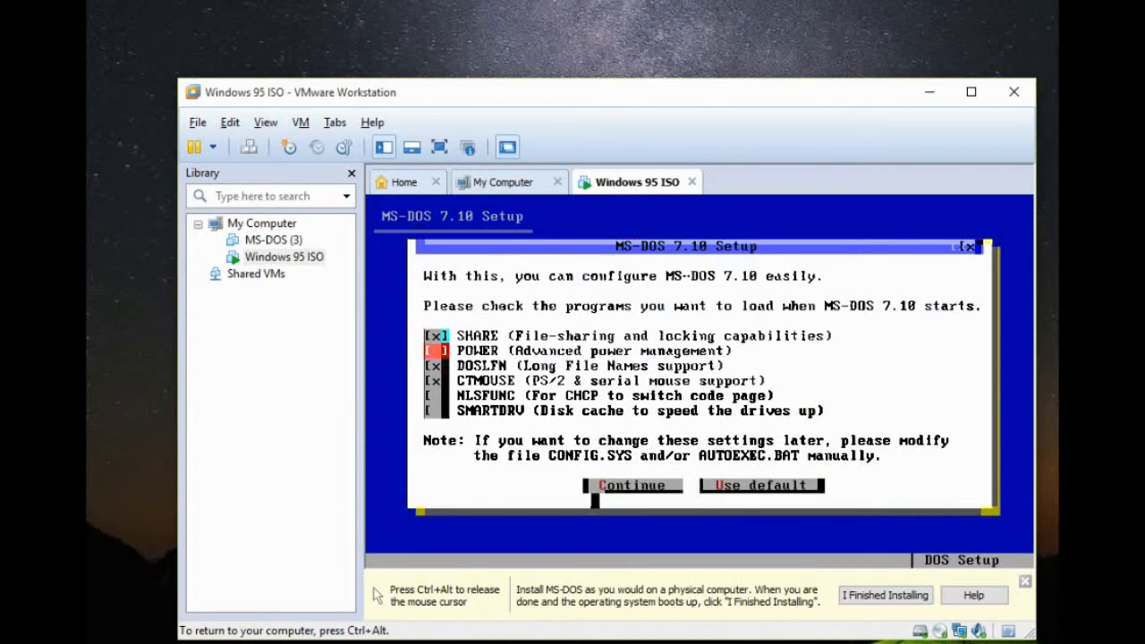
click(759, 484)
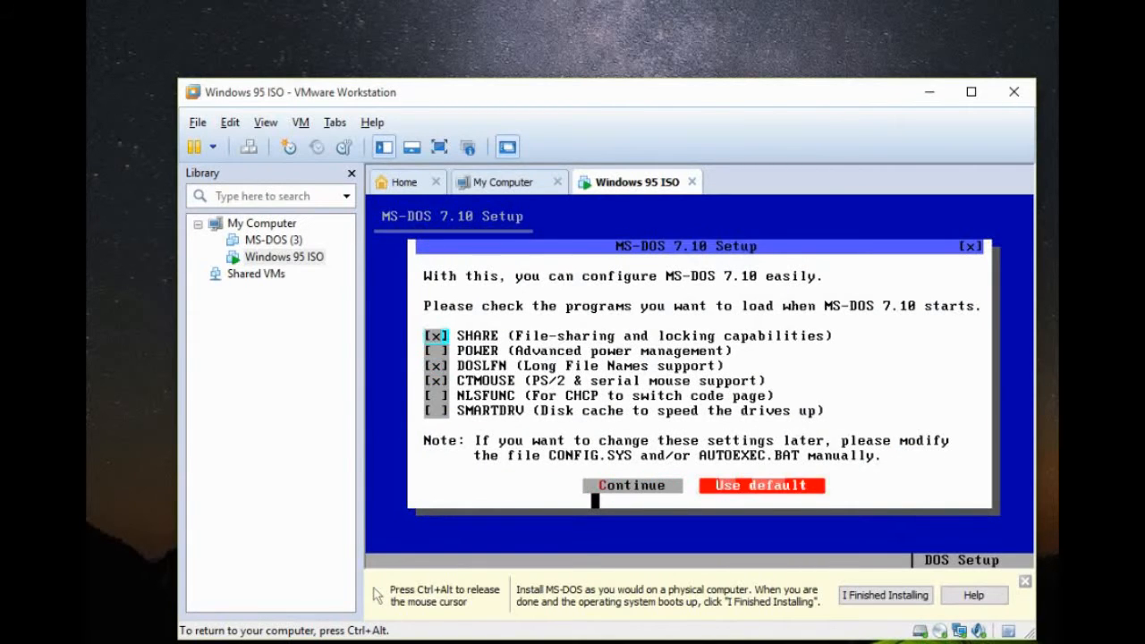
click(631, 485)
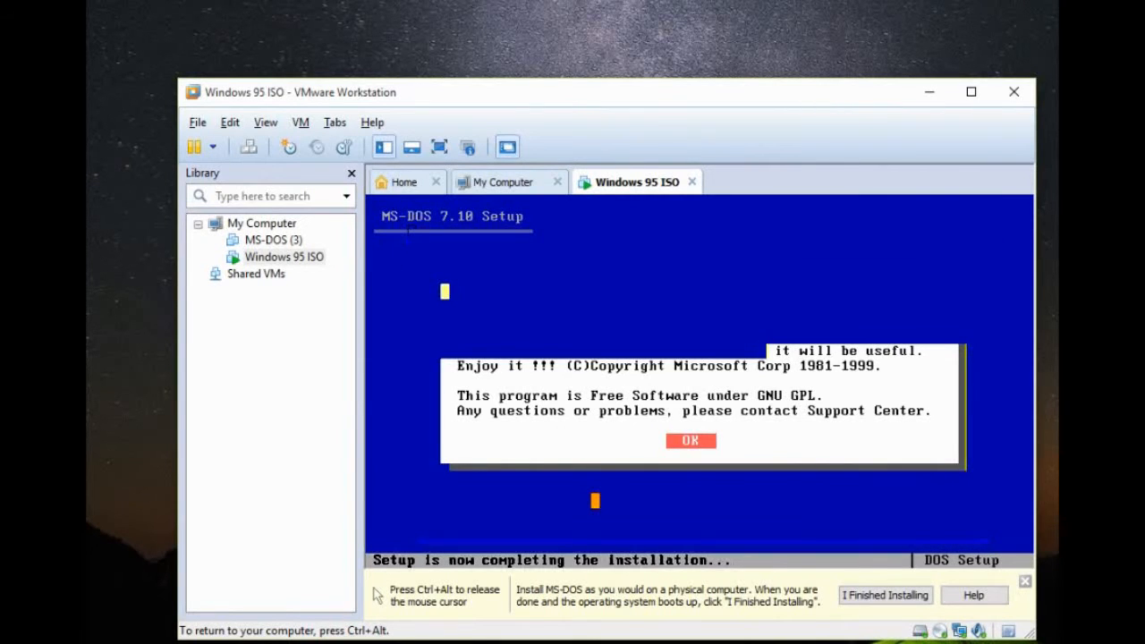
click(691, 440)
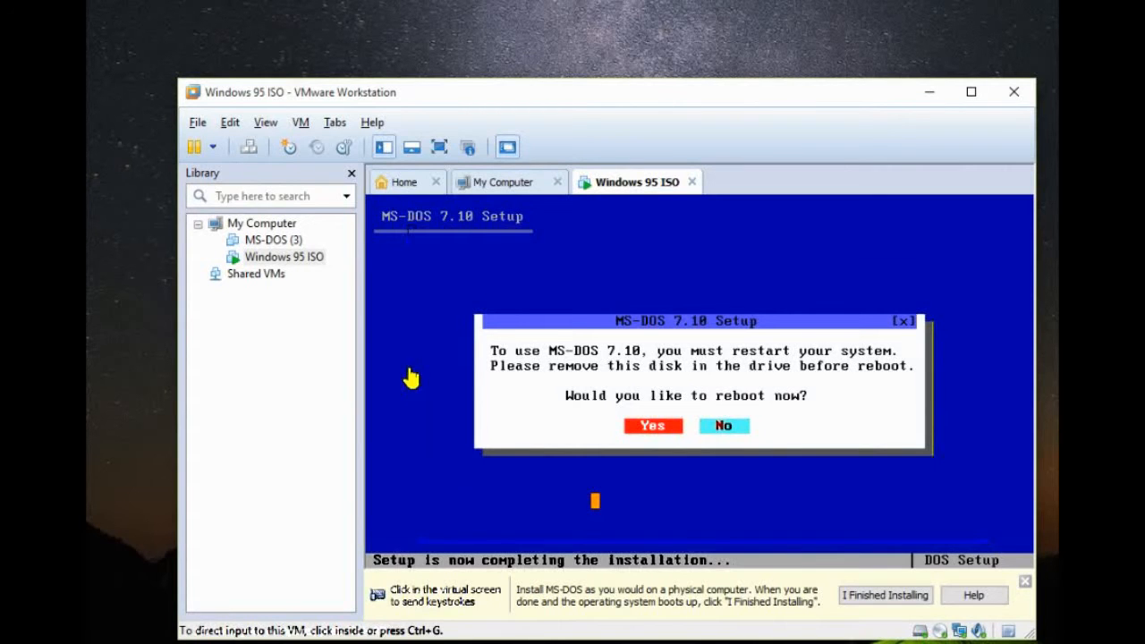
- Bring up the VM menu once MS-DOS Setup asks to reboot
click(300, 122)
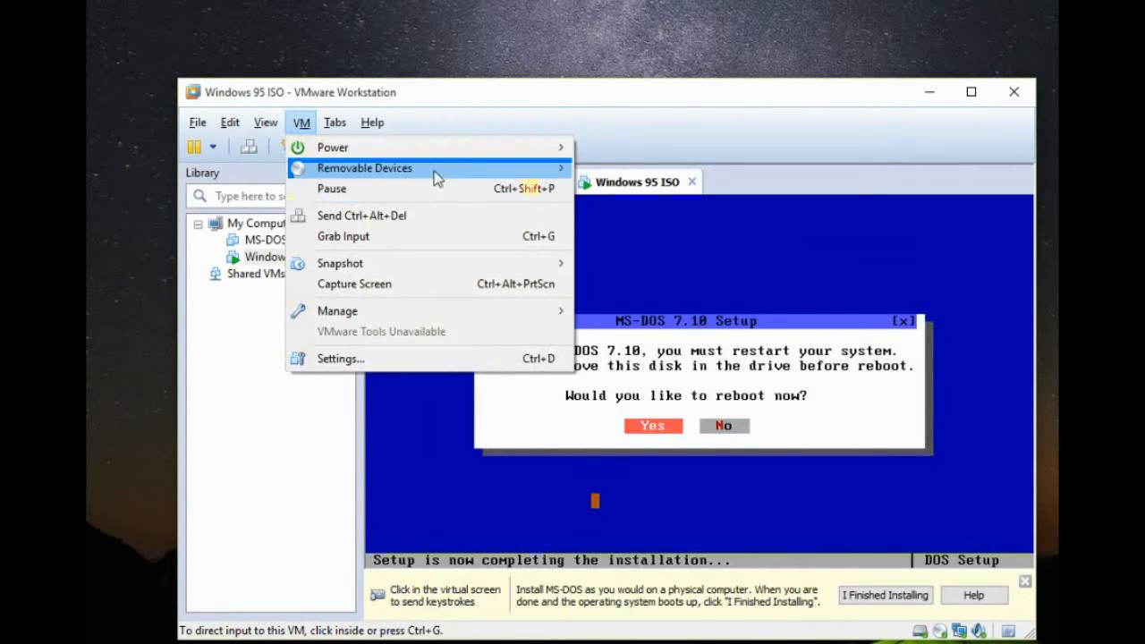
mouse_move(635, 168)
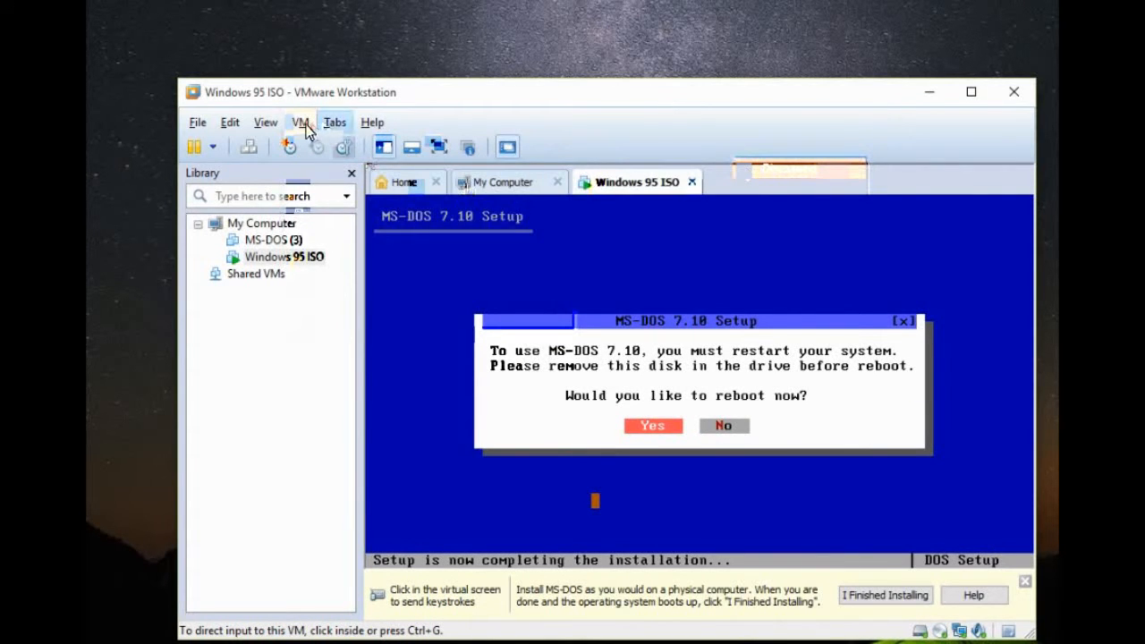
click(301, 122)
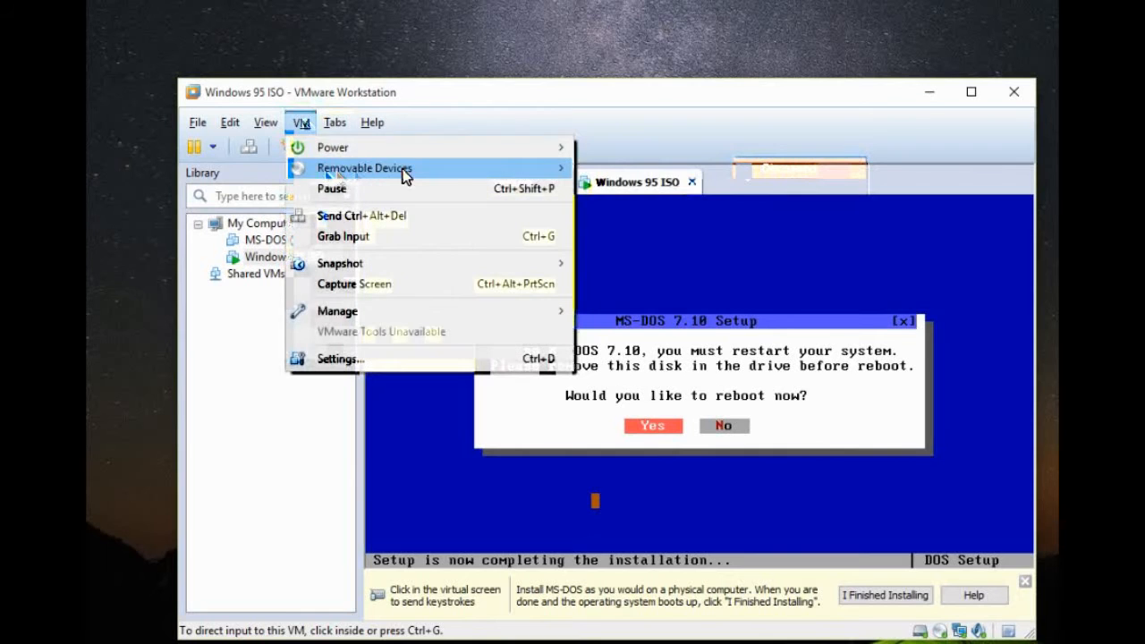
mouse_move(365, 168)
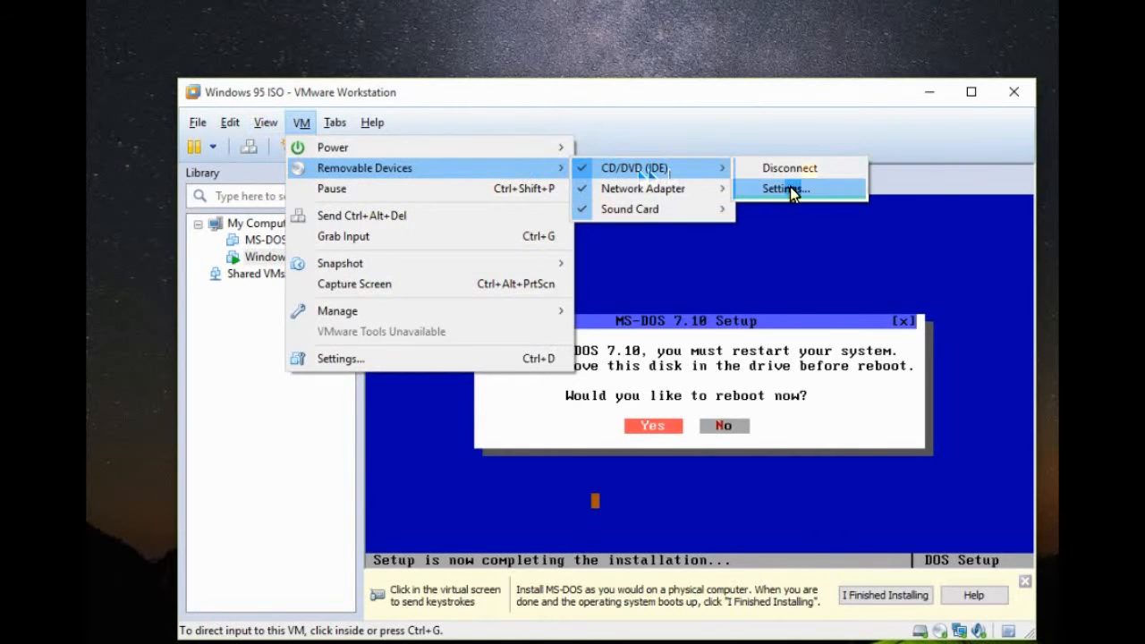
- Switch the CD/DVD (IDE) drive from the ISO to the auto-detected physical drive
click(784, 190)
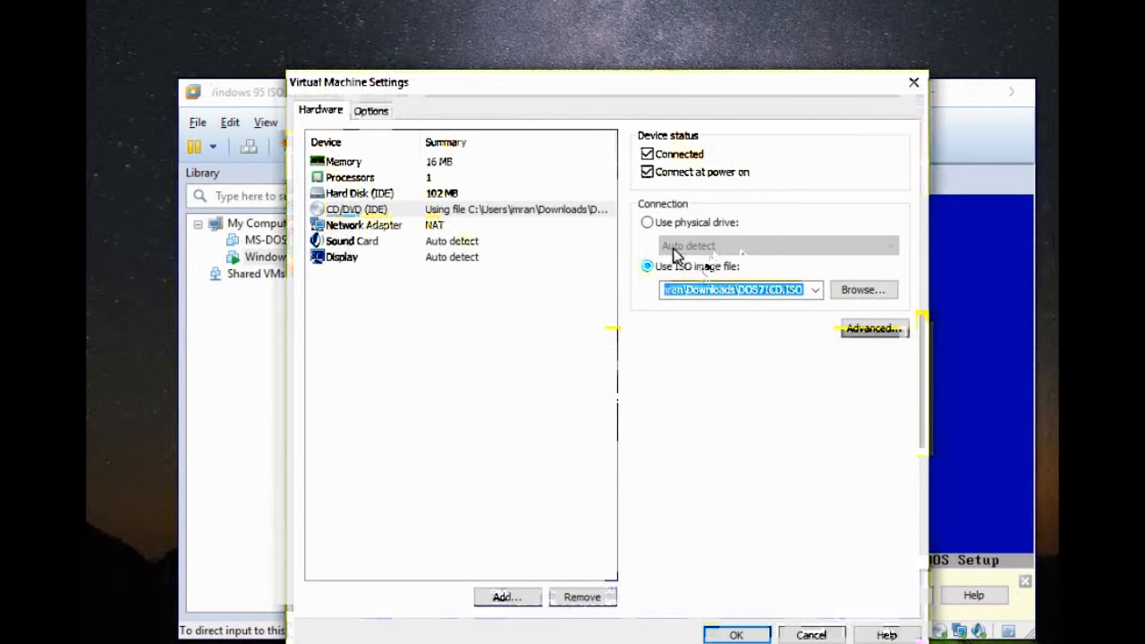
click(814, 290)
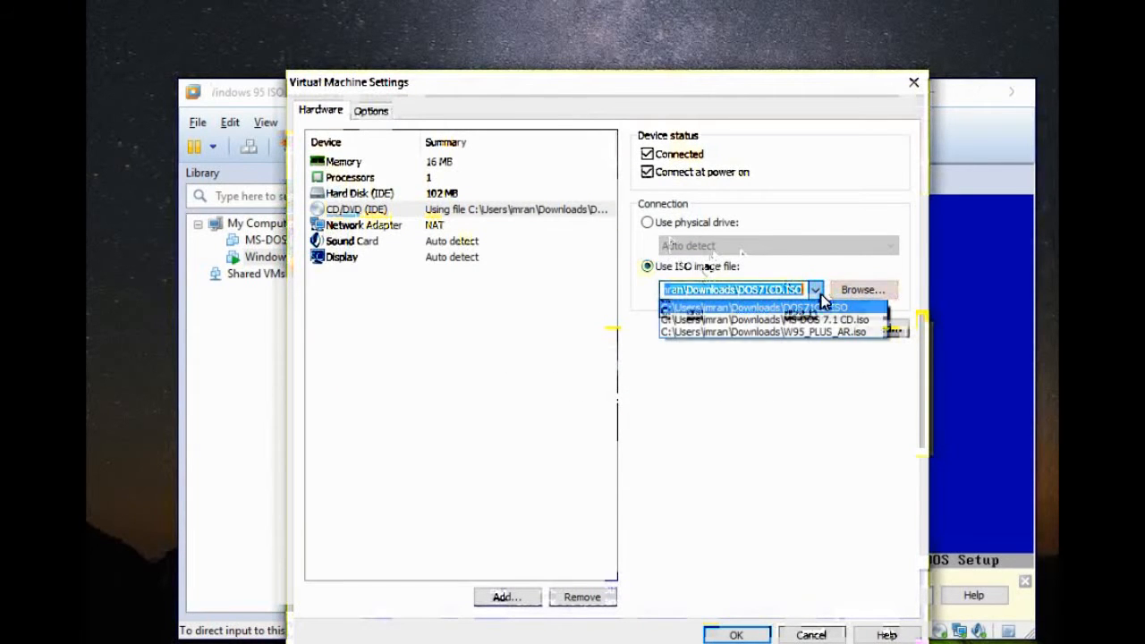
click(750, 308)
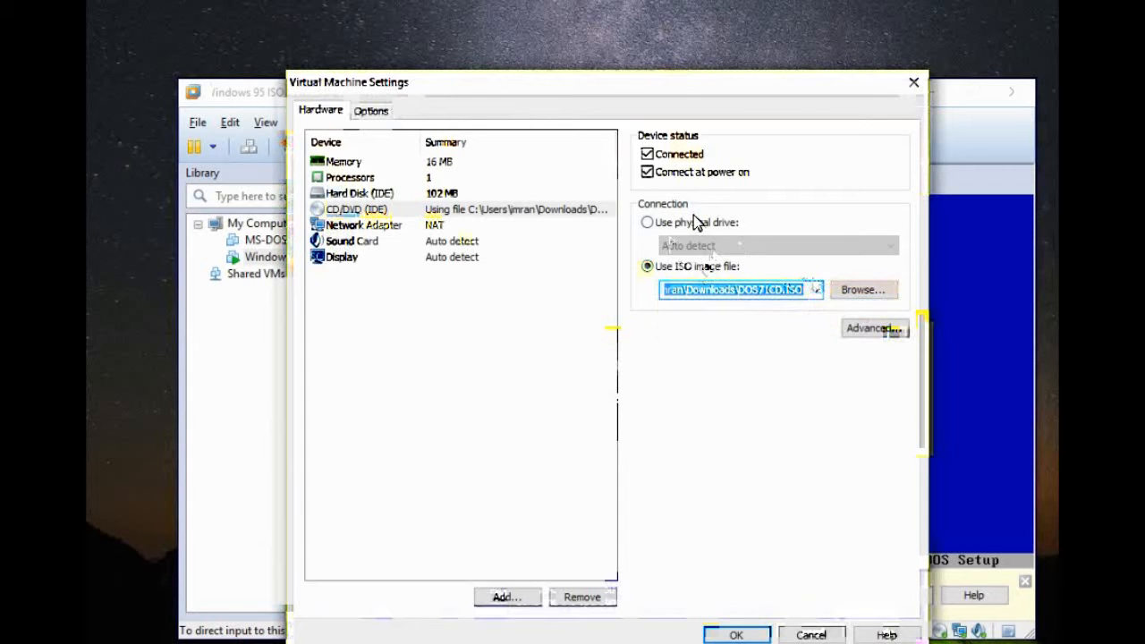
click(648, 222)
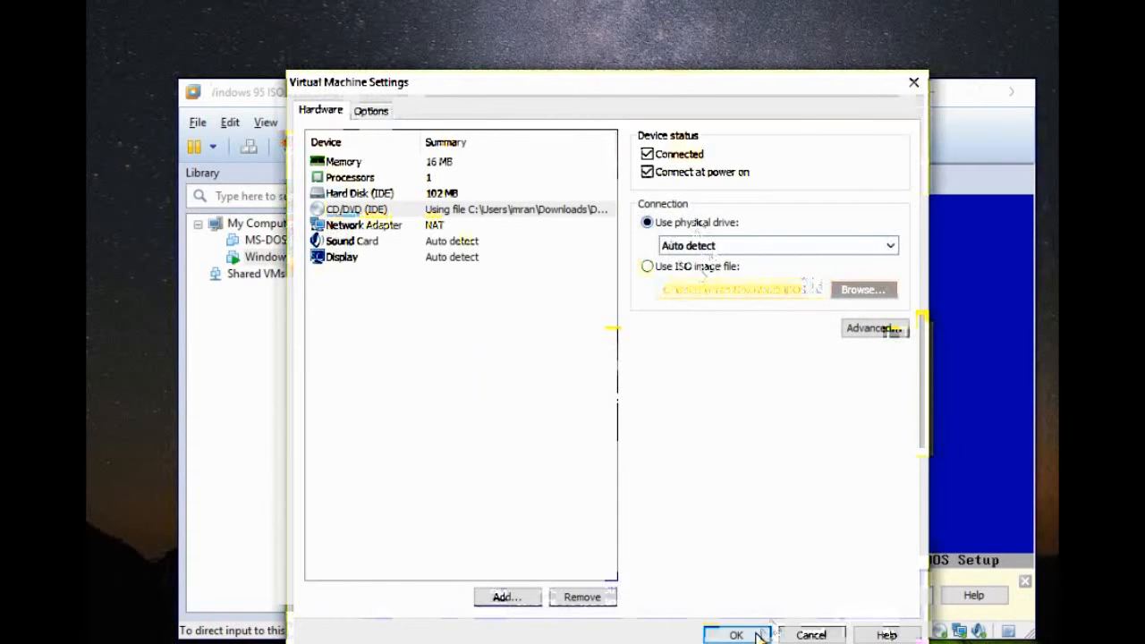
click(735, 635)
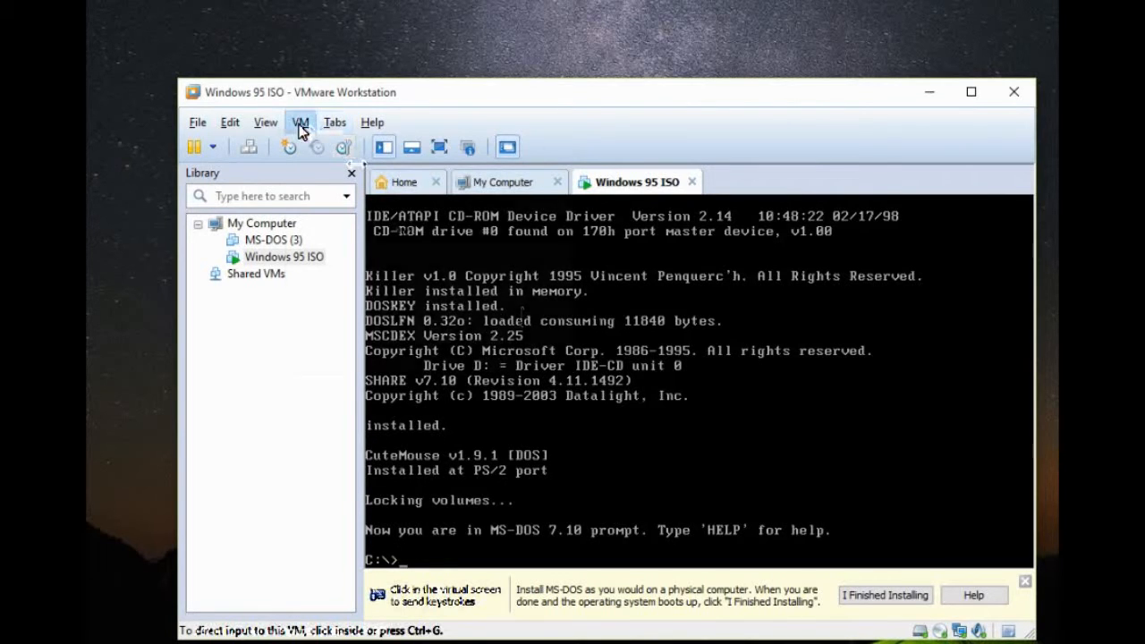
- Set the CD/DVD (IDE) drive to the W95_PLUS_AR.iso image file
click(301, 122)
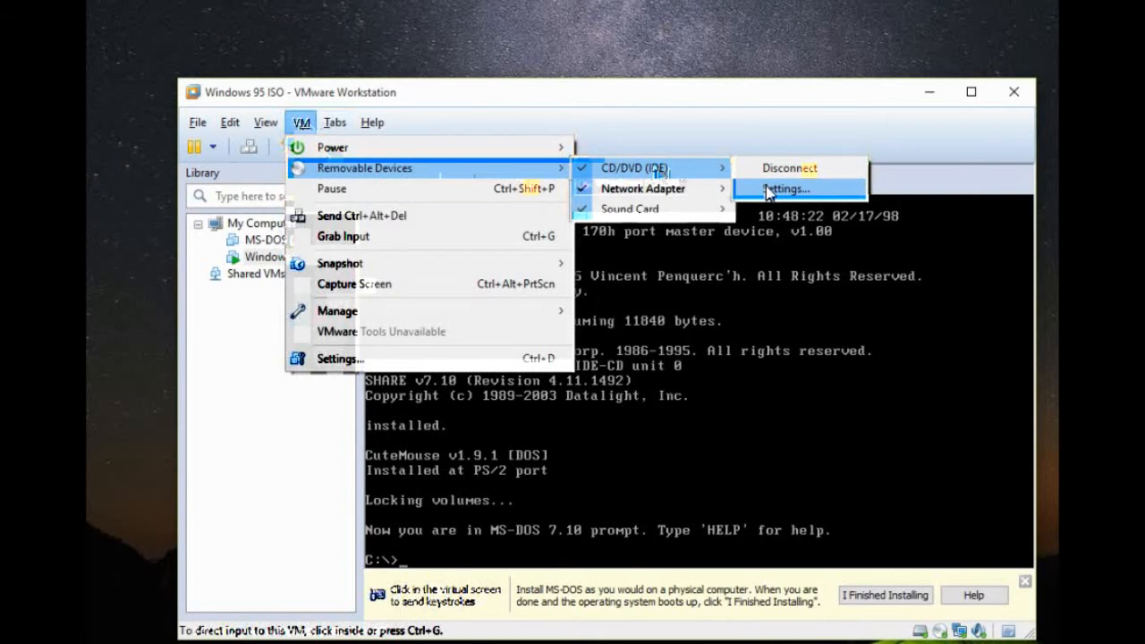
click(785, 190)
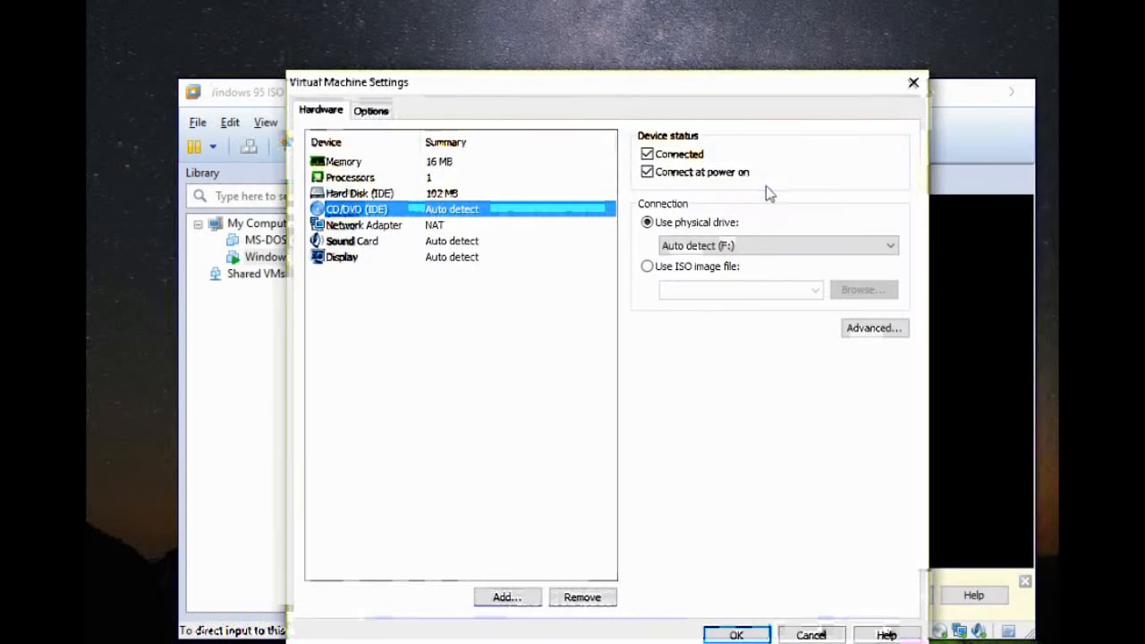
click(648, 264)
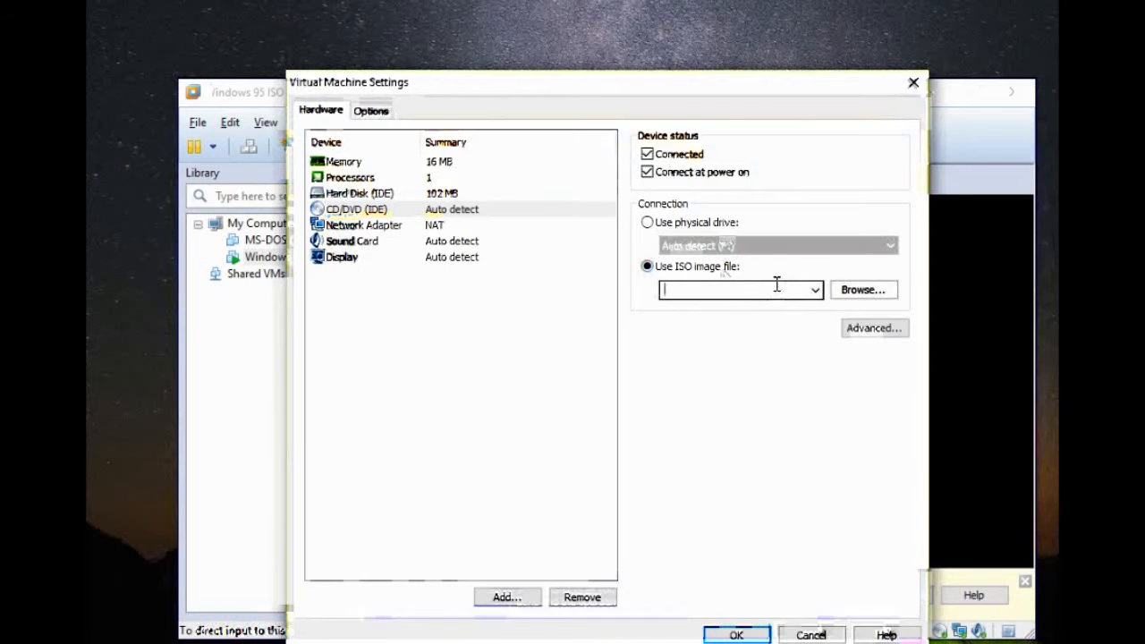
click(813, 289)
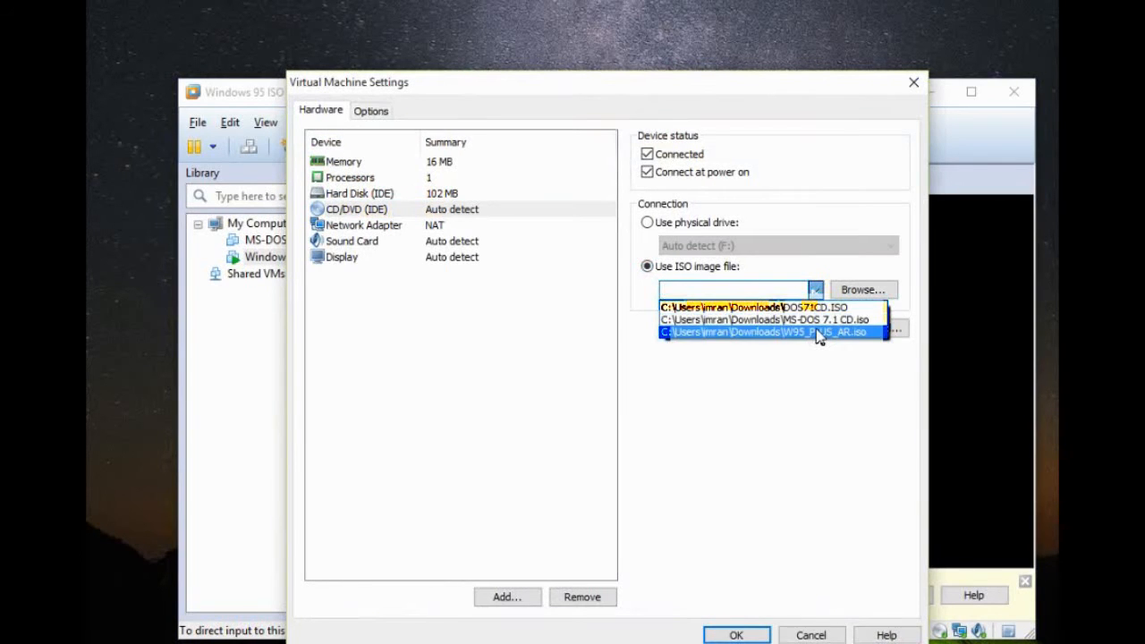
click(766, 331)
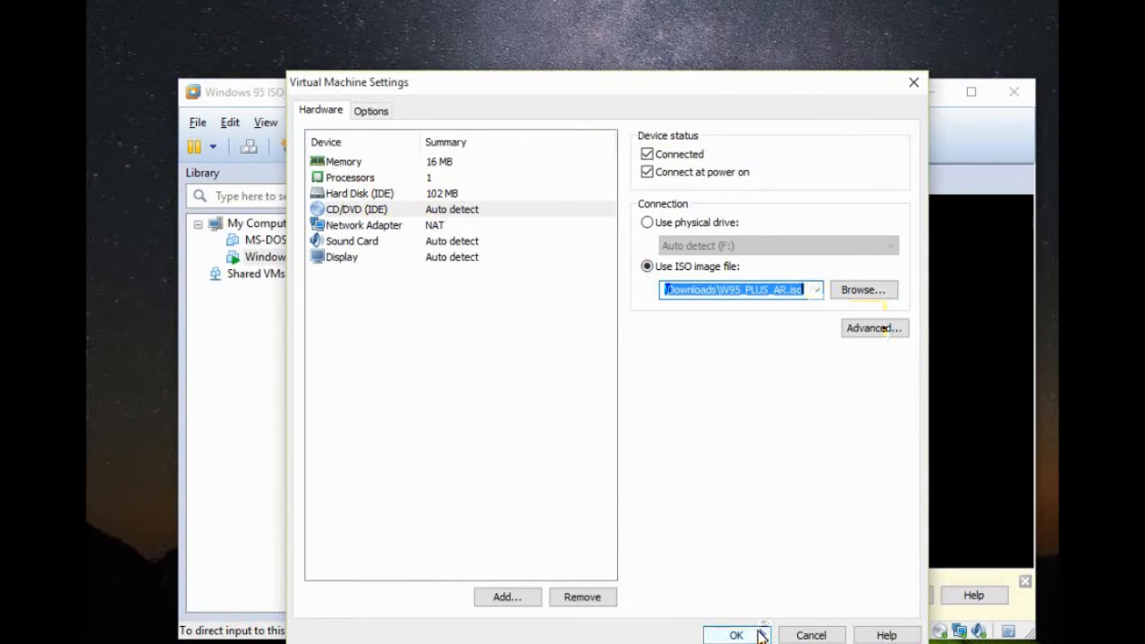
click(736, 634)
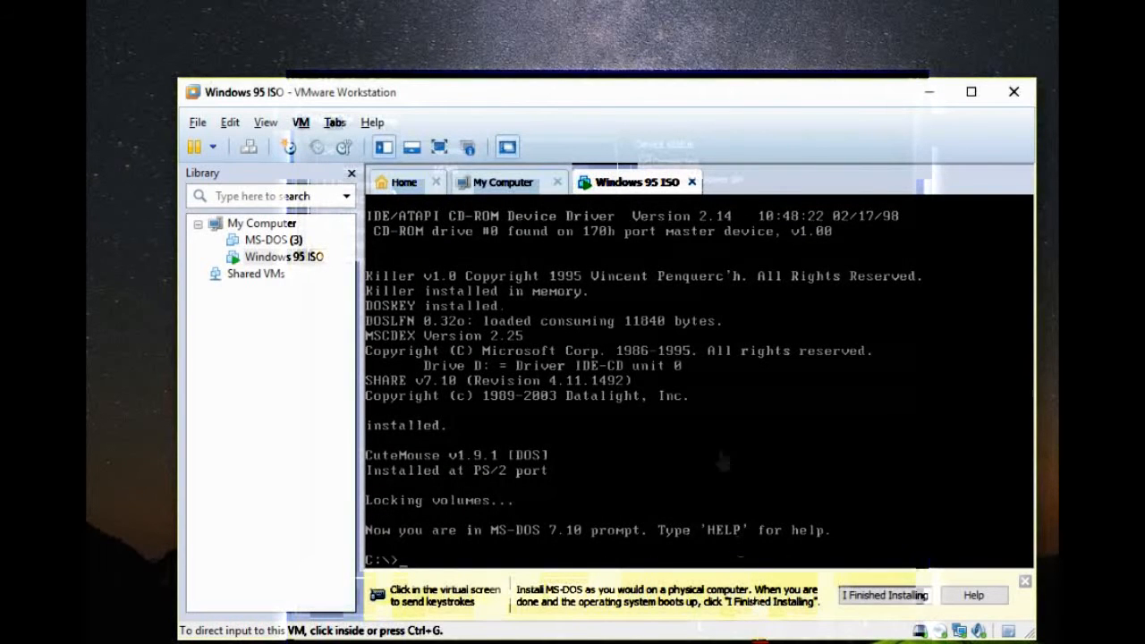
- At the DOS prompt switch to D:, list its contents with dir, and run setup
click(627, 402)
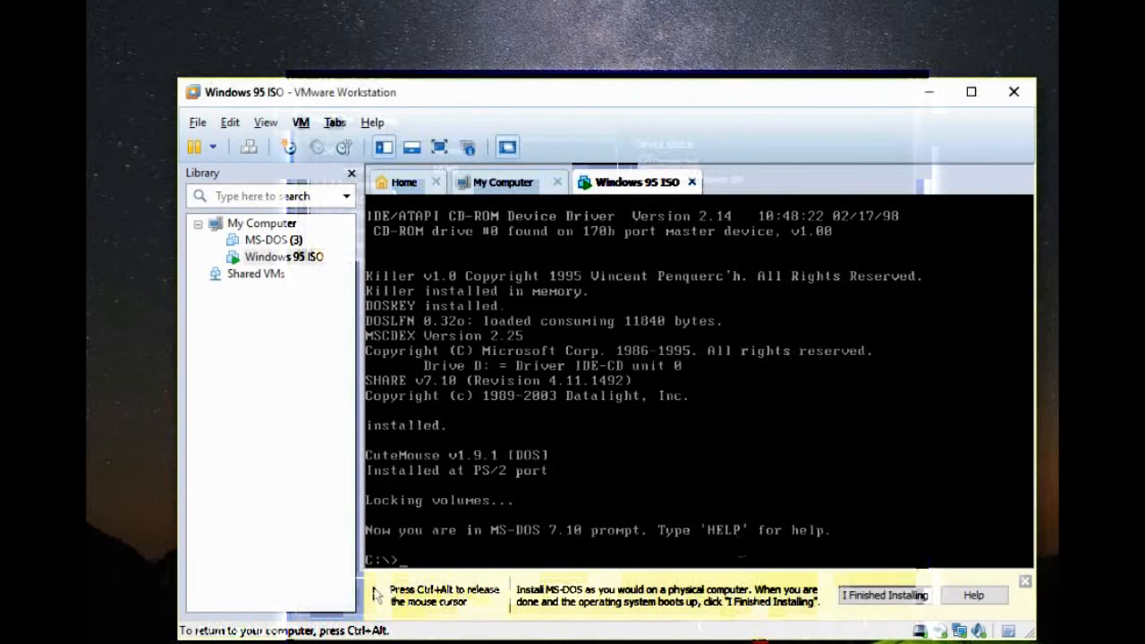
text(d:)
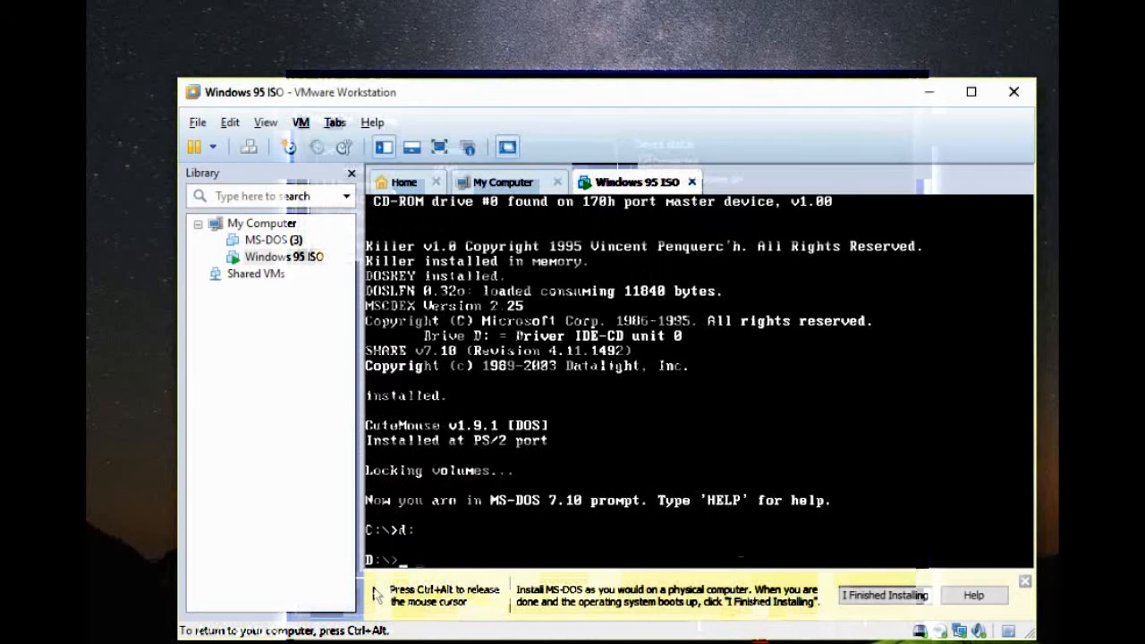
text(dir)
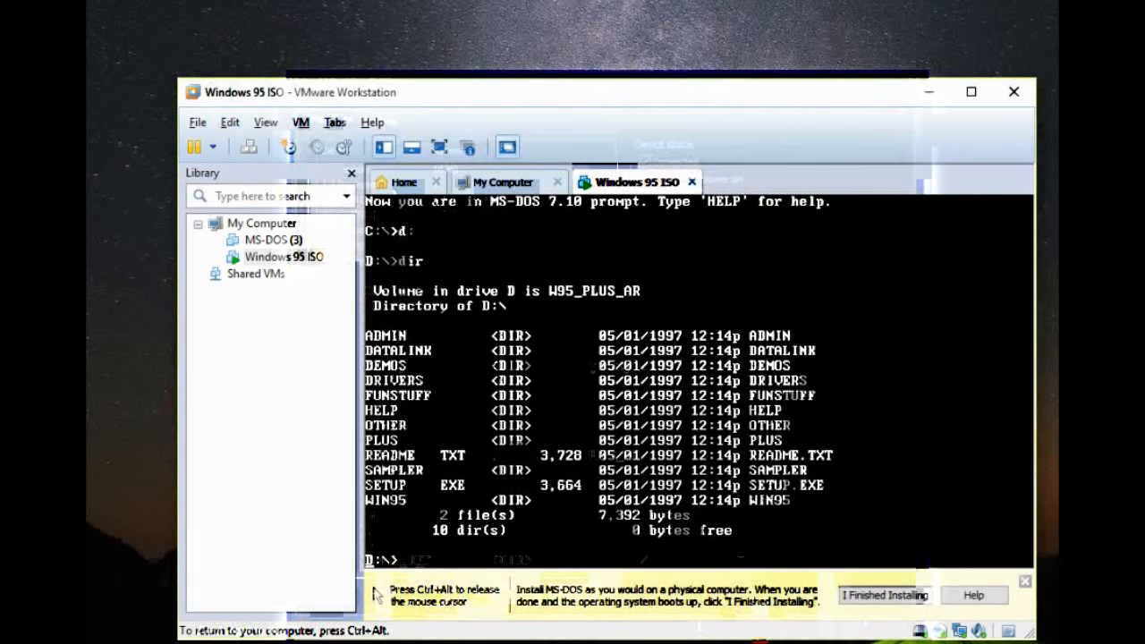
text(setup)
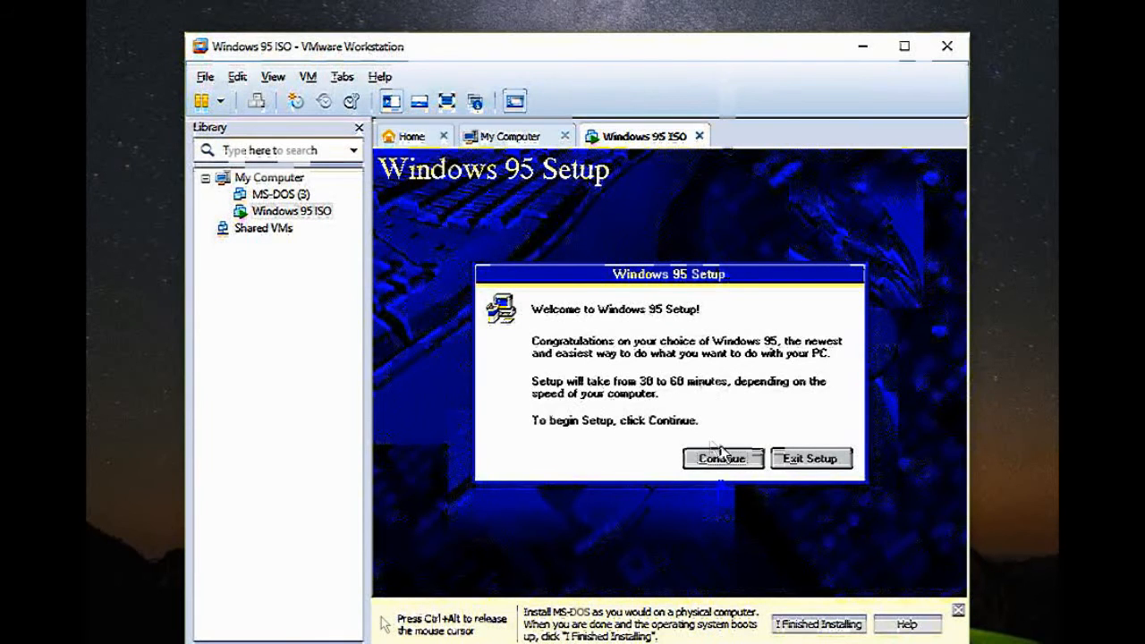
- Continue Setup, accept the licence, acknowledge the CONFIG.SYS notice, and keep C:\WINDOWS
click(723, 458)
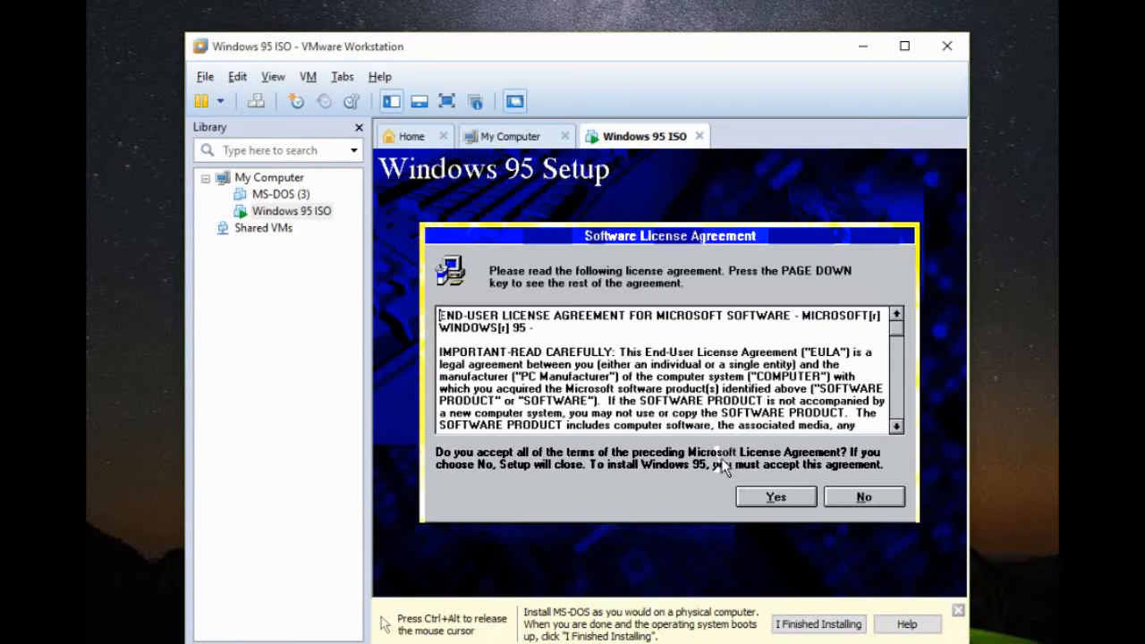
mouse_move(771, 505)
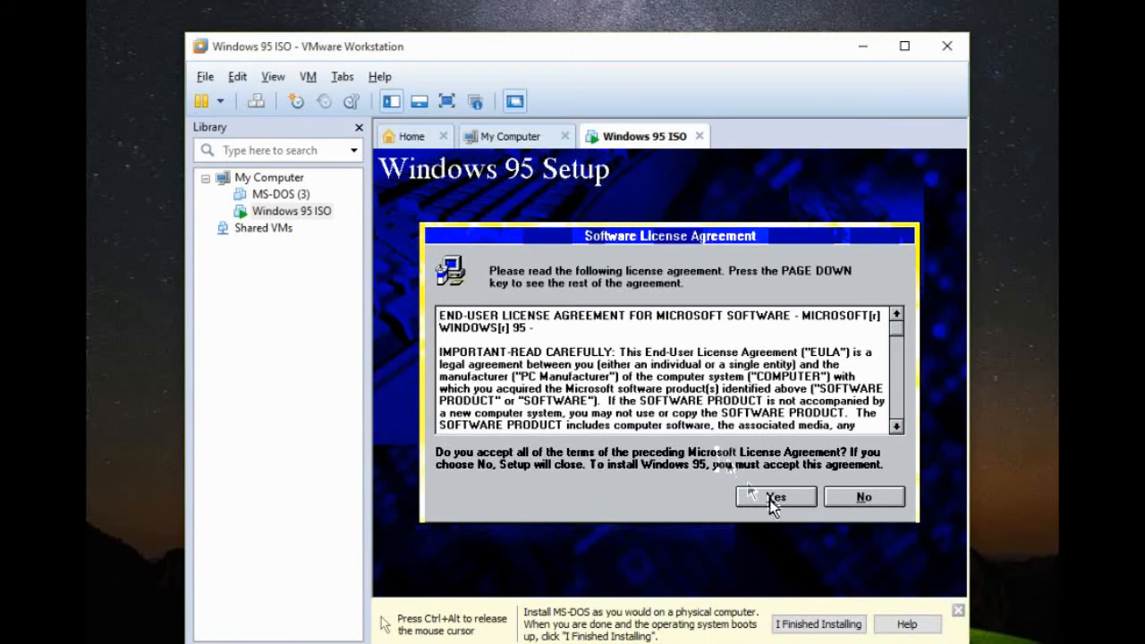
click(775, 497)
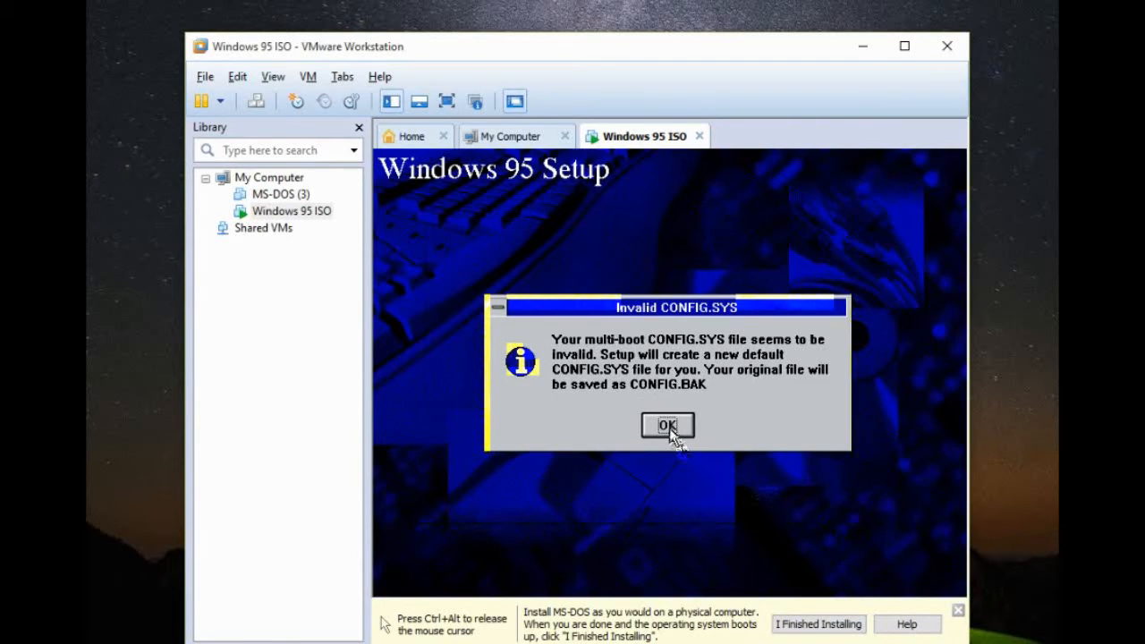
click(666, 424)
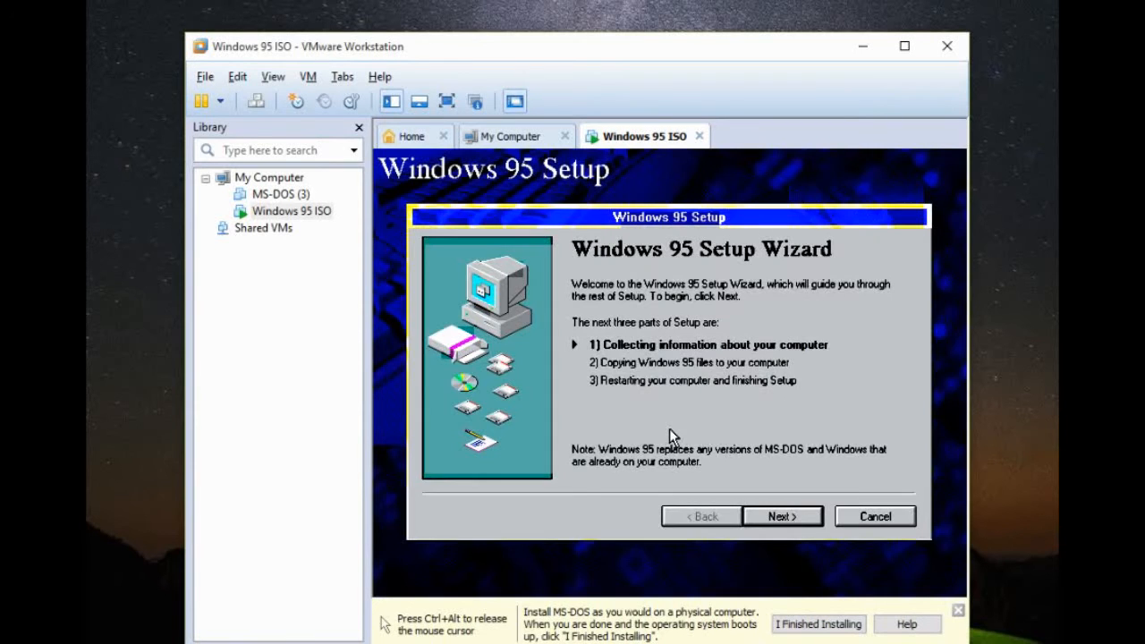
click(780, 516)
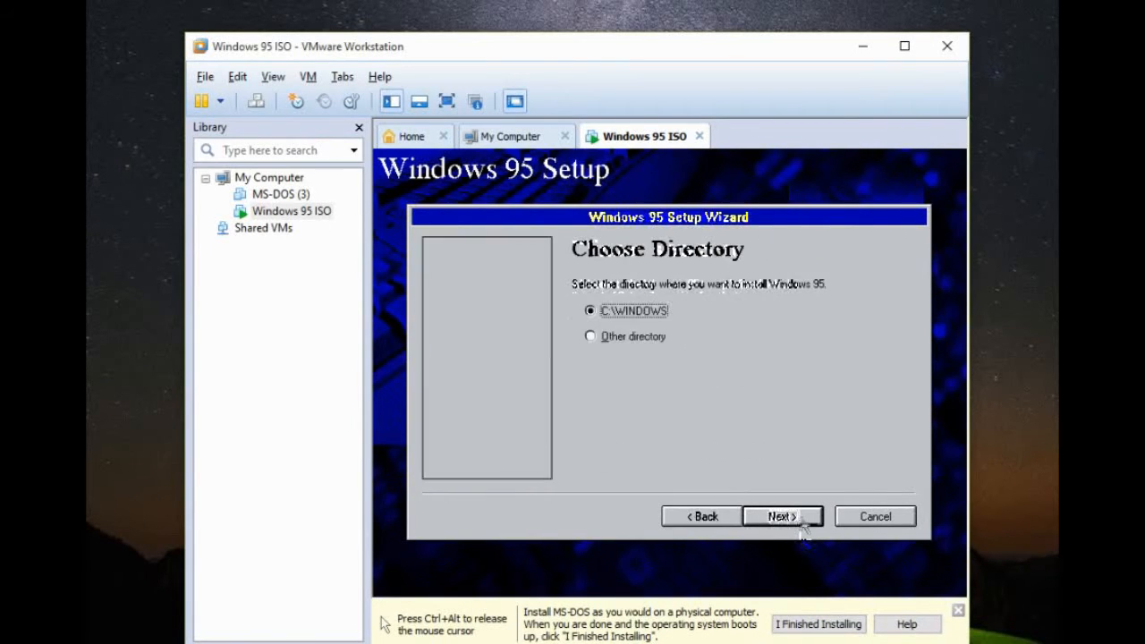
click(781, 515)
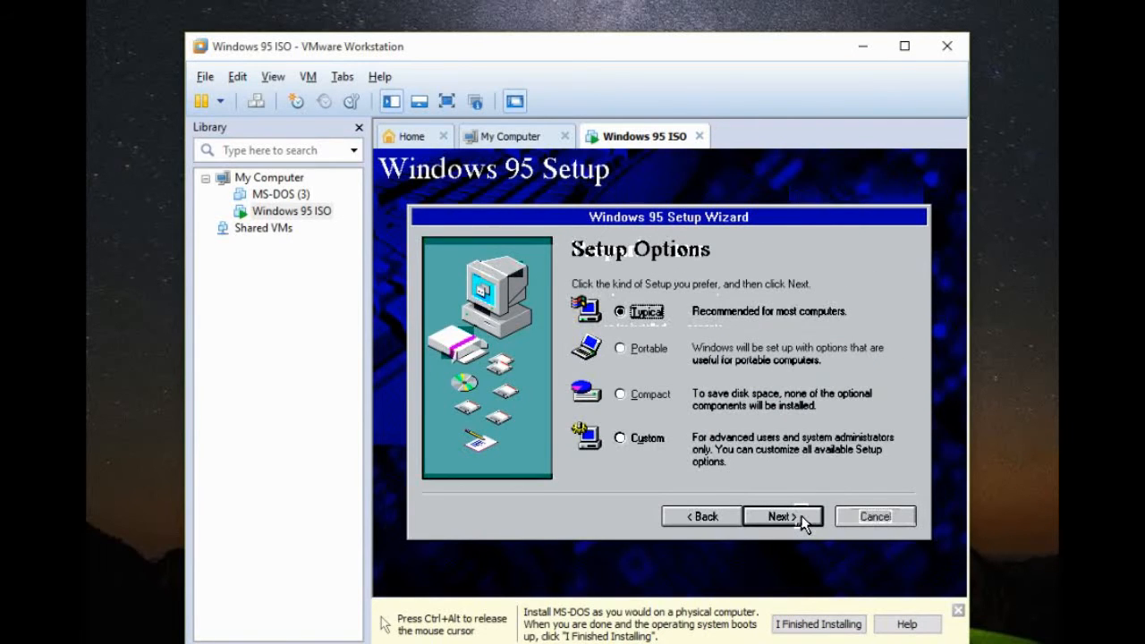
mouse_move(609, 437)
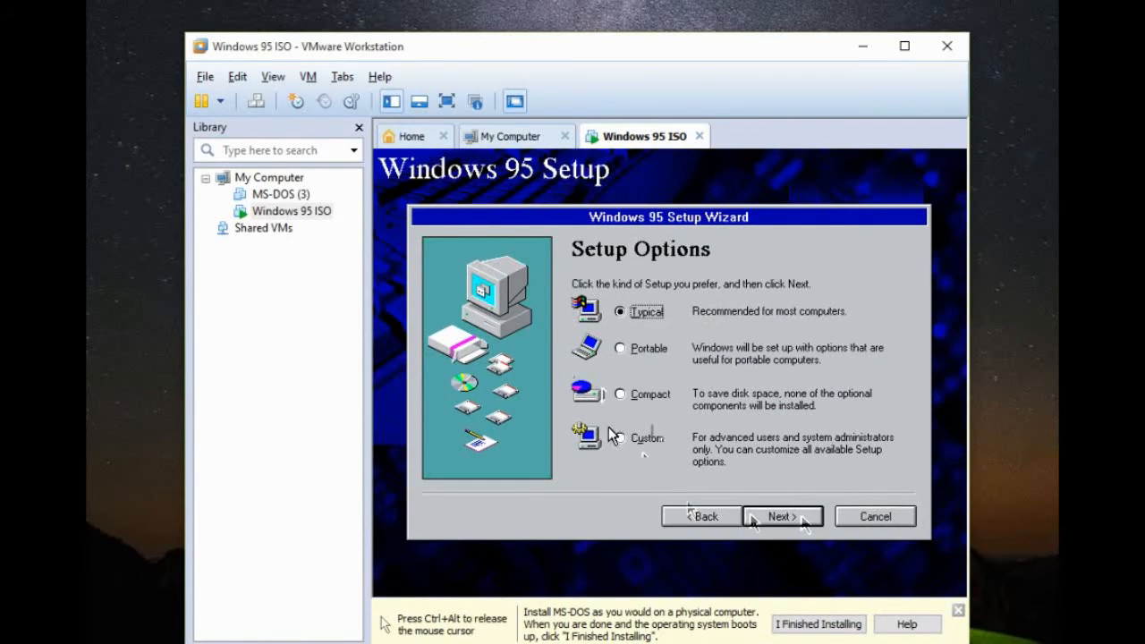
- Select the Custom setup type and continue to the Certificate of Authenticity step
click(619, 437)
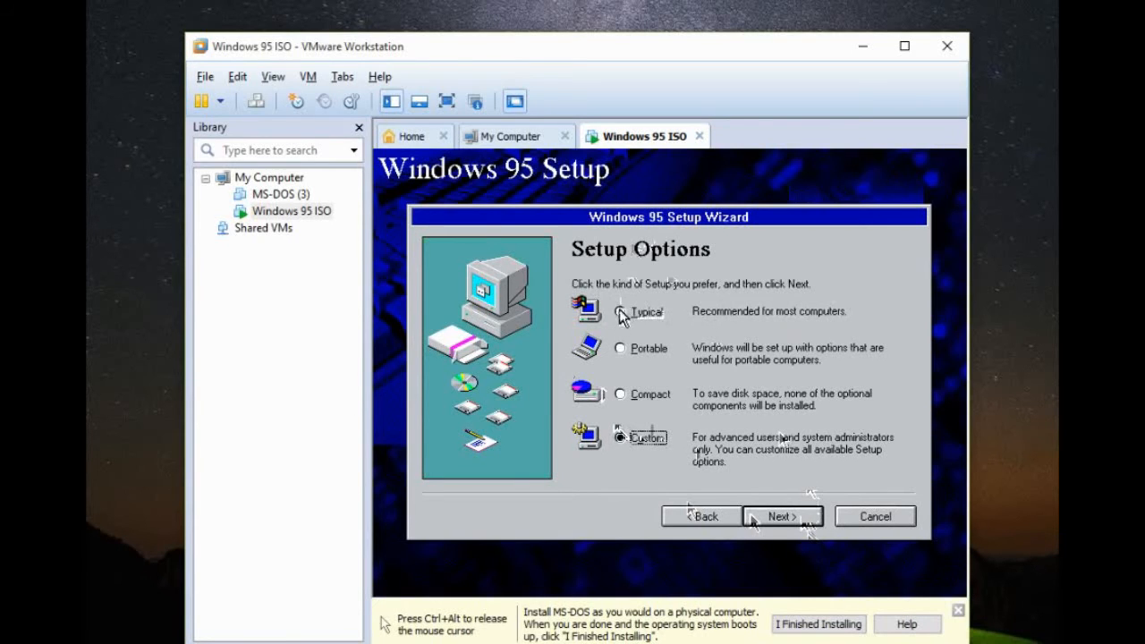
mouse_move(634, 360)
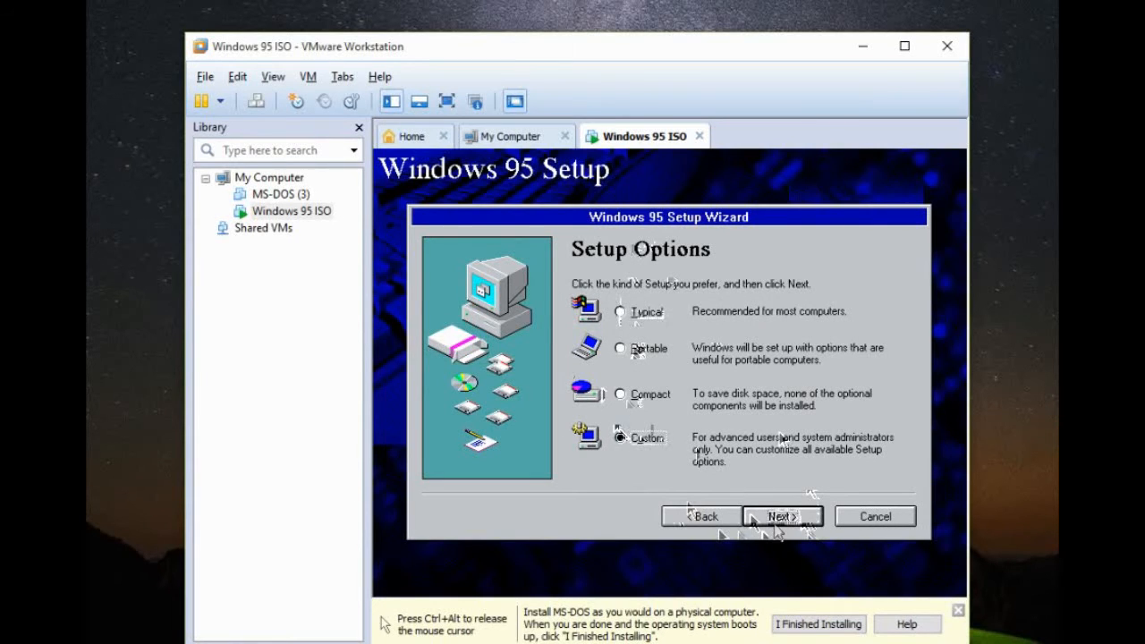
click(780, 515)
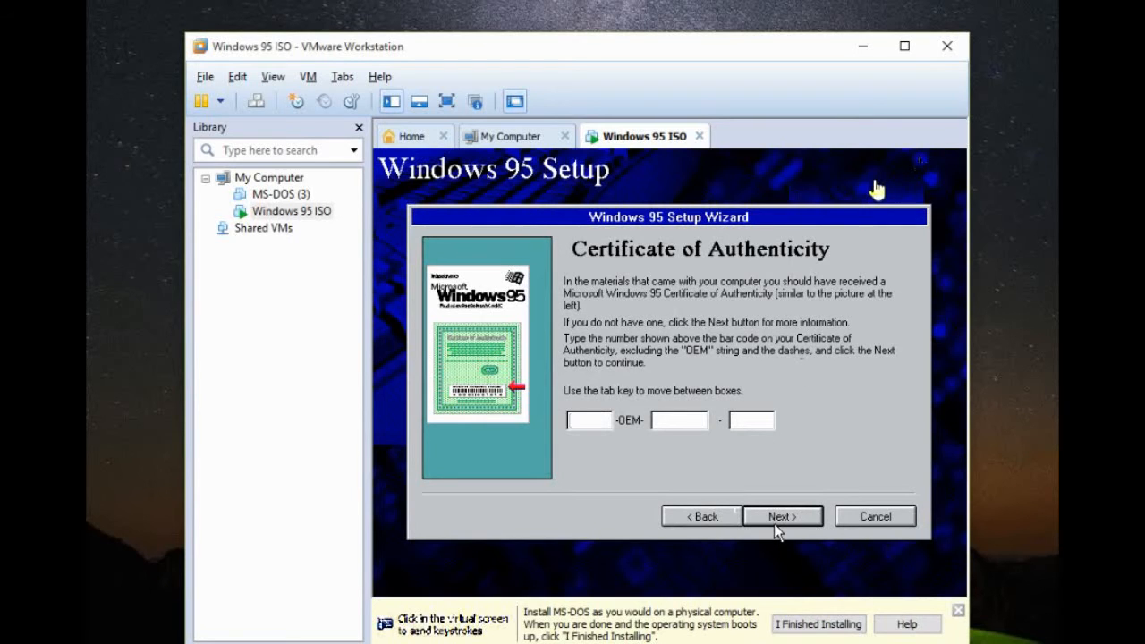
- Skip the certificate, enter name 'Imran' and company 'House', and continue to hardware analysis
click(781, 515)
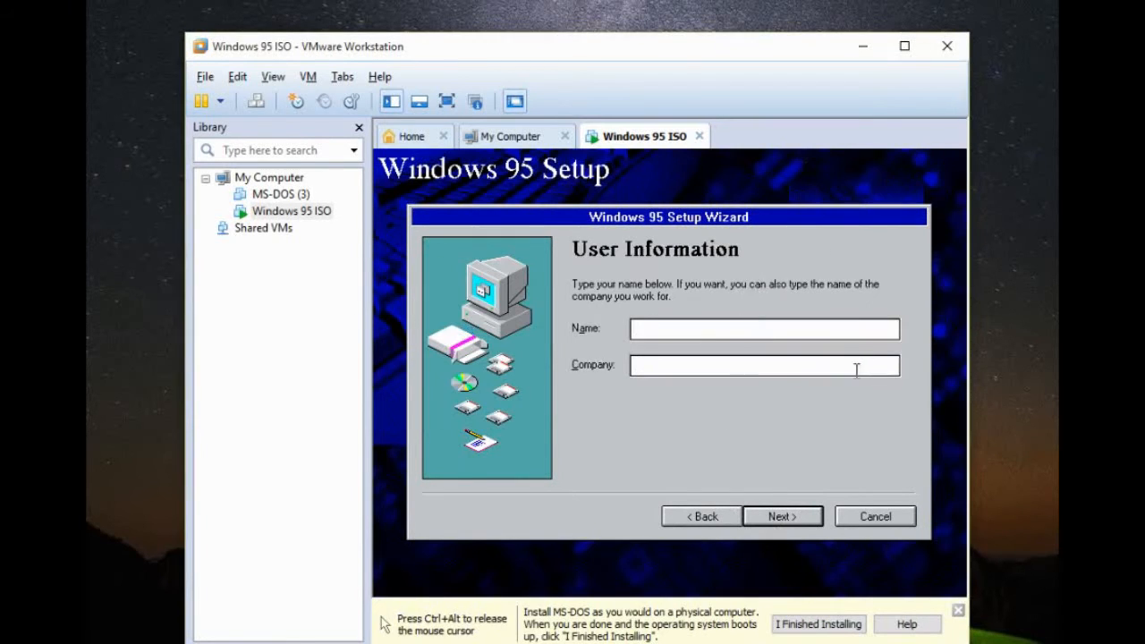
click(762, 329)
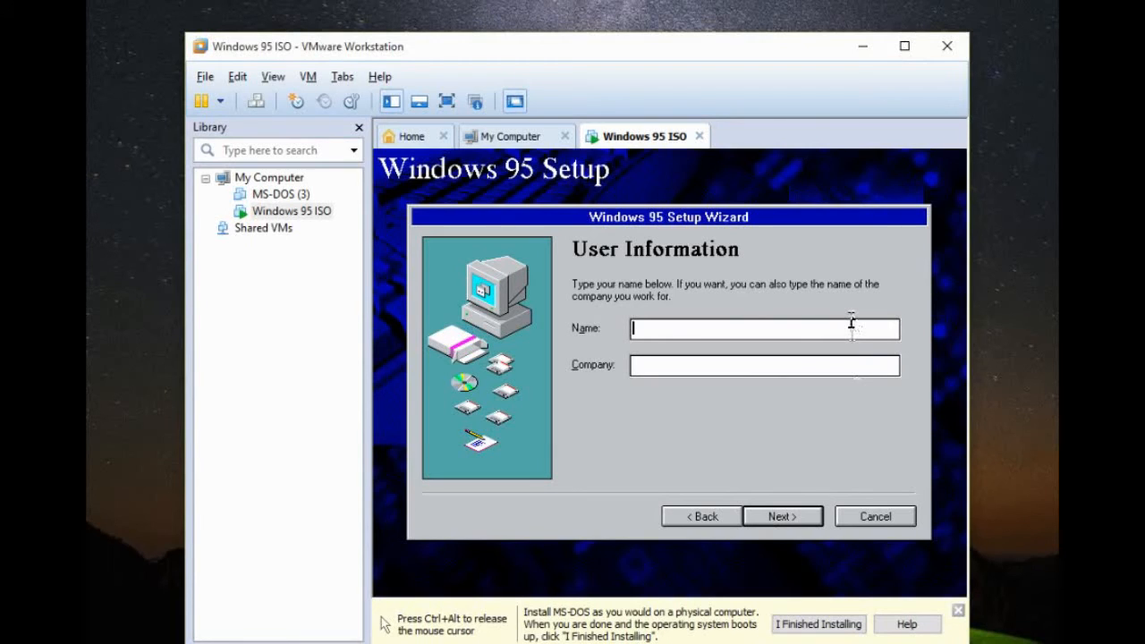
text(Imran)
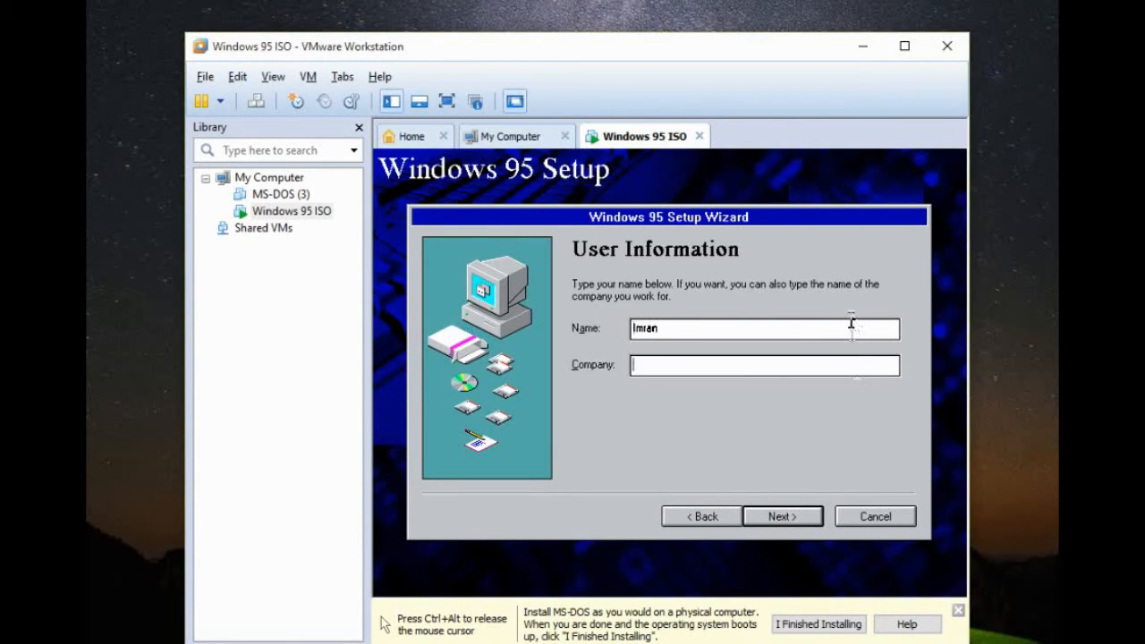
text(House)
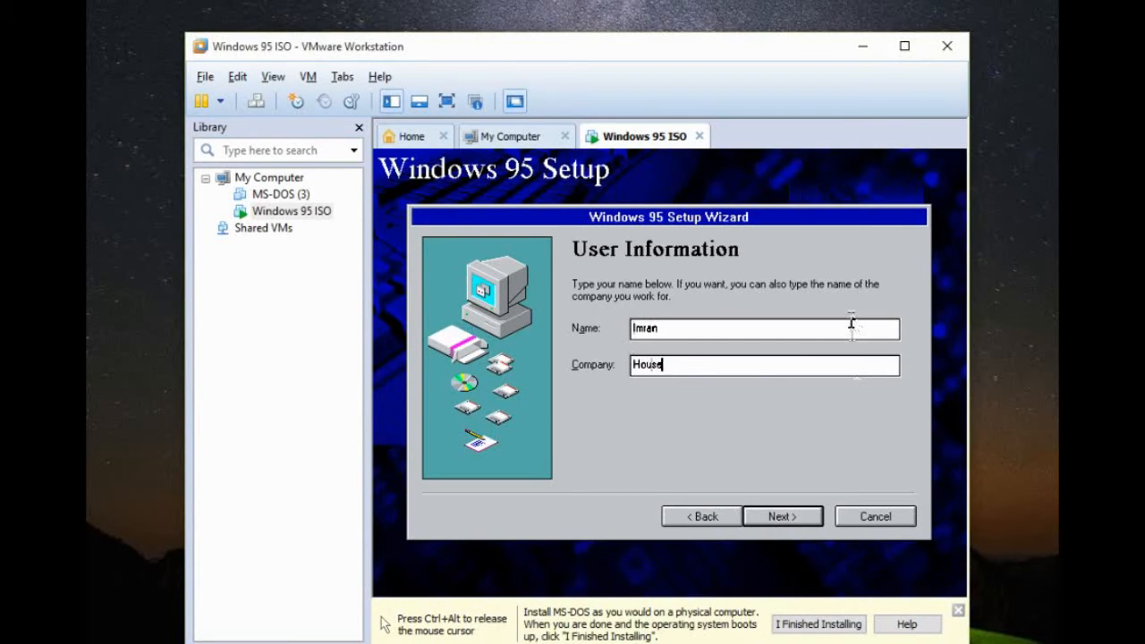
click(781, 516)
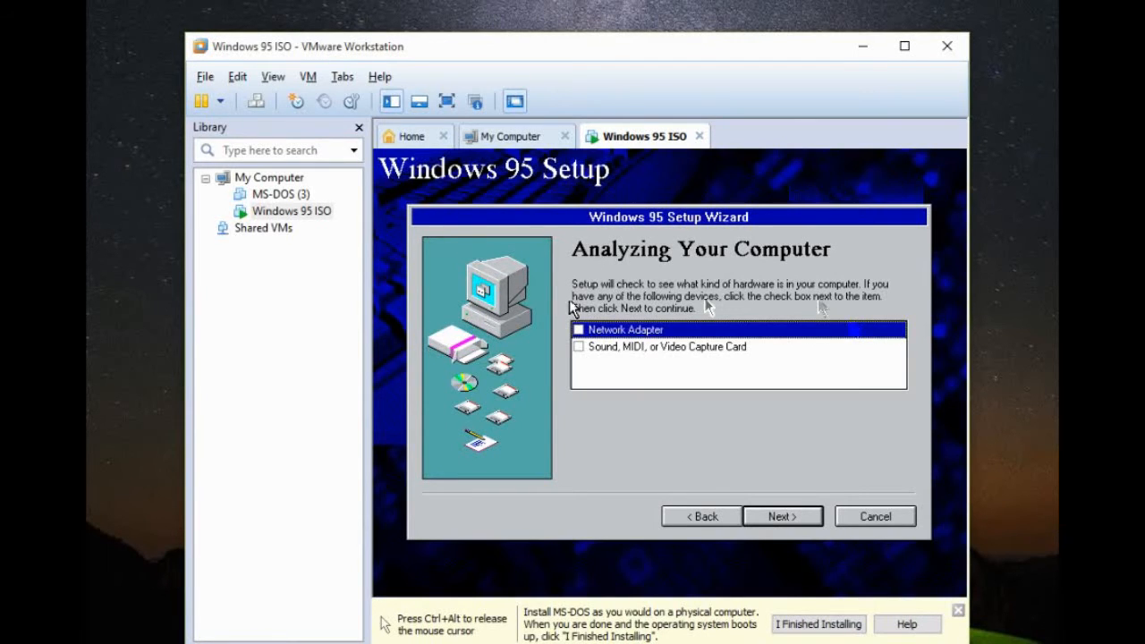
- Check Sound/MIDI/Video Capture and Network Adapter, run the hardware analysis, and continue to component selection
click(666, 347)
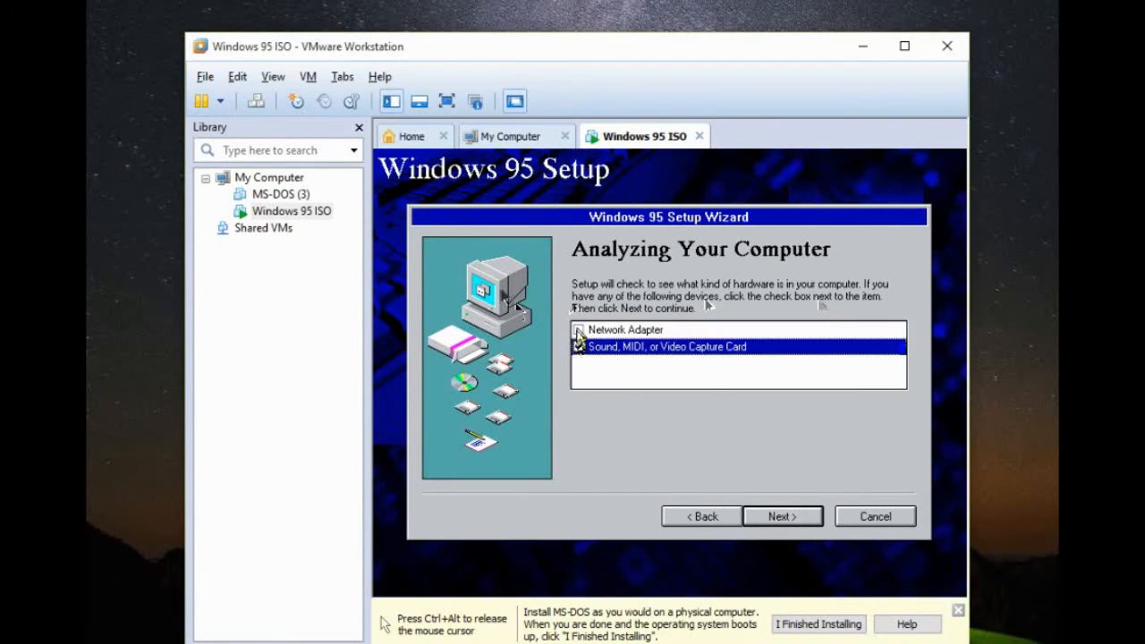
click(580, 329)
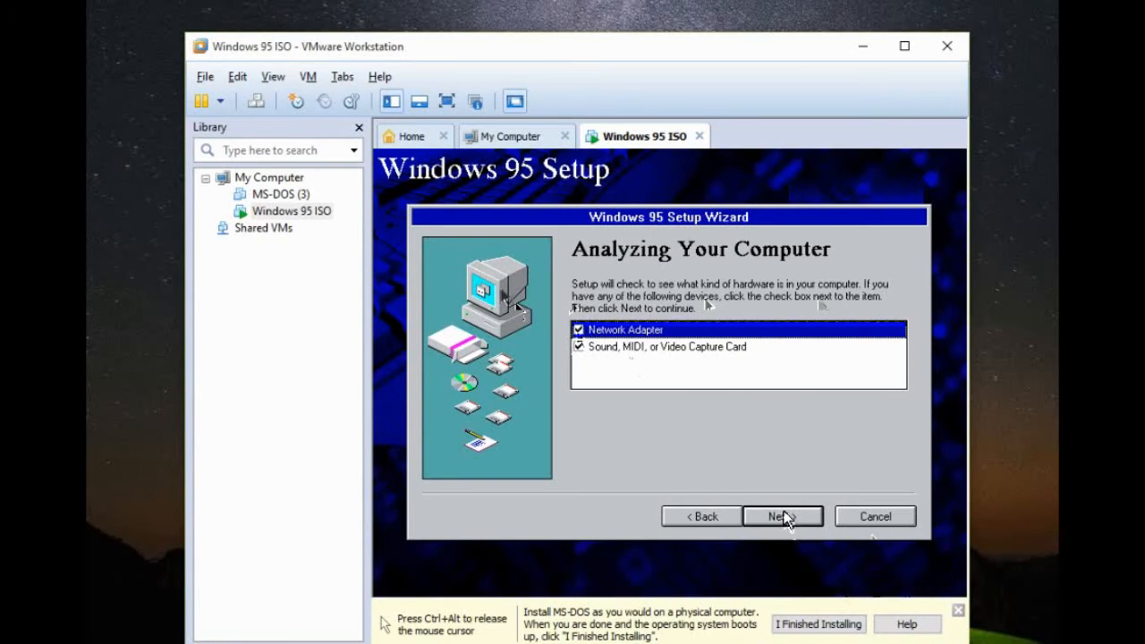
click(780, 515)
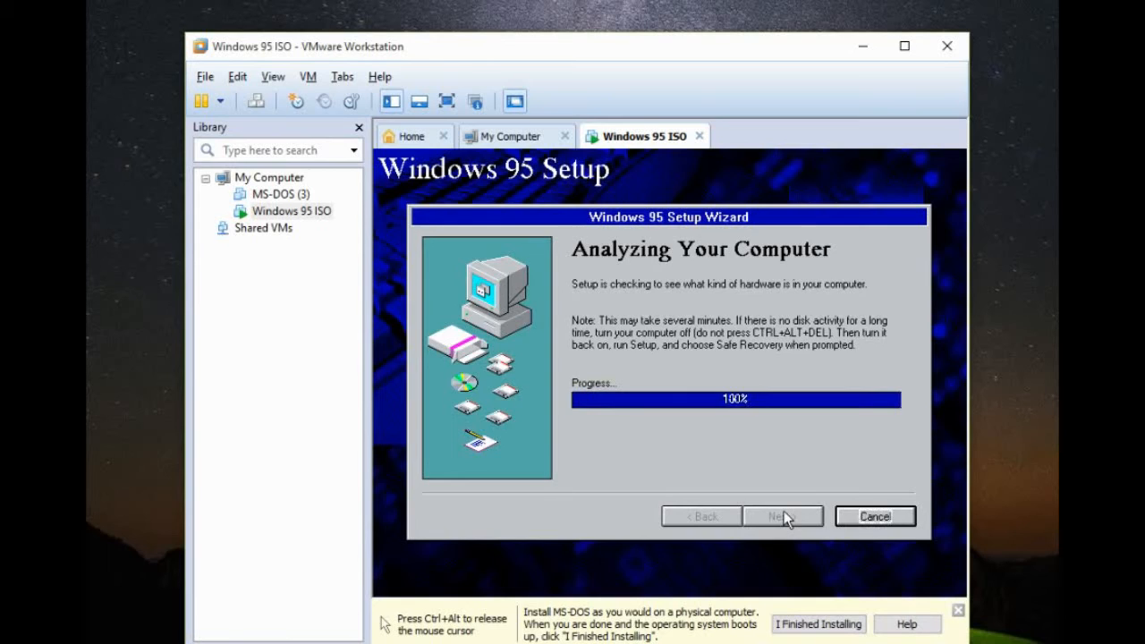
click(782, 515)
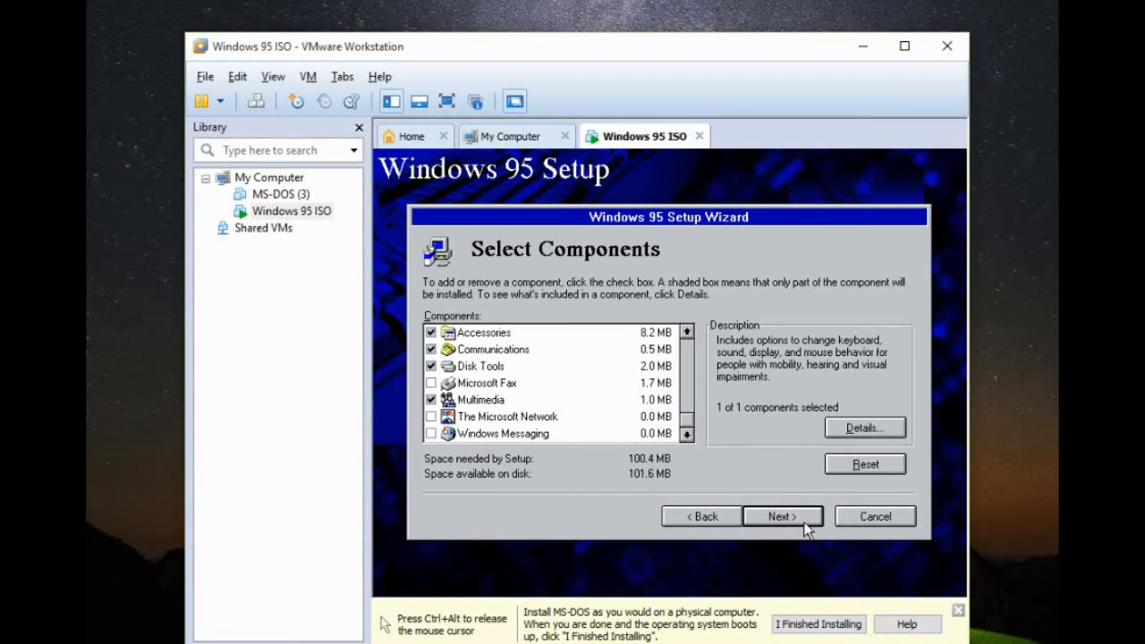
- Accept default components, network configuration and computer settings, then choose 'No' for a startup disk
click(782, 515)
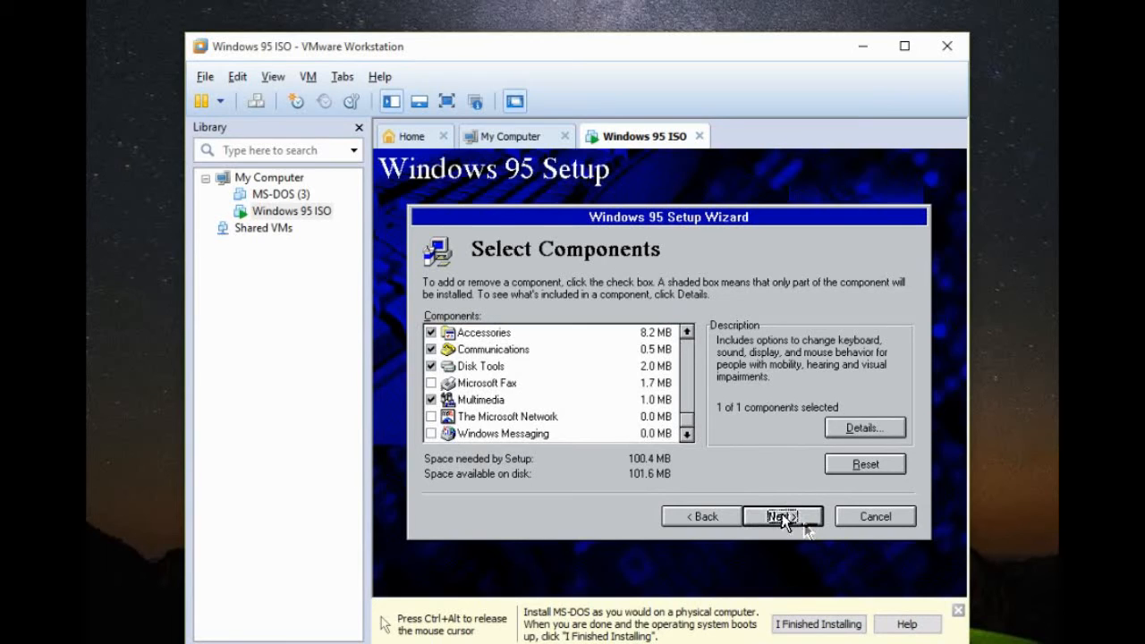
click(782, 515)
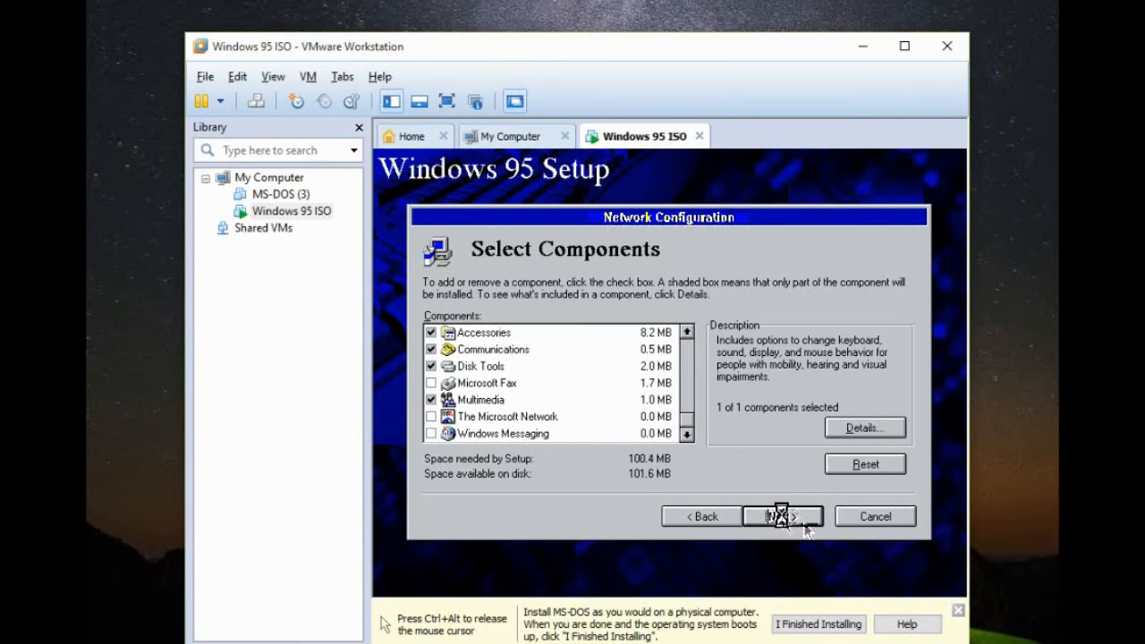
click(775, 515)
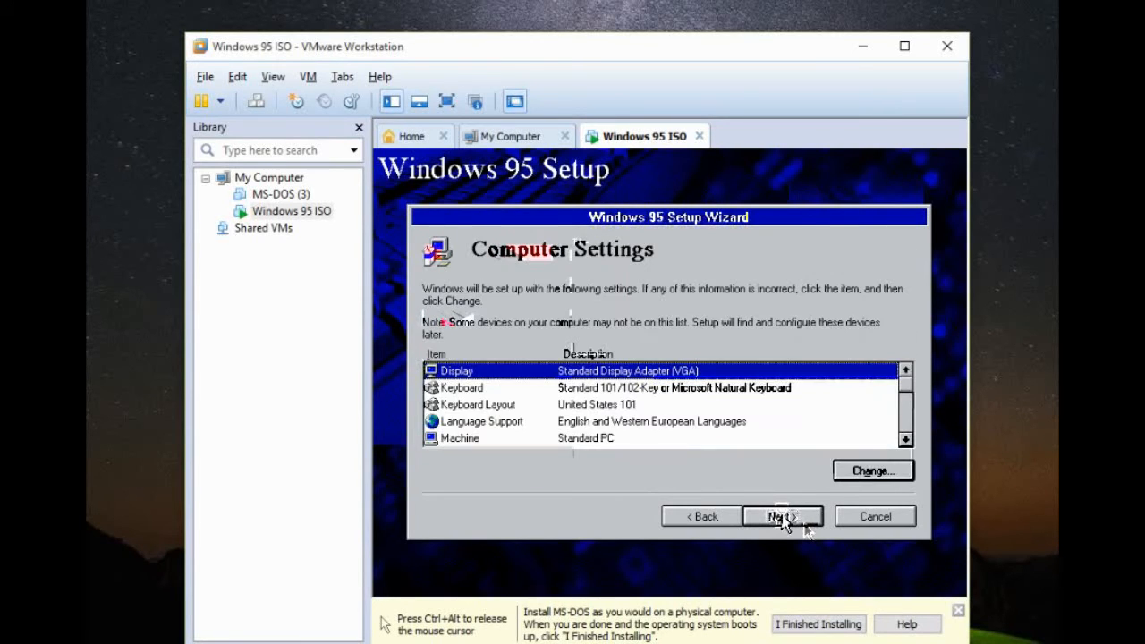
click(782, 515)
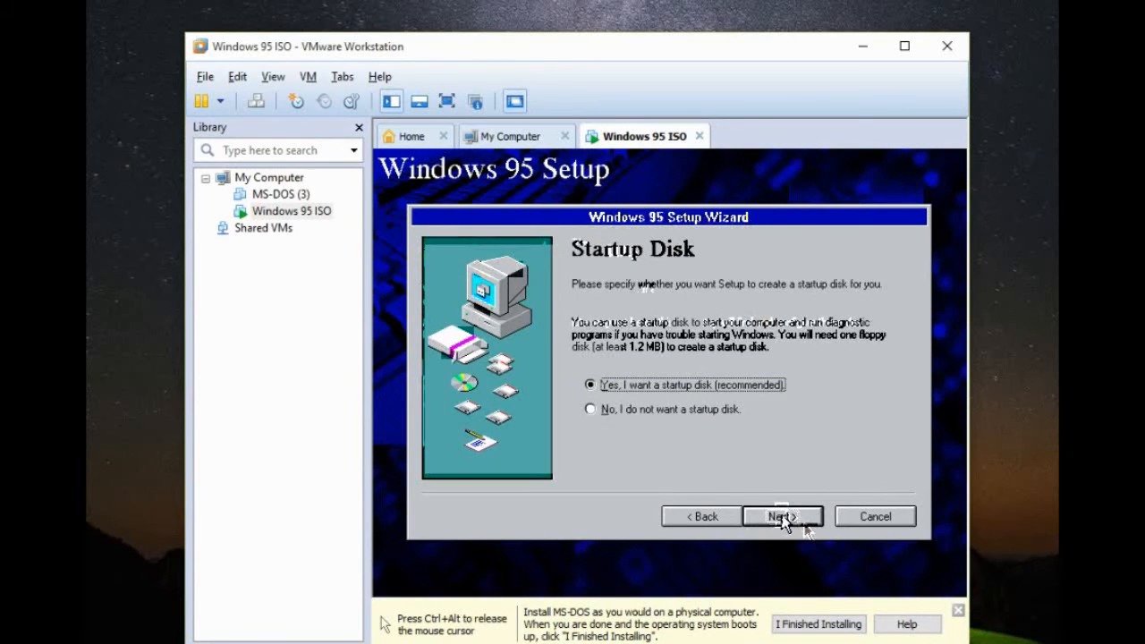
click(591, 408)
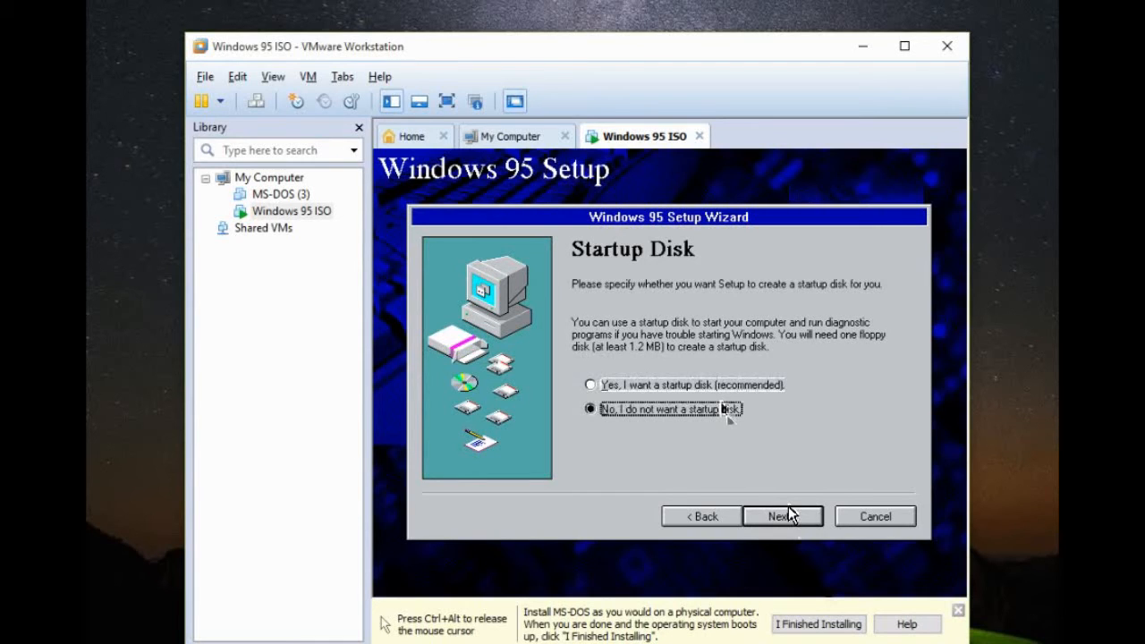
mouse_move(791, 523)
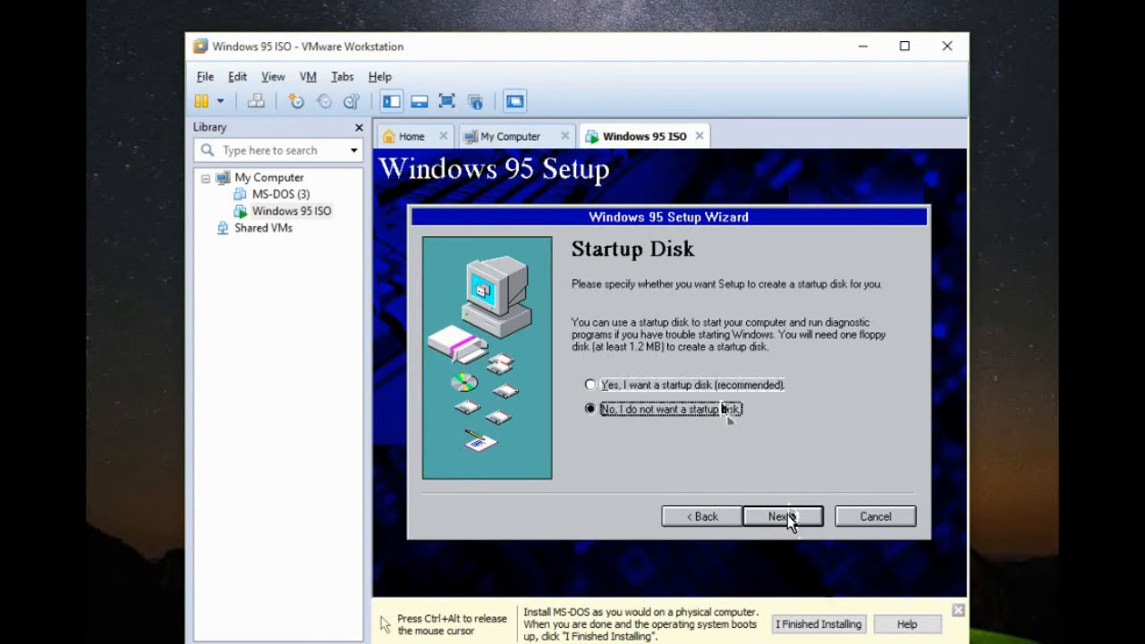
- Confirm skipping the startup disk and begin copying the Windows 95 files
click(782, 516)
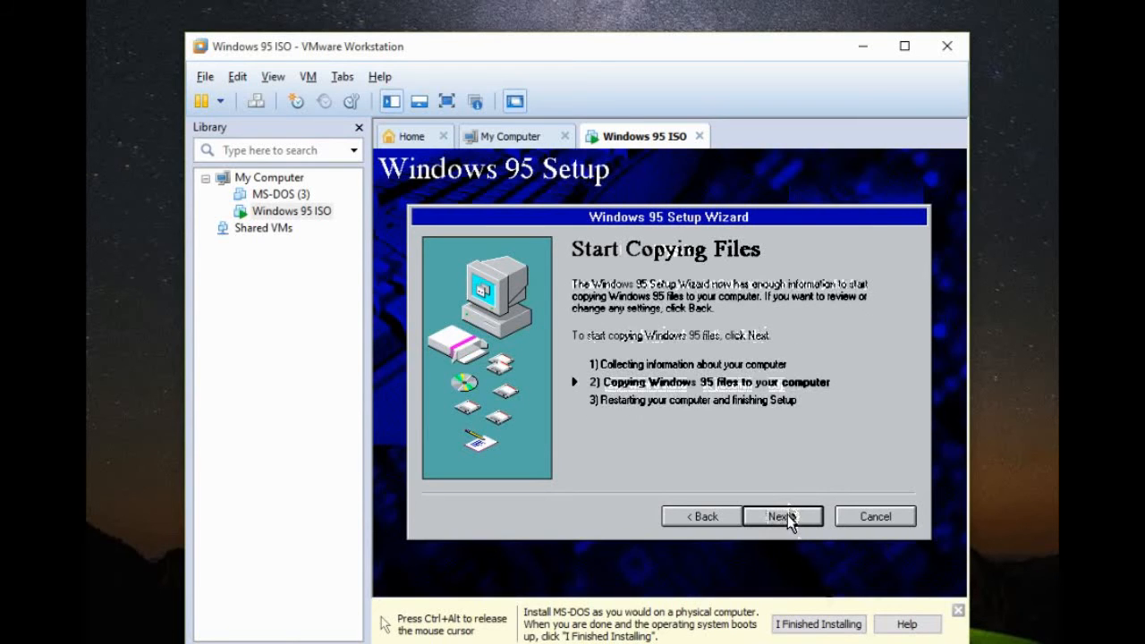
click(781, 515)
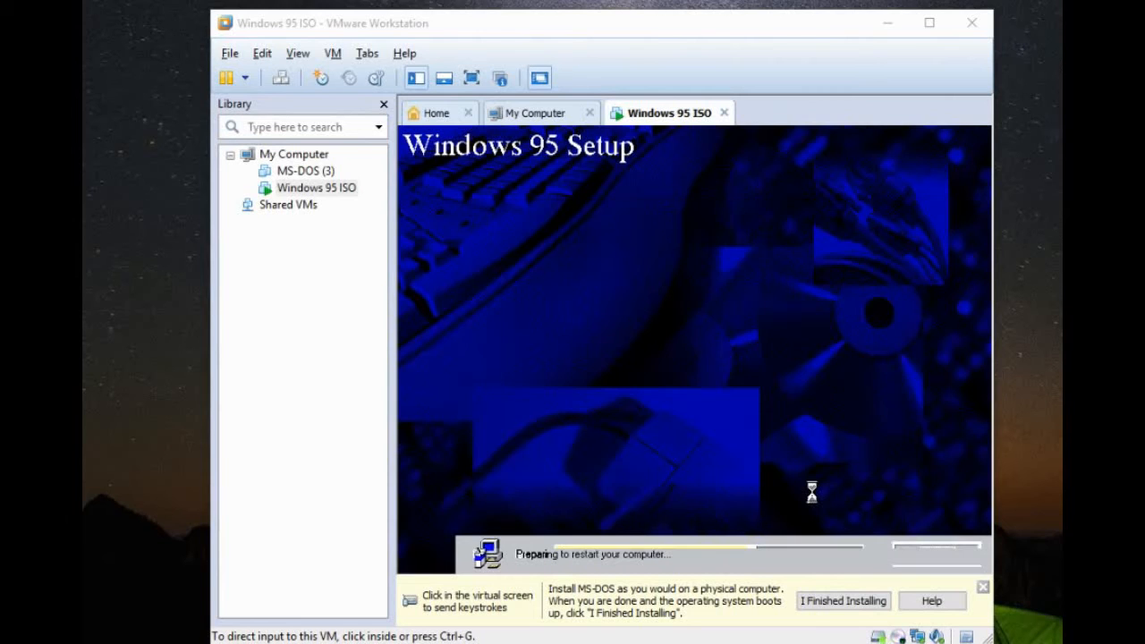
mouse_move(730, 448)
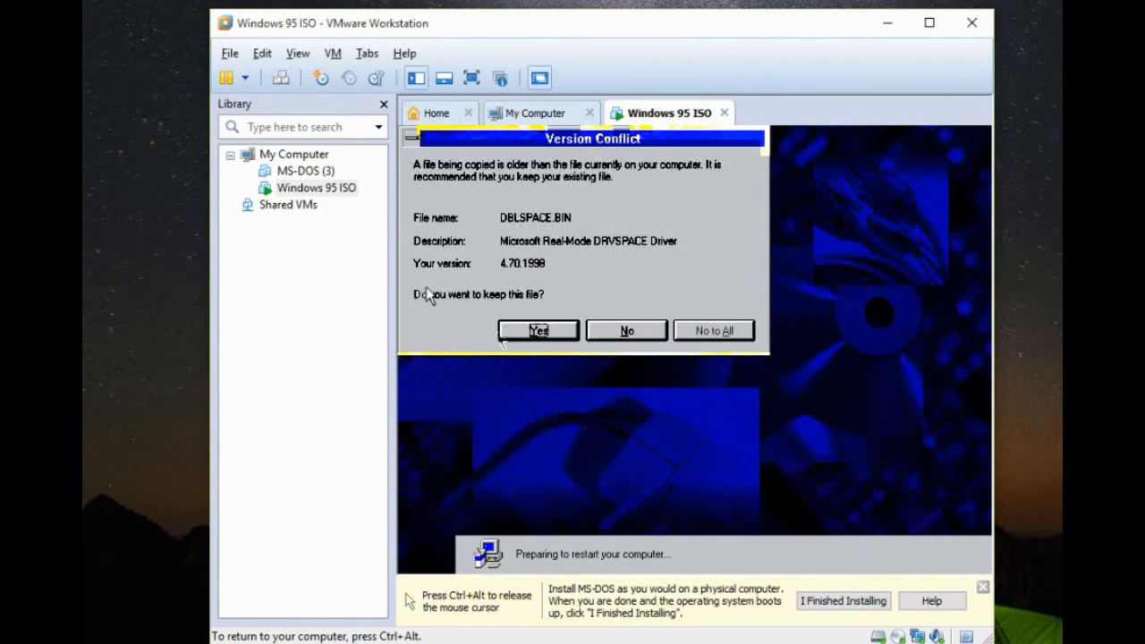
- Keep the existing DBLSPACE.BIN and drvspace.bin files in both Version Conflict dialogs
click(537, 330)
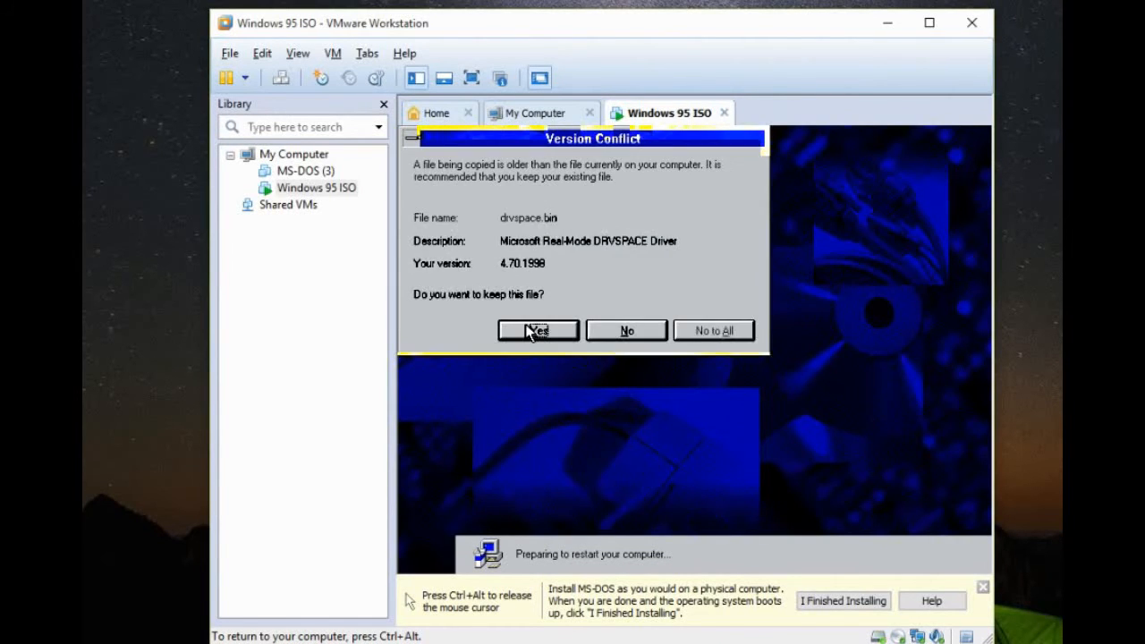
click(537, 329)
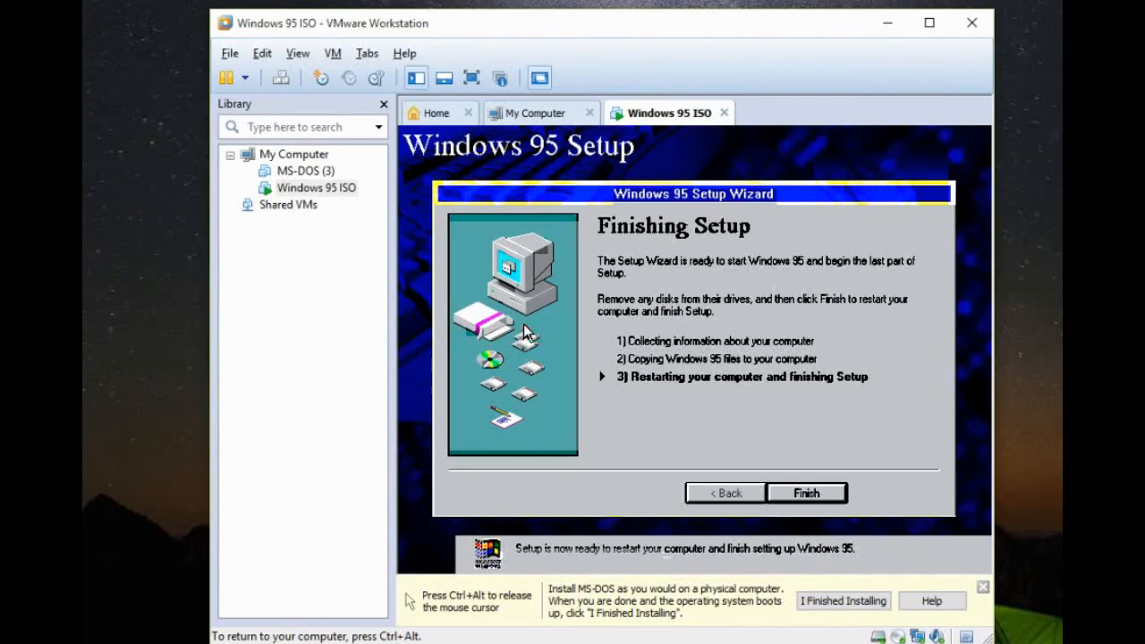
mouse_move(573, 318)
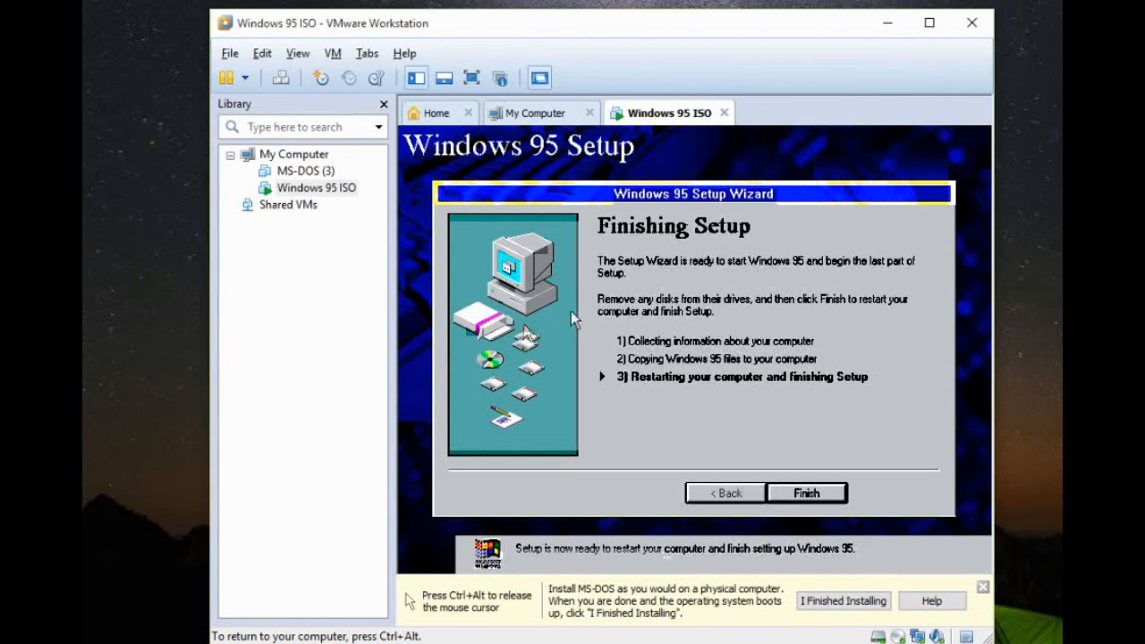
mouse_move(731, 320)
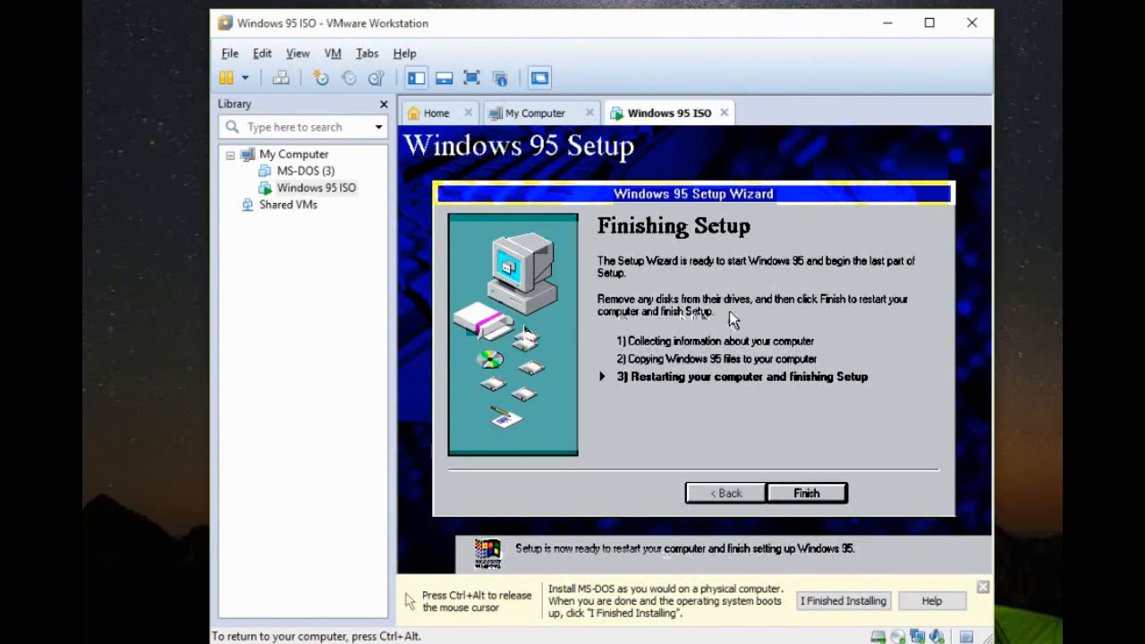
mouse_move(736, 319)
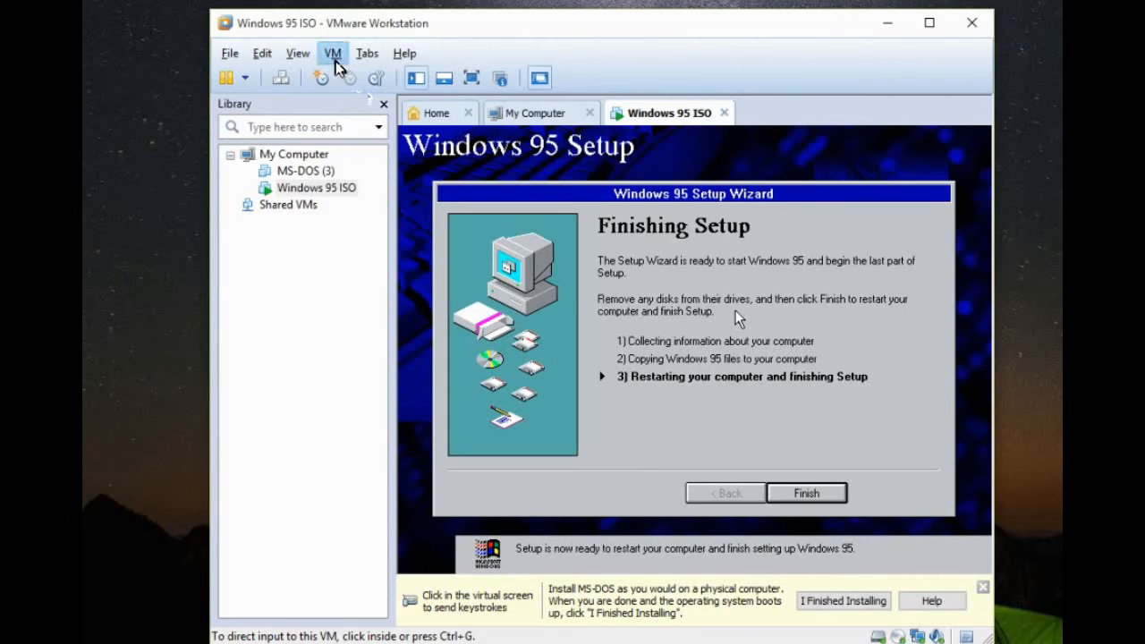
- Grab input in the VM and finish Setup so Windows 95 restarts
click(333, 54)
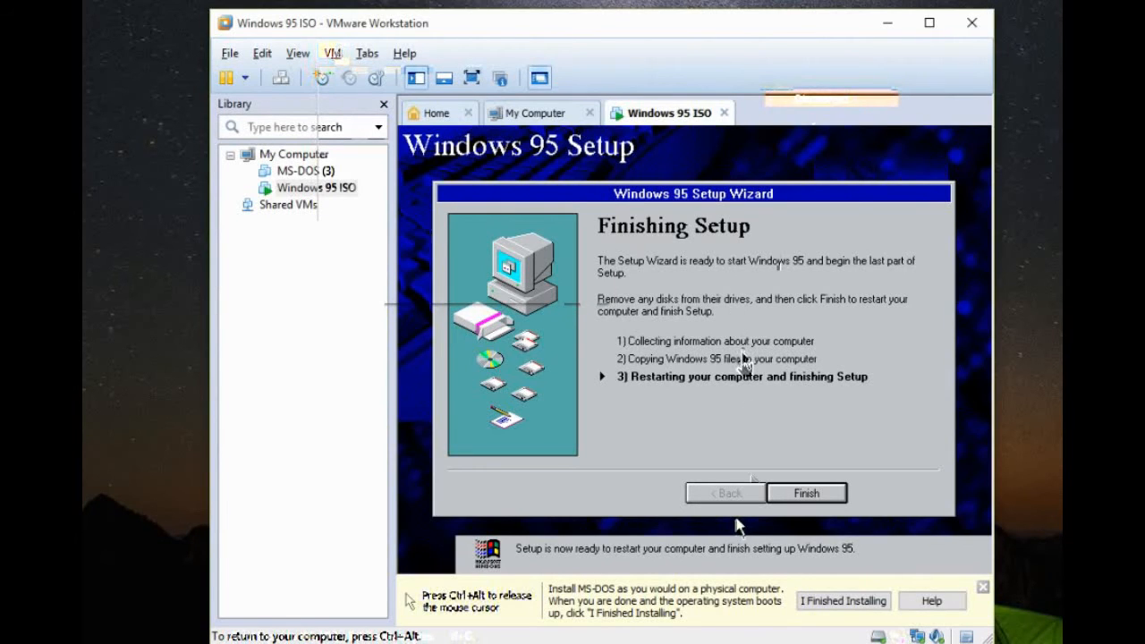
click(805, 494)
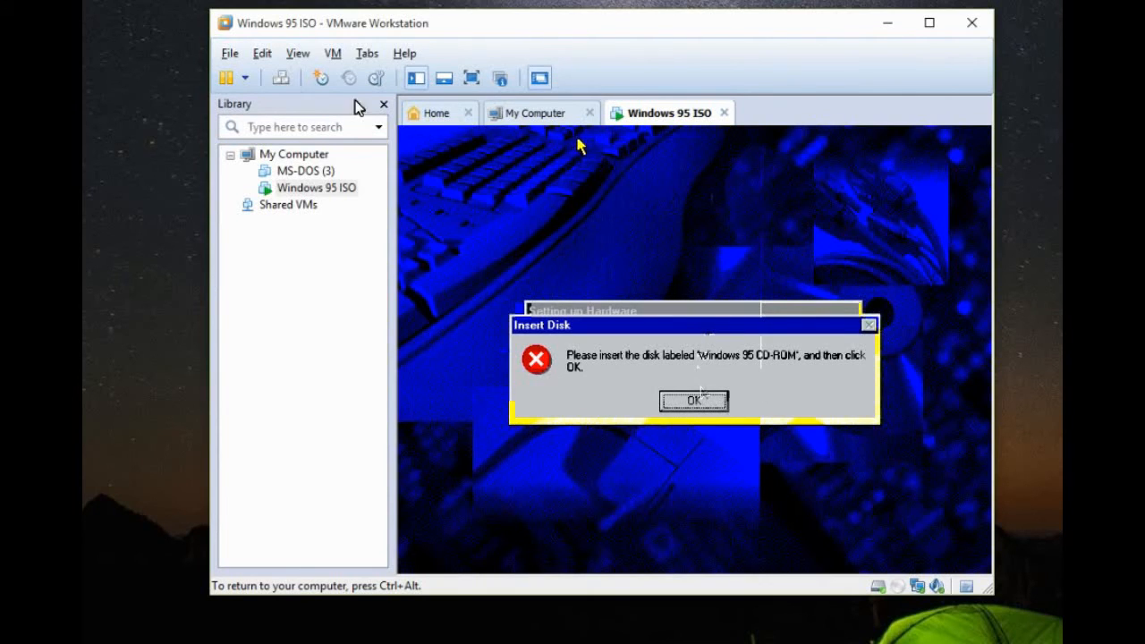
- Dismiss the Insert Disk prompt and confirm the CD/DVD (IDE) drive is connected to the ISO image
click(333, 54)
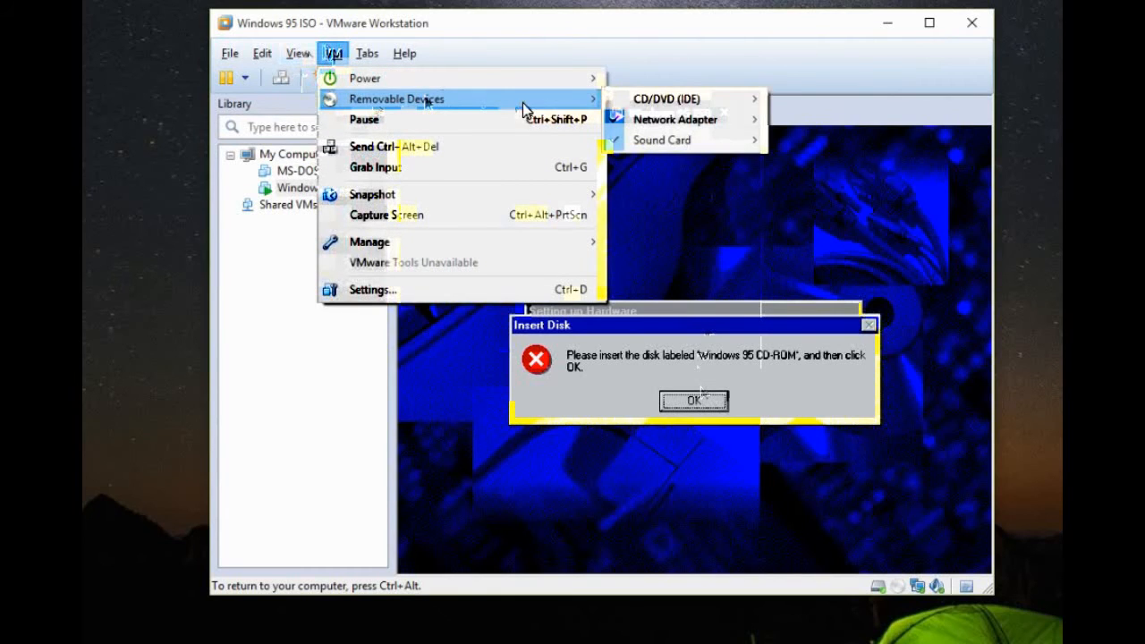
mouse_move(683, 99)
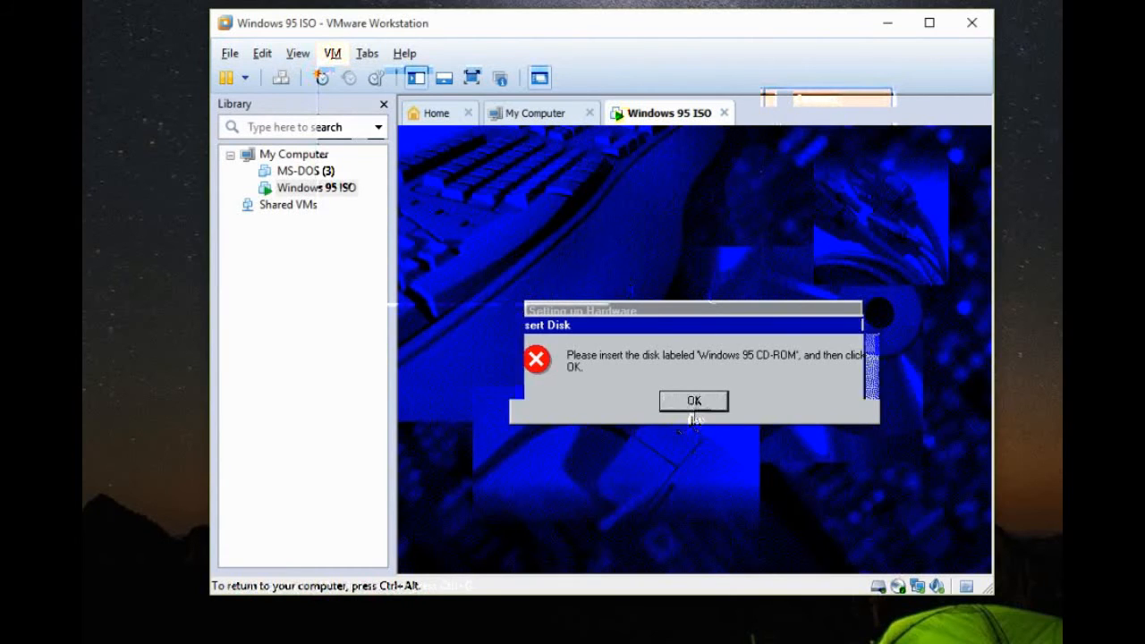
click(694, 401)
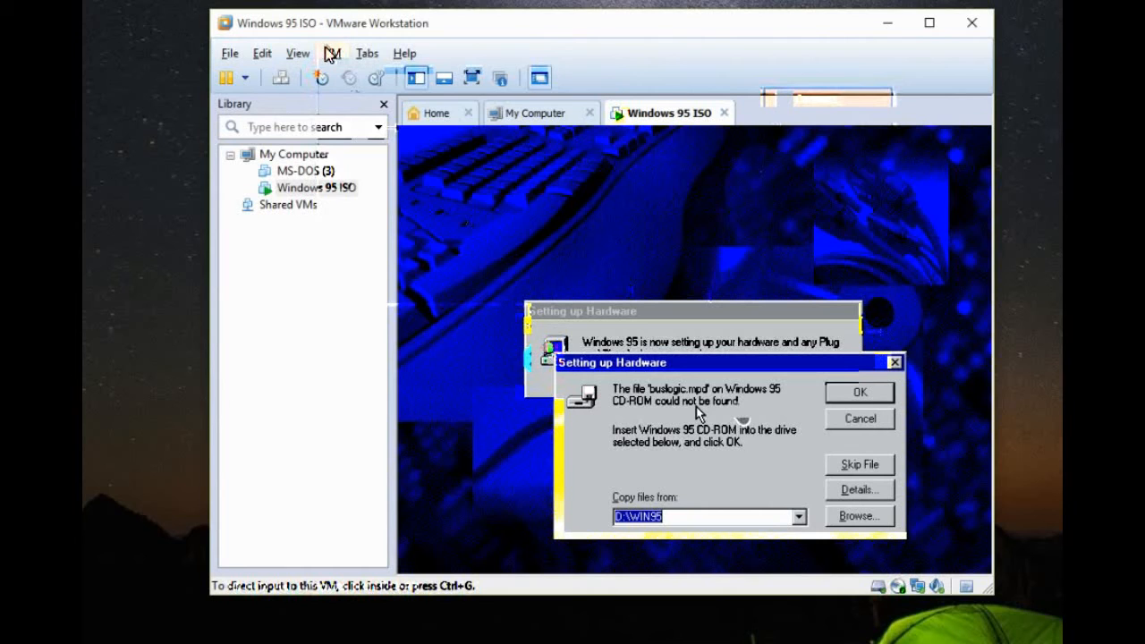
click(333, 53)
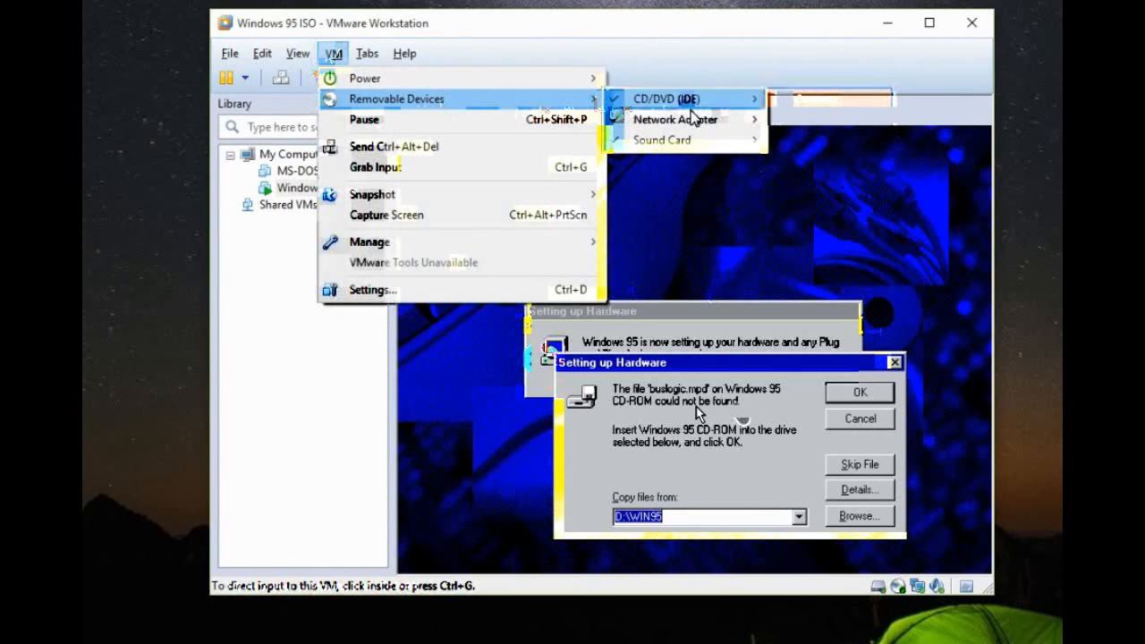
mouse_move(666, 99)
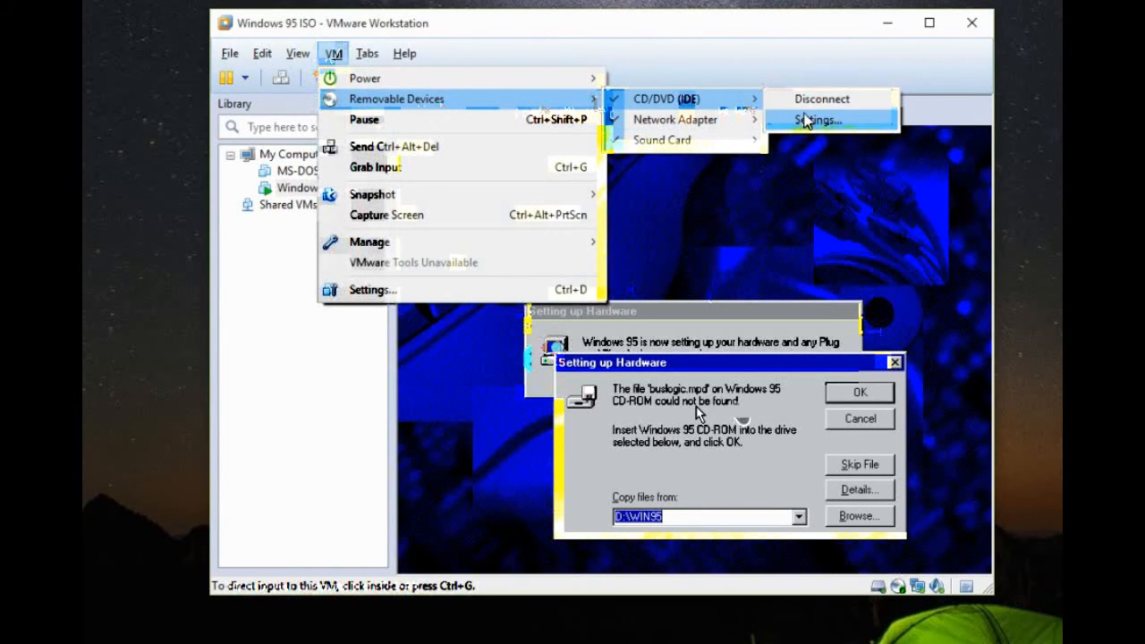
click(816, 120)
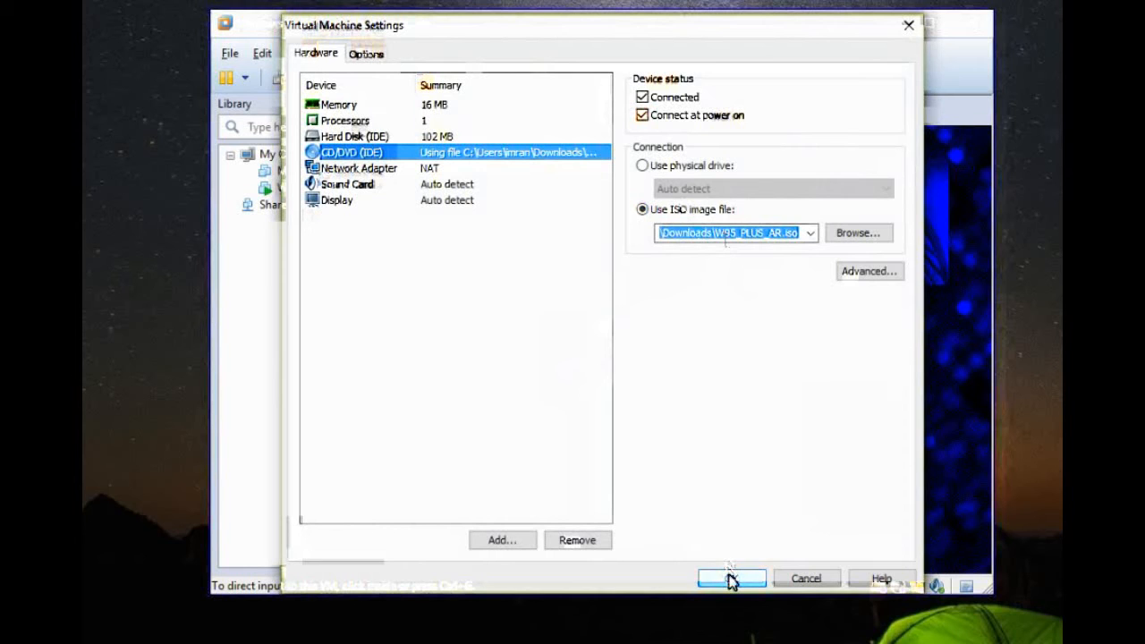
click(730, 578)
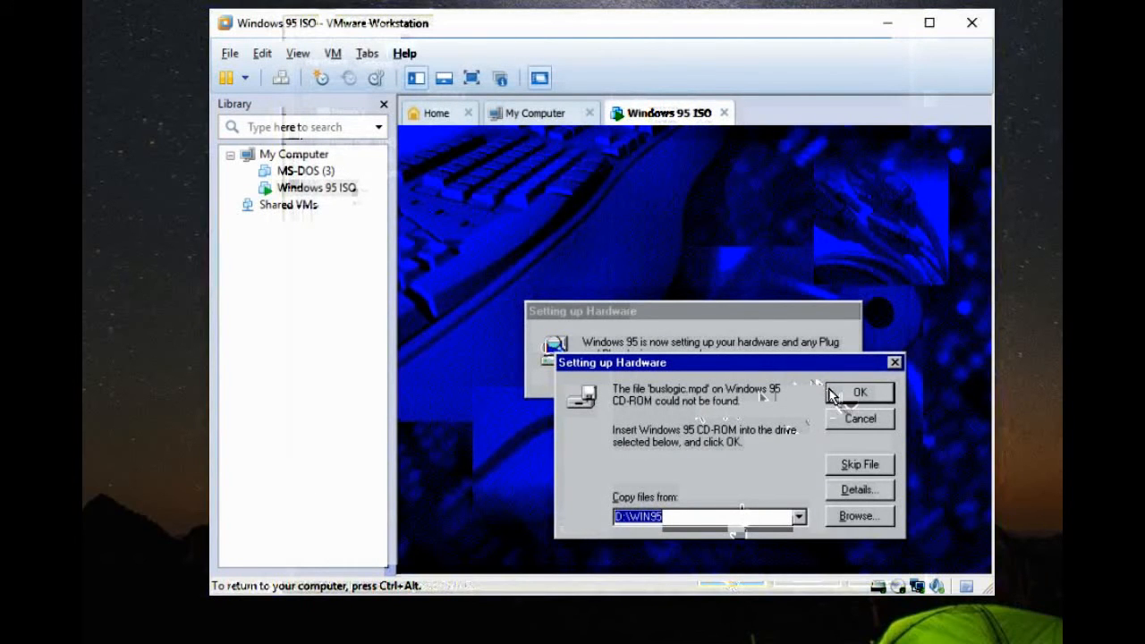
- Retry copying the missing buslogic.mpd driver file twice in Windows 95 setup
click(858, 392)
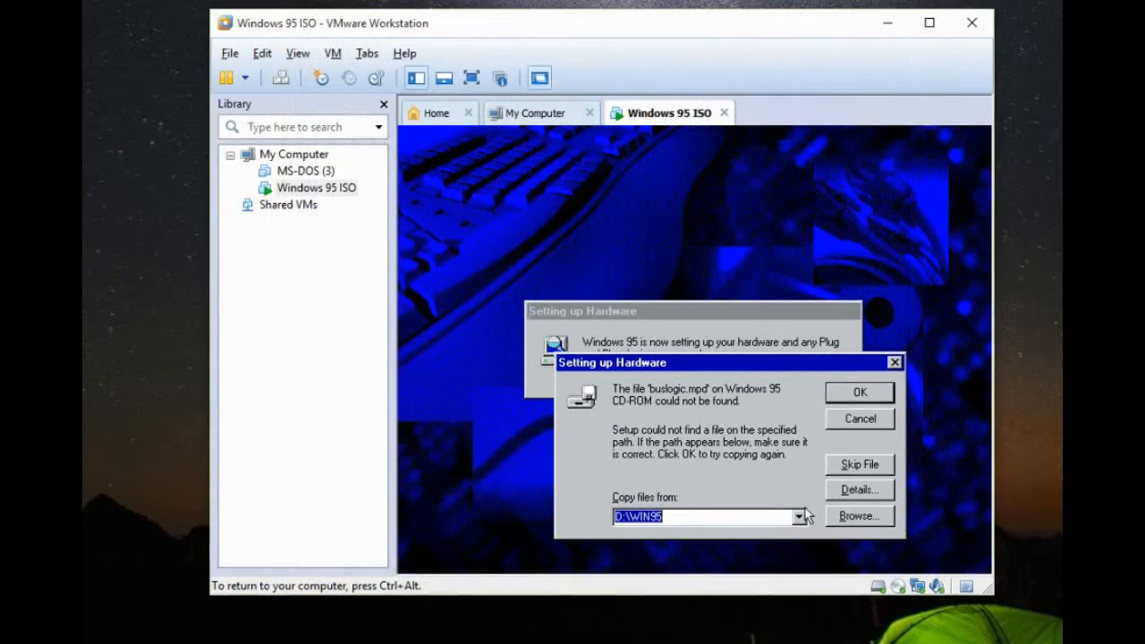
click(799, 515)
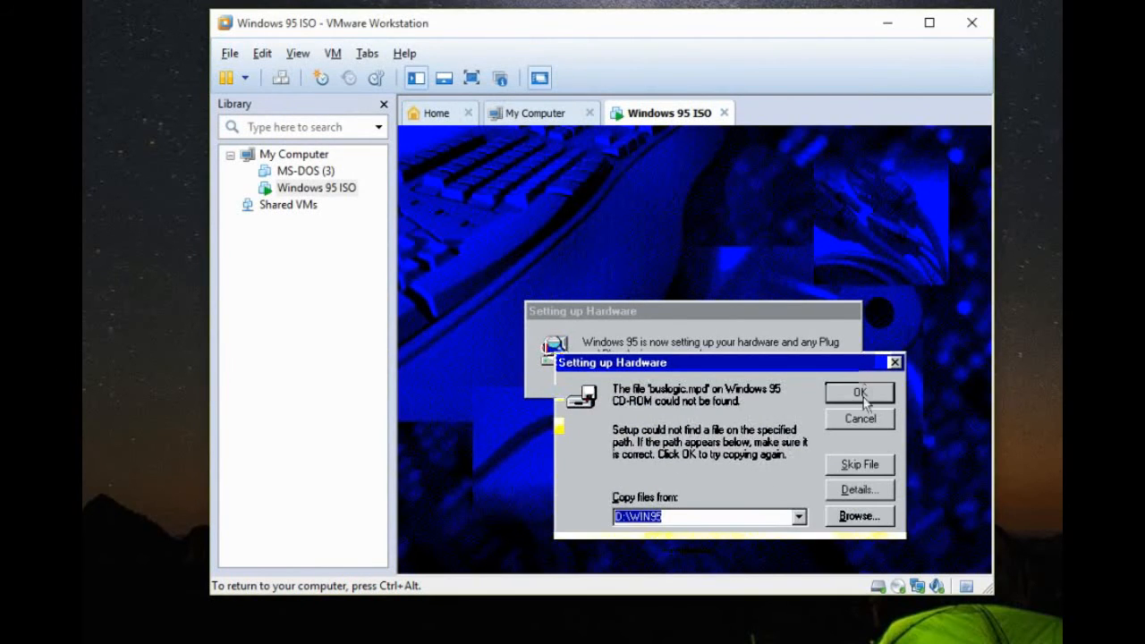
click(859, 515)
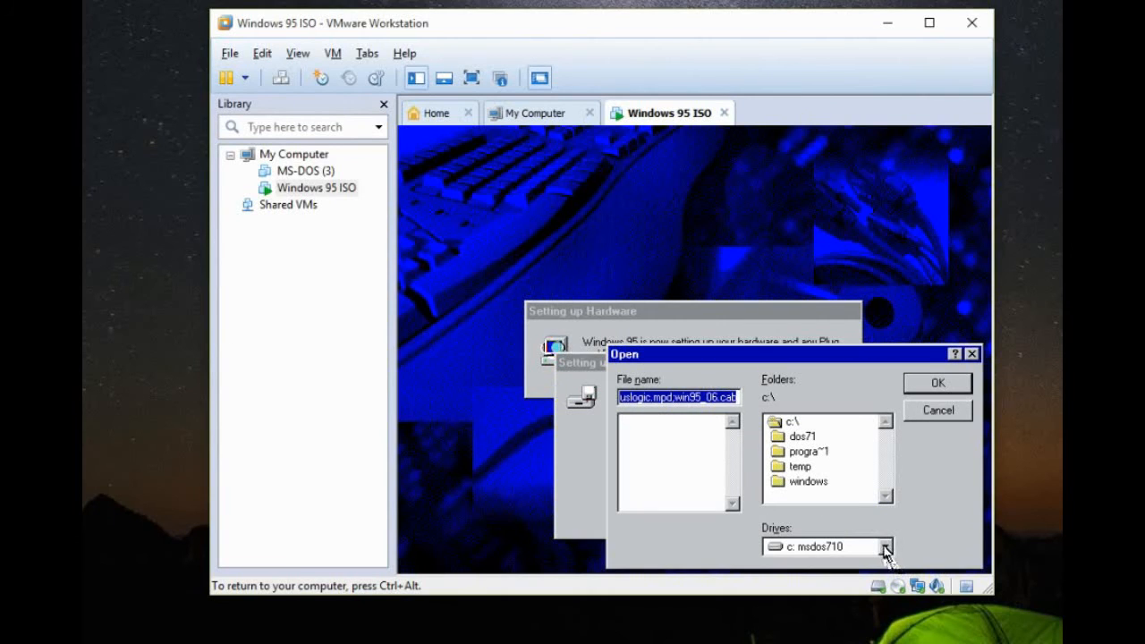
click(884, 548)
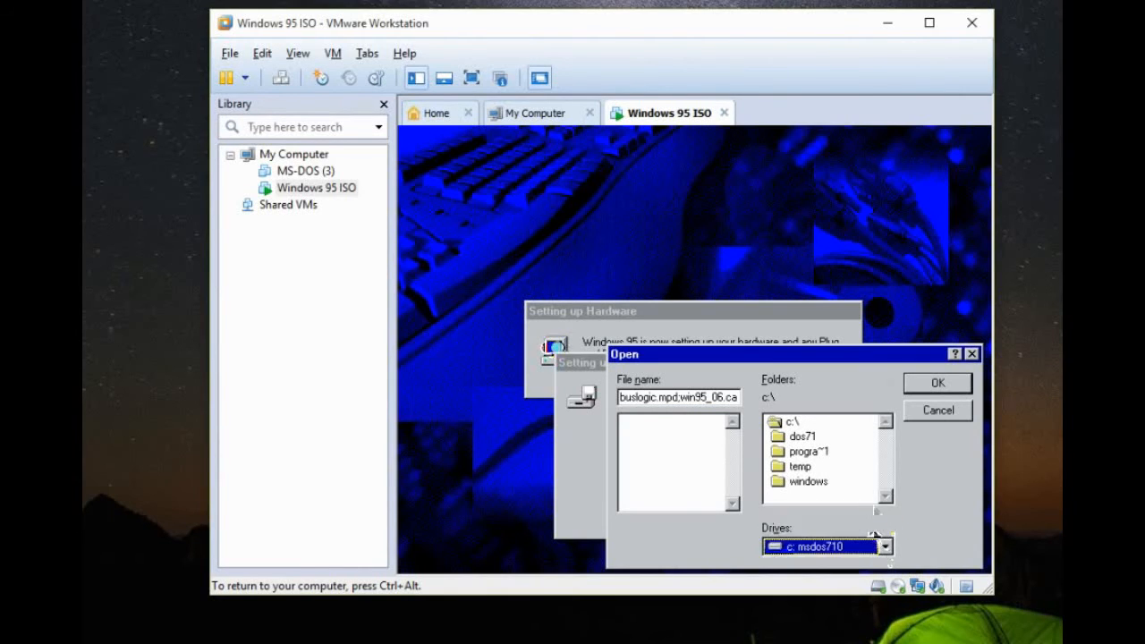
click(937, 383)
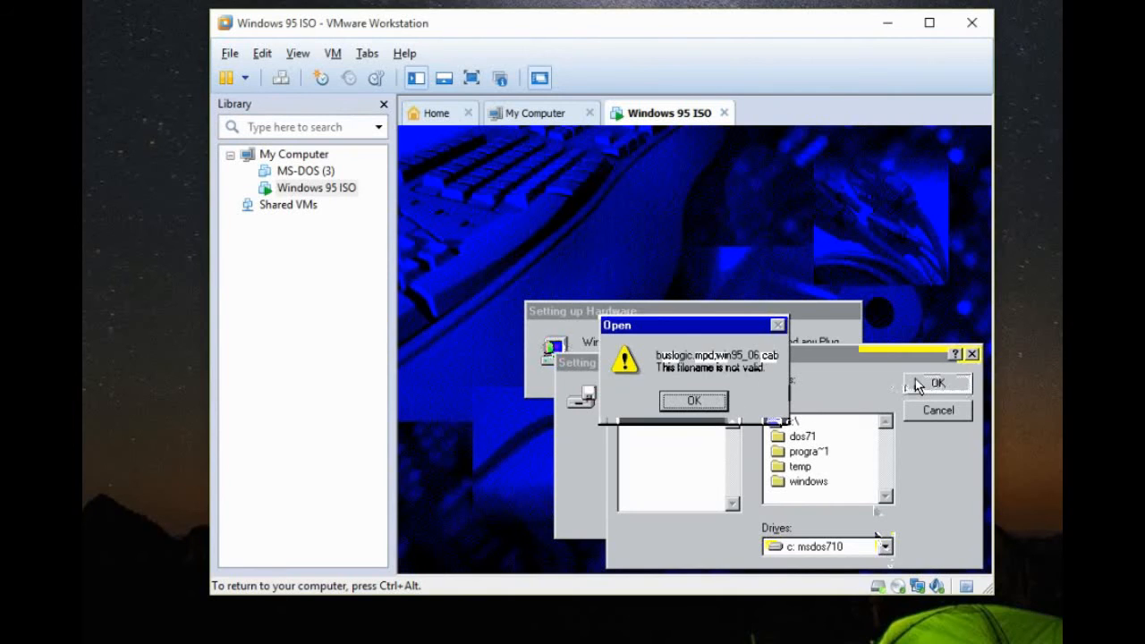
click(695, 401)
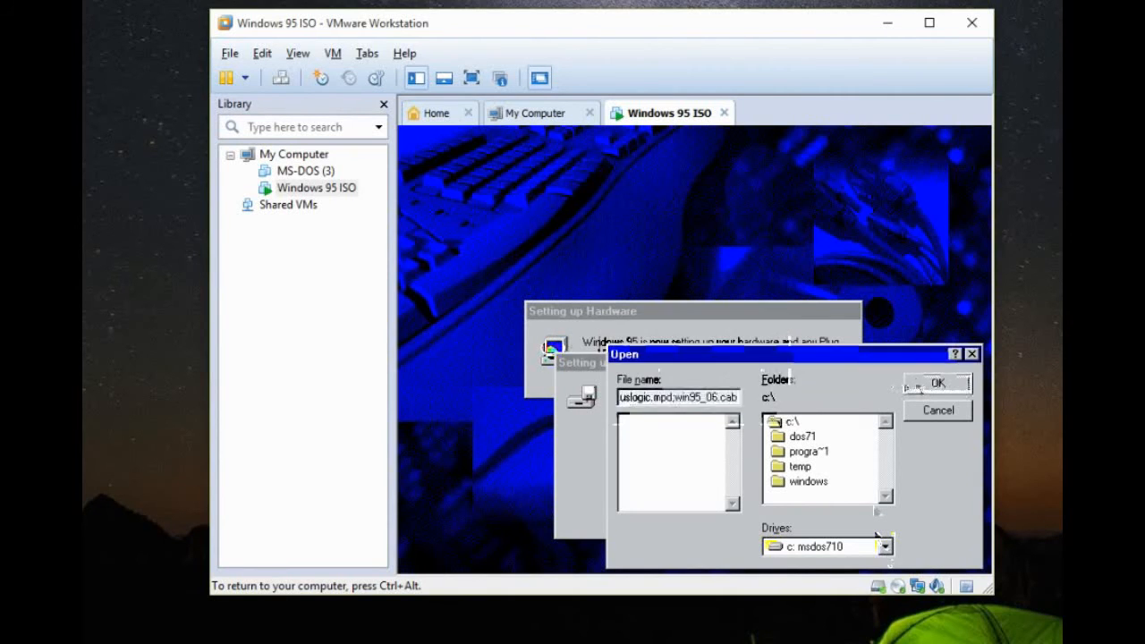
click(936, 382)
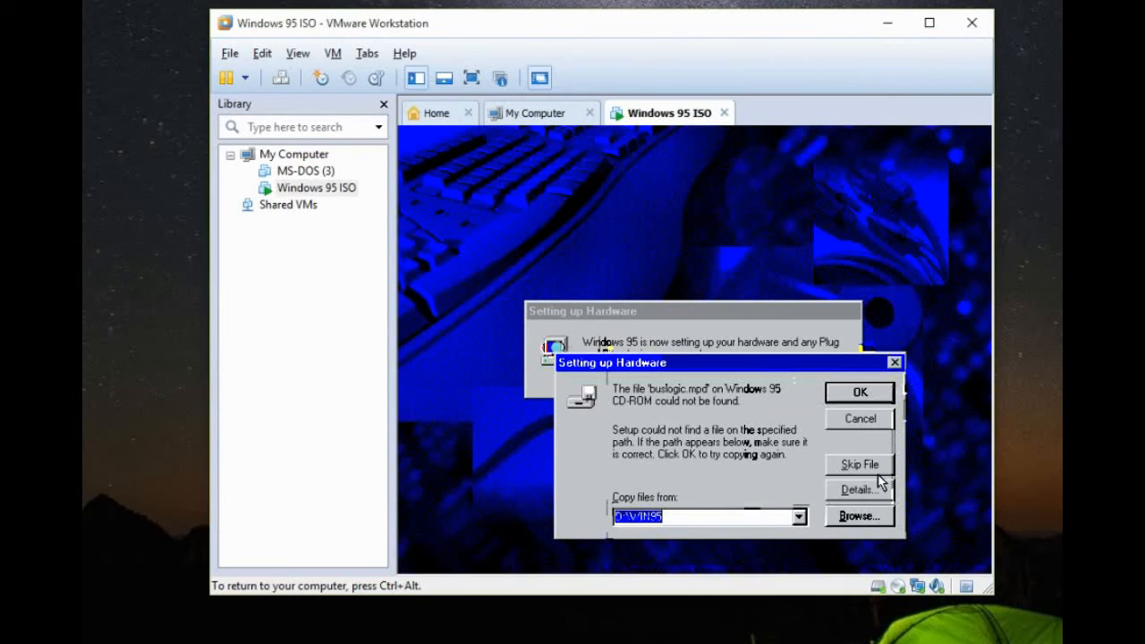
- Read the file-not-found error details, dismiss them, and skip the missing buslogic.mpd file
click(855, 491)
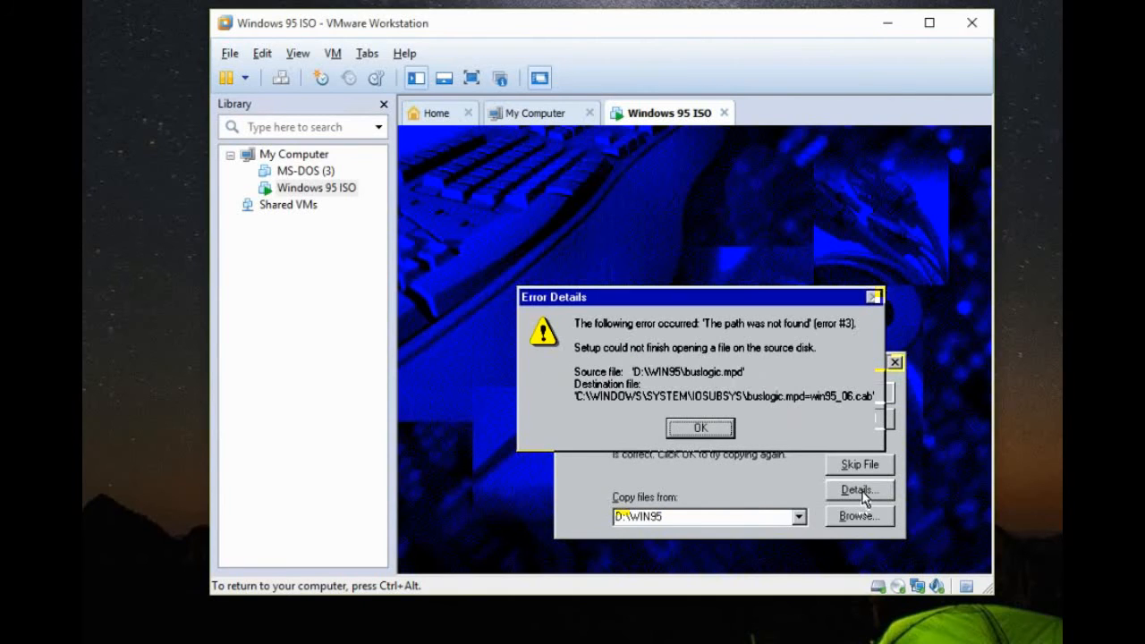
mouse_move(671, 385)
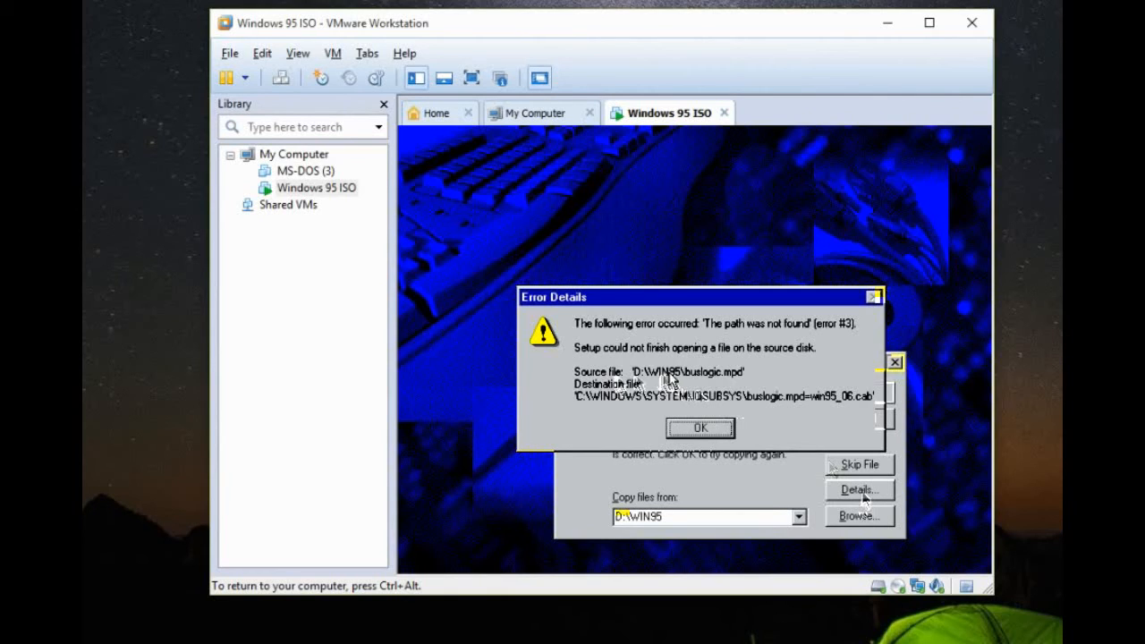
mouse_move(694, 385)
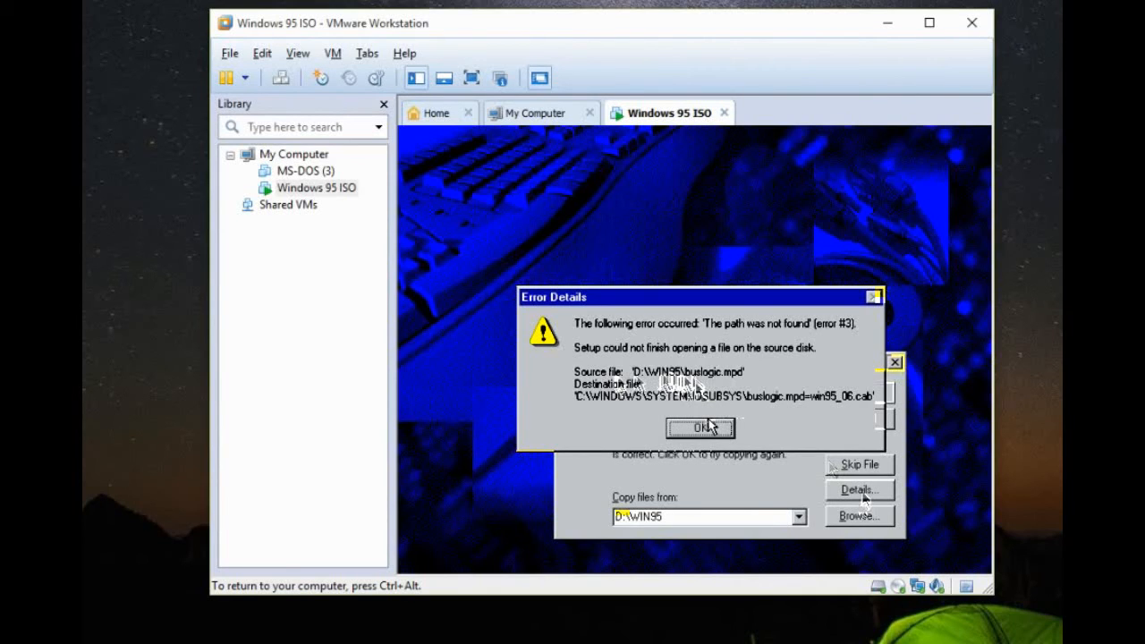
click(699, 427)
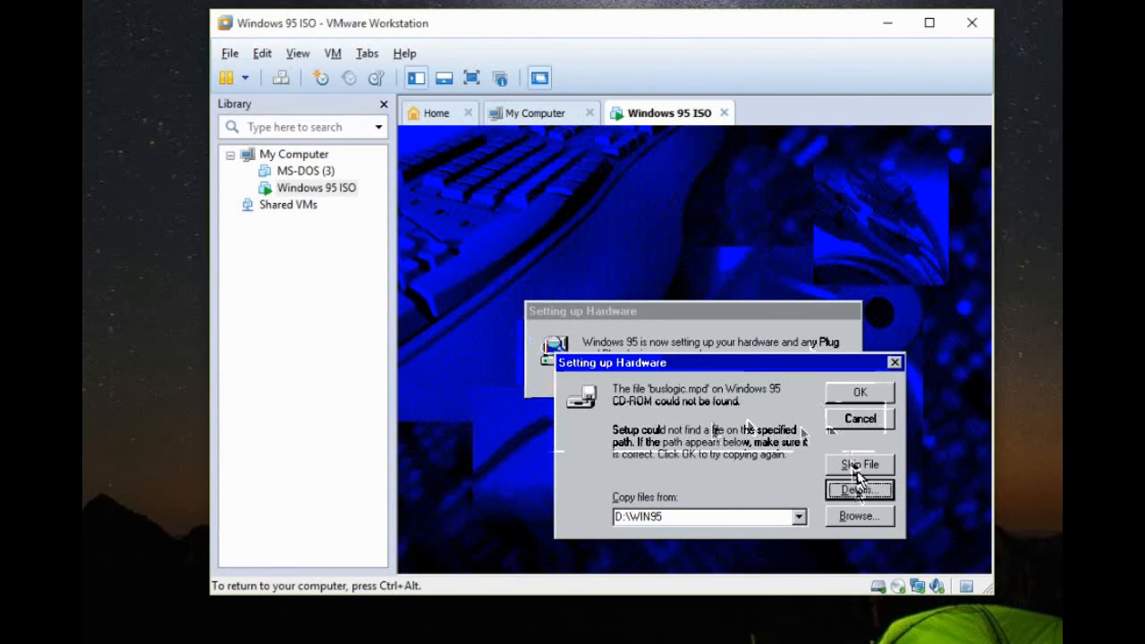
click(859, 465)
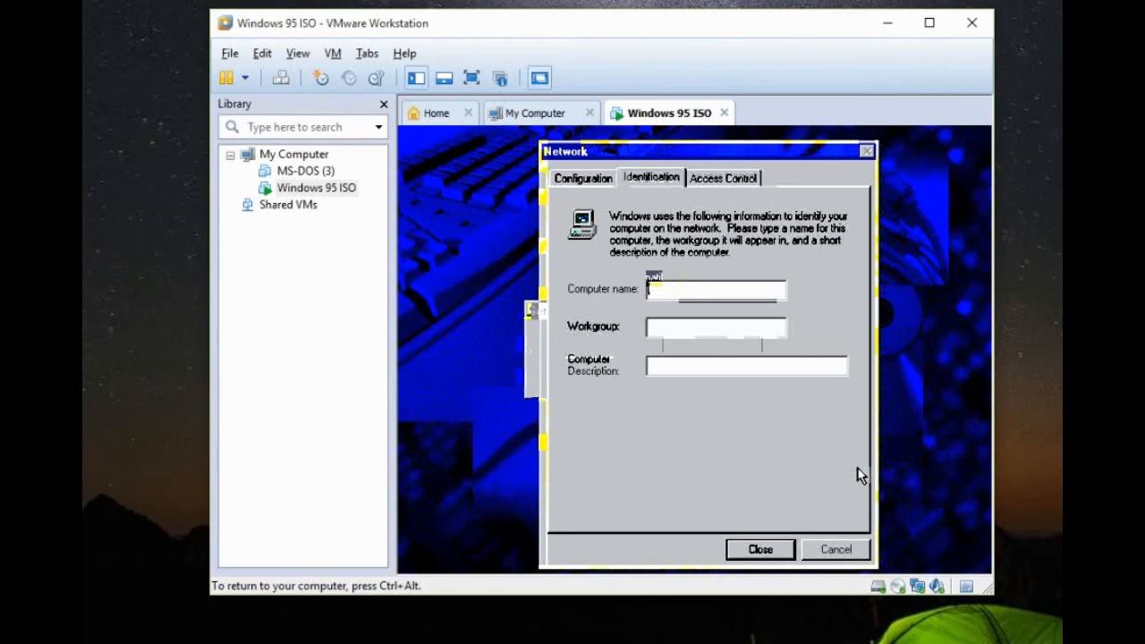
- Enter computer name 'PC' and workgroup 'Something' in the Network Identification tab
text(PC)
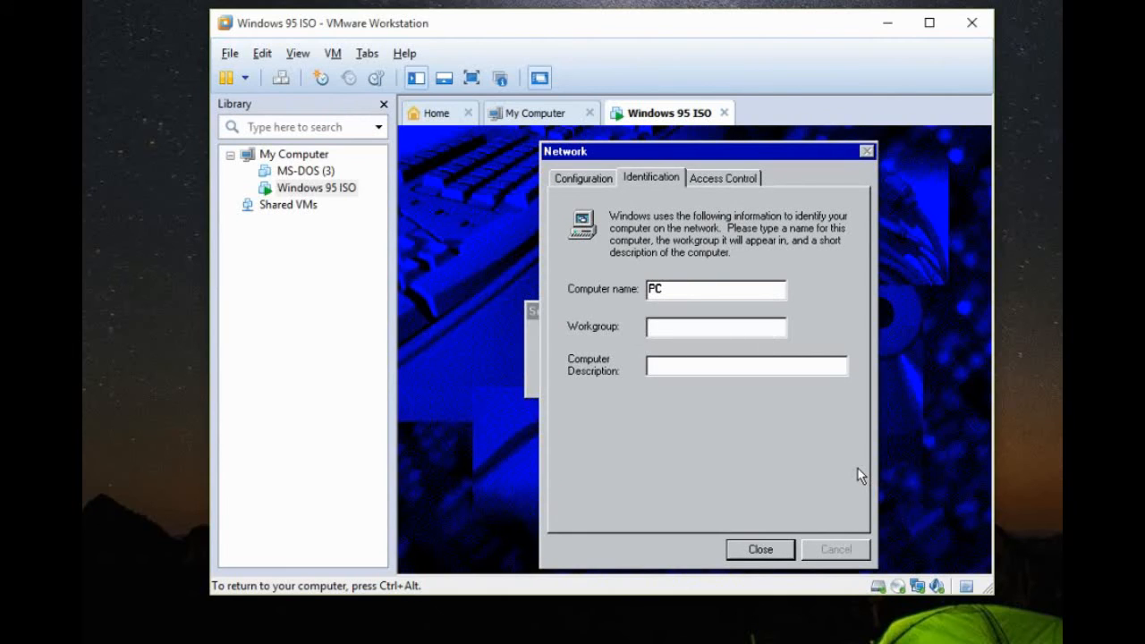
text(Someth)
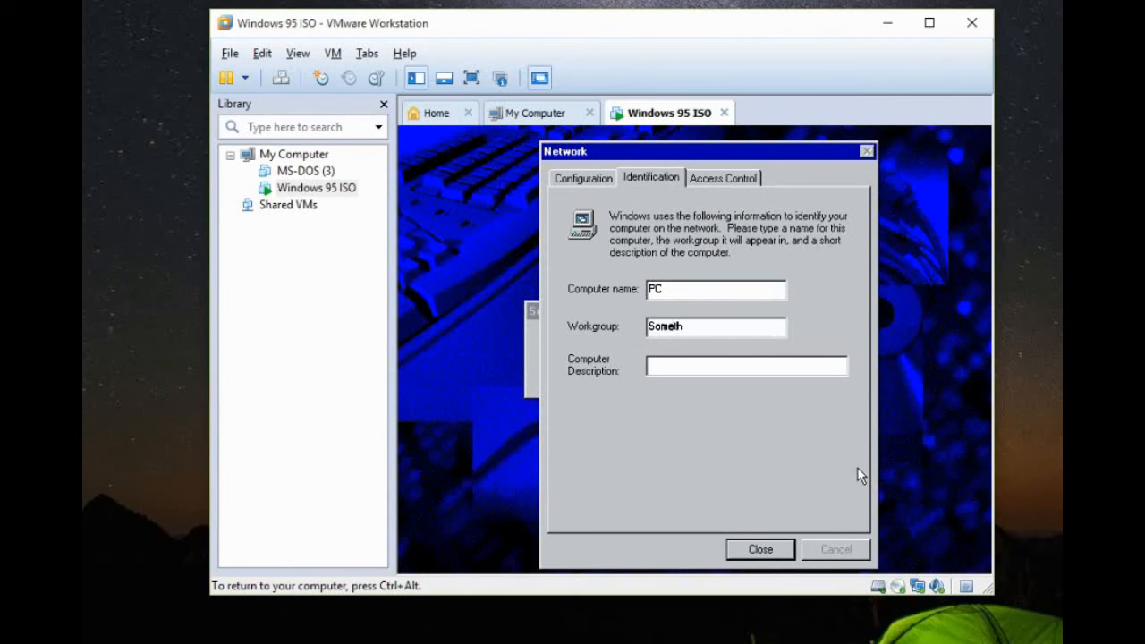
text(ing)
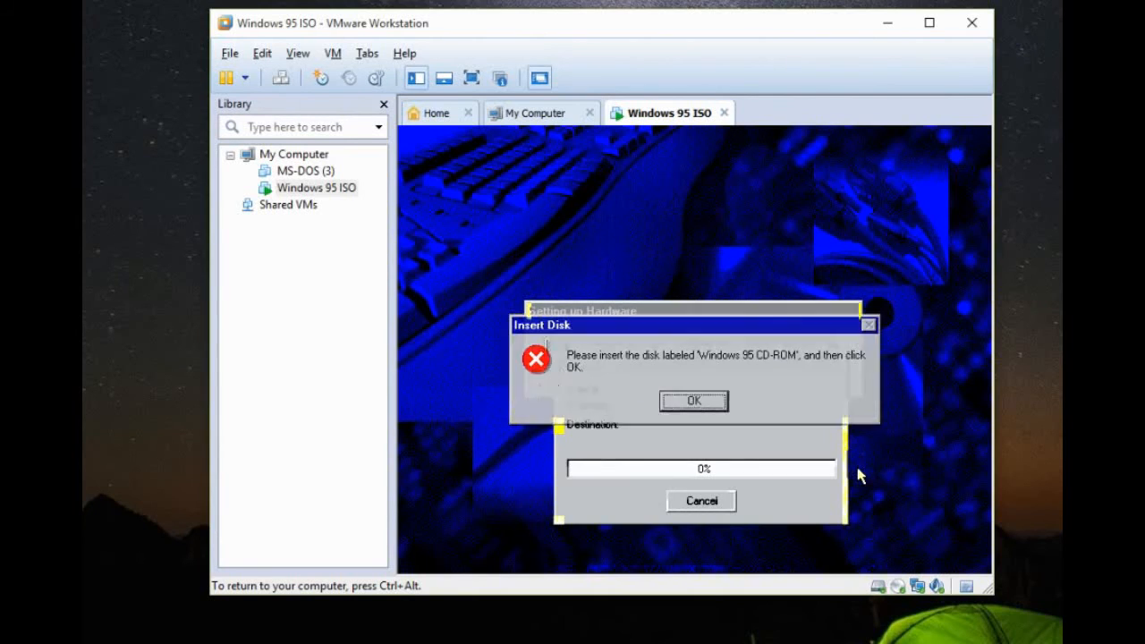
- Dismiss the Insert Disk prompt so setup continues copying files to Date/Time Properties
click(694, 401)
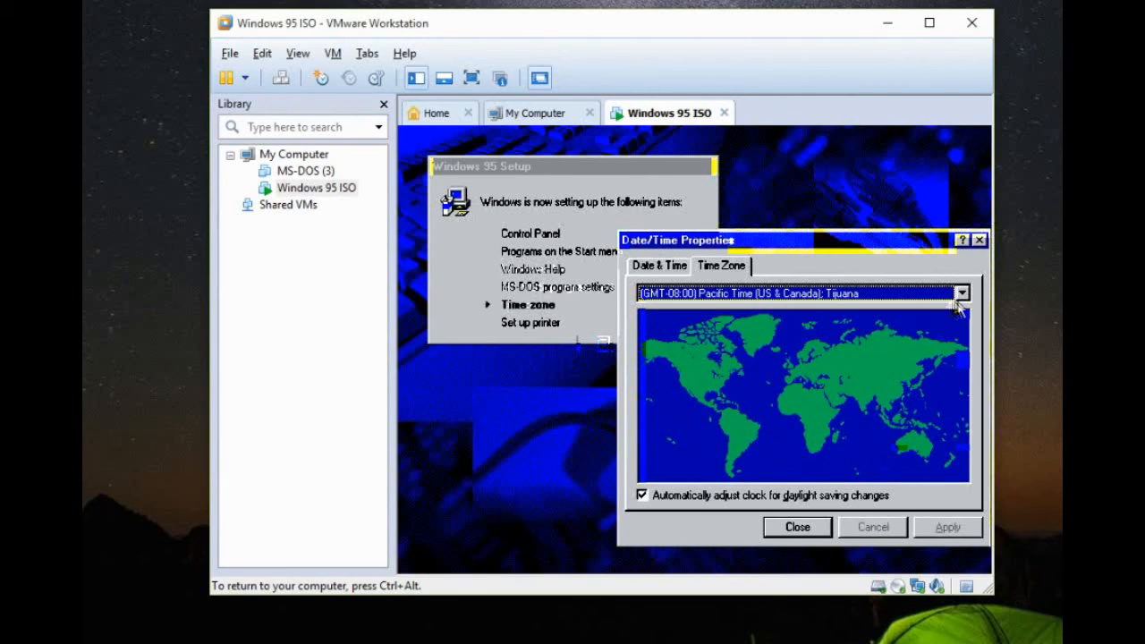
mouse_move(806, 387)
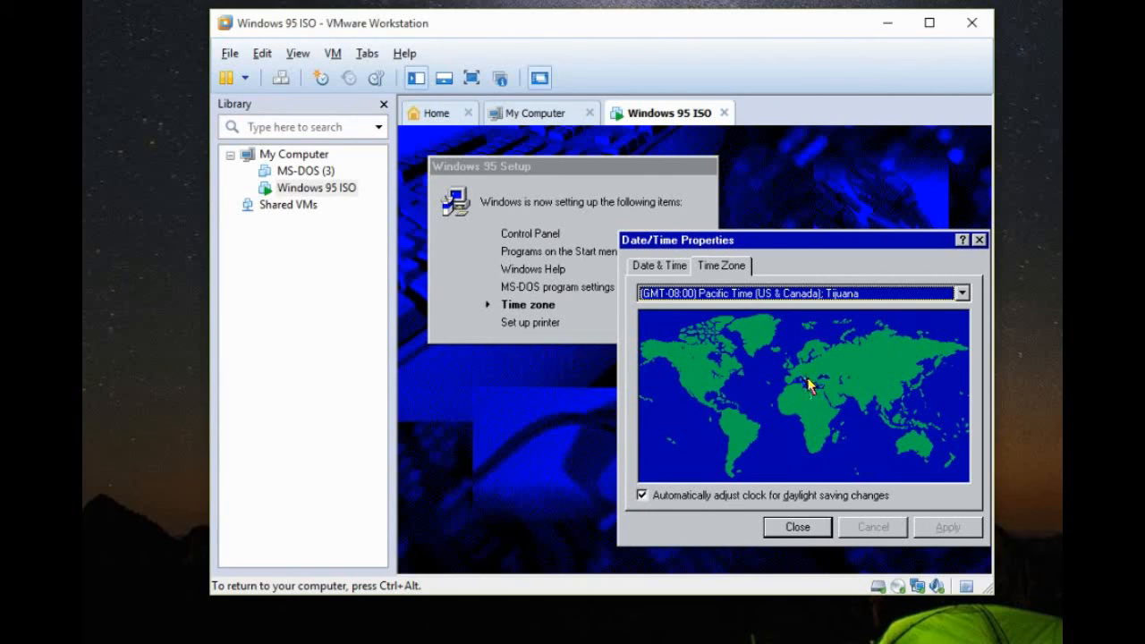
mouse_move(952, 302)
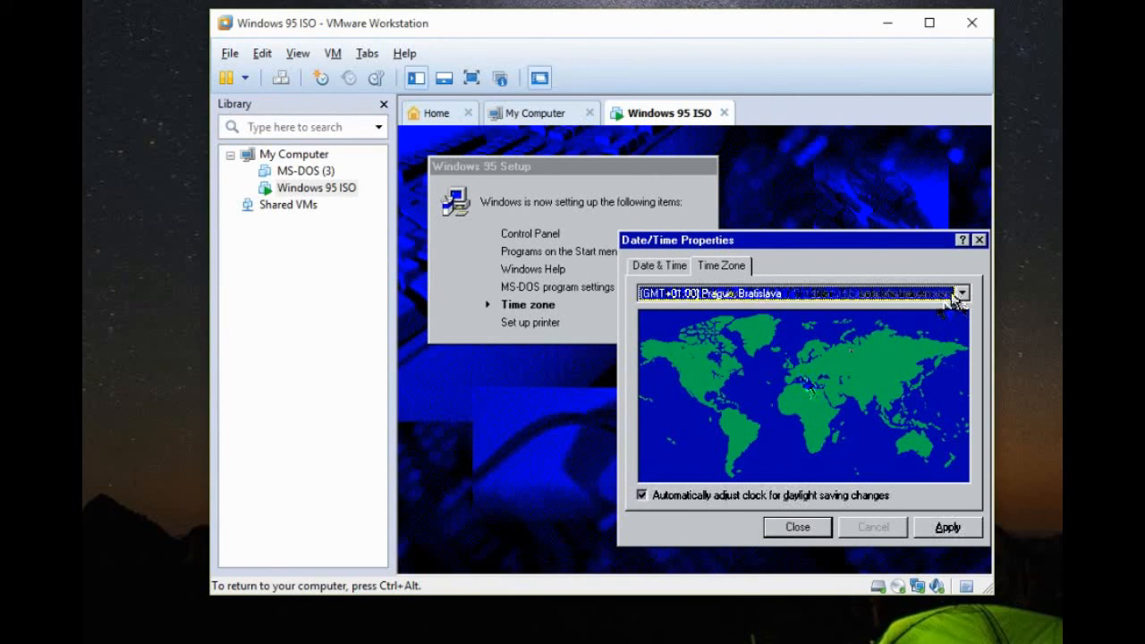
- Choose the (GMT+01:00) Berlin, Stockholm, Rome time zone and close Date/Time Properties
click(961, 294)
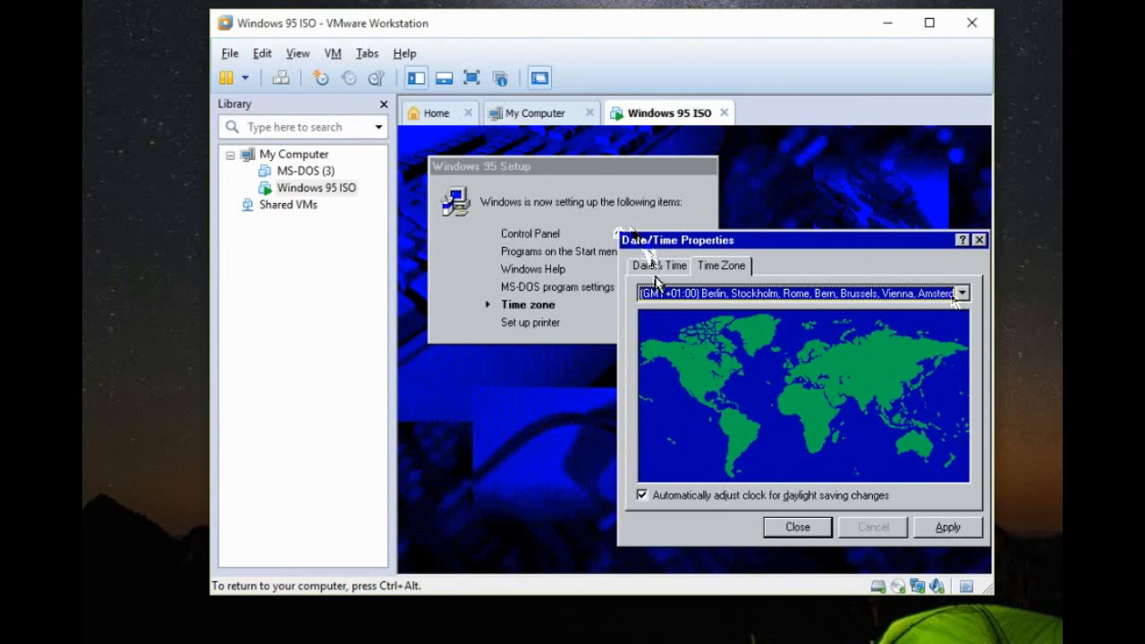
click(658, 265)
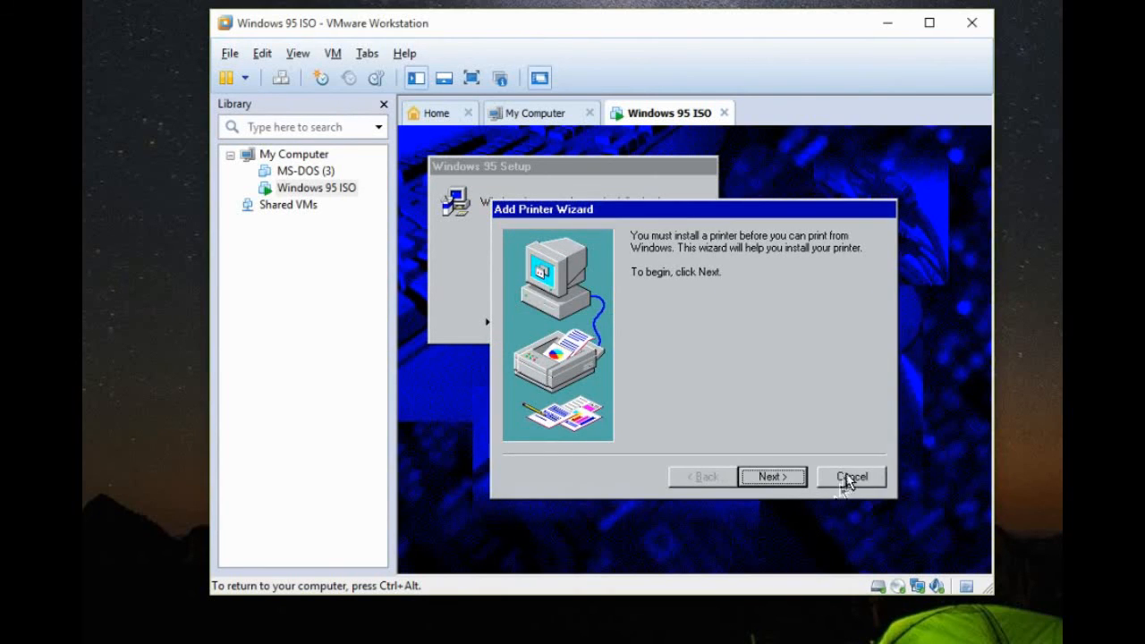
- Cancel the Add Printer Wizard and confirm the restart to finish Windows 95 setup
click(850, 476)
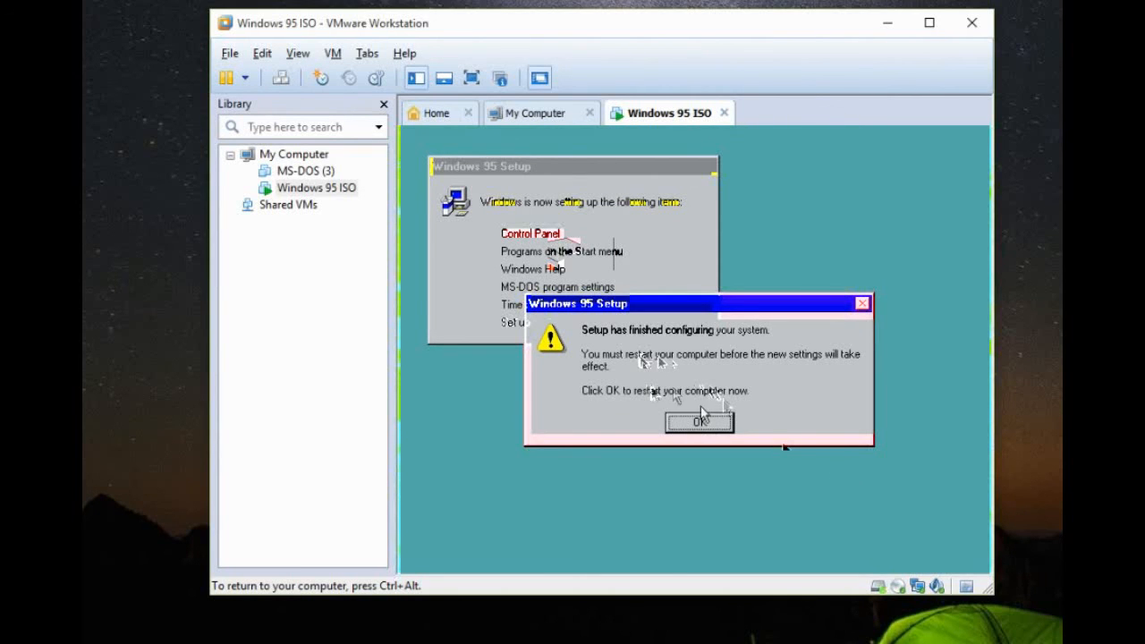
click(698, 422)
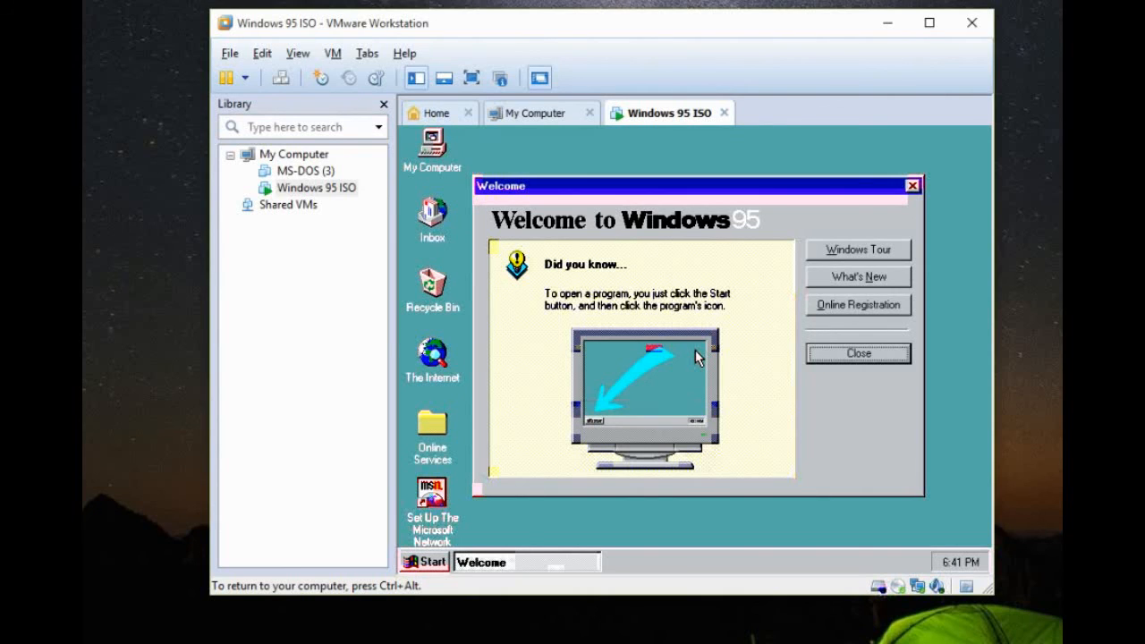
- Close the Welcome to Windows 95 dialog, leaving the plain desktop
click(855, 352)
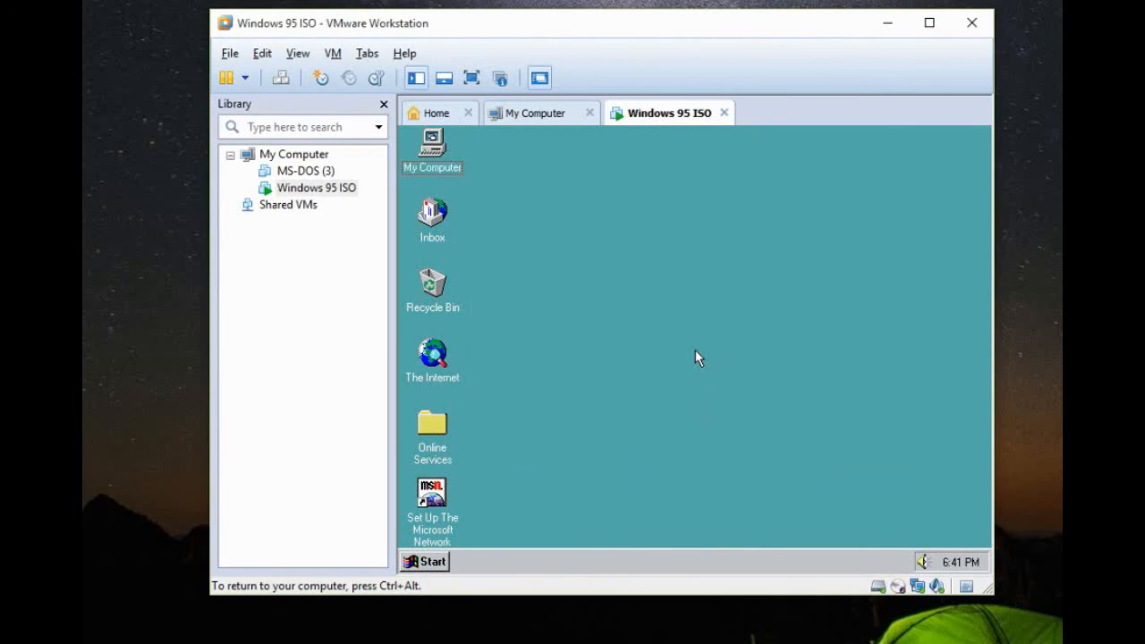
click(433, 147)
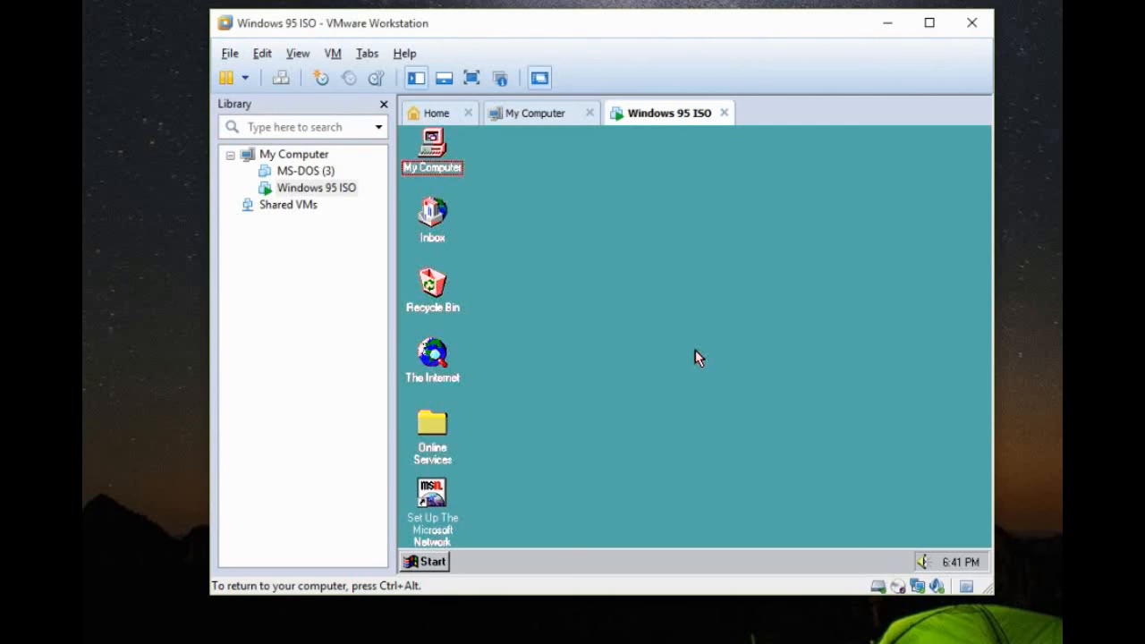